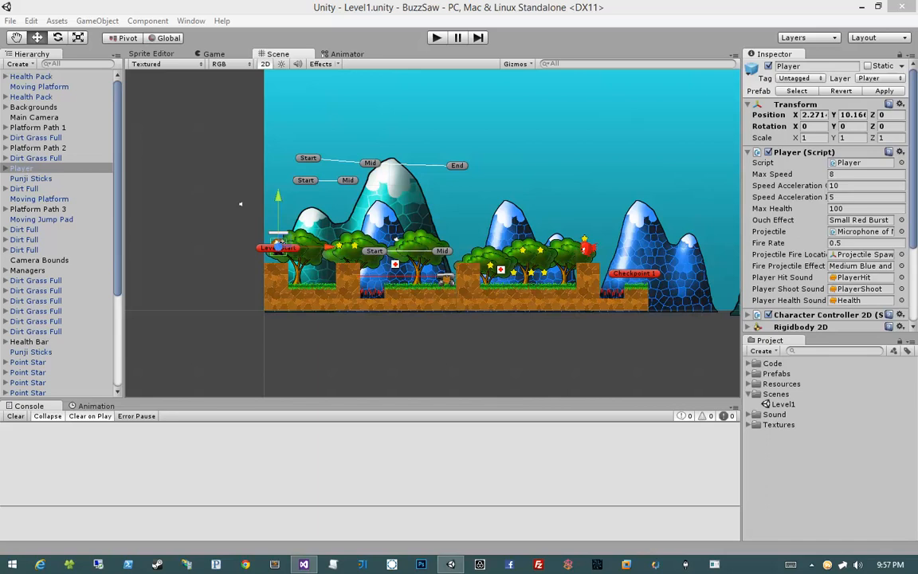
{"action": "mouse_move", "coordinate": [231, 223]}
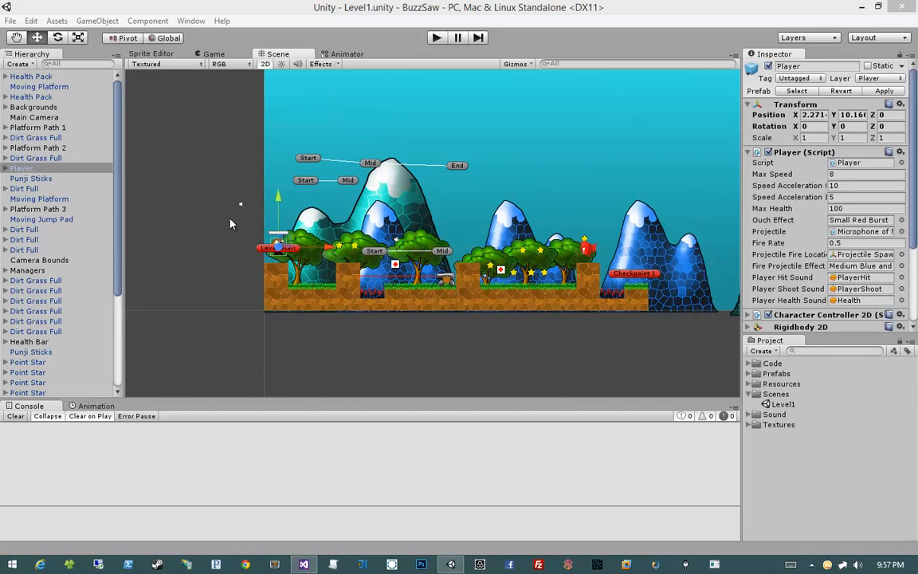
{"action": "mouse_move", "coordinate": [223, 191]}
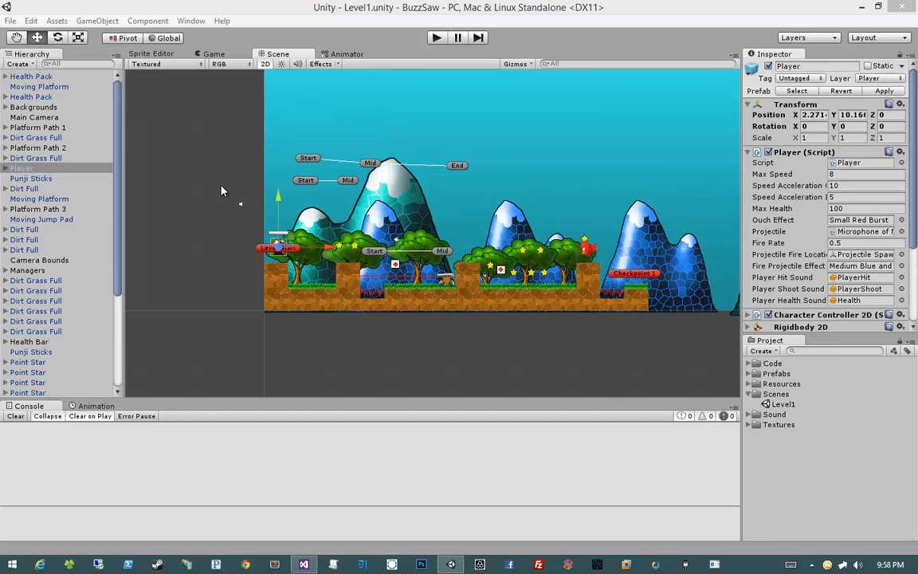
{"action": "mouse_move", "coordinate": [223, 188]}
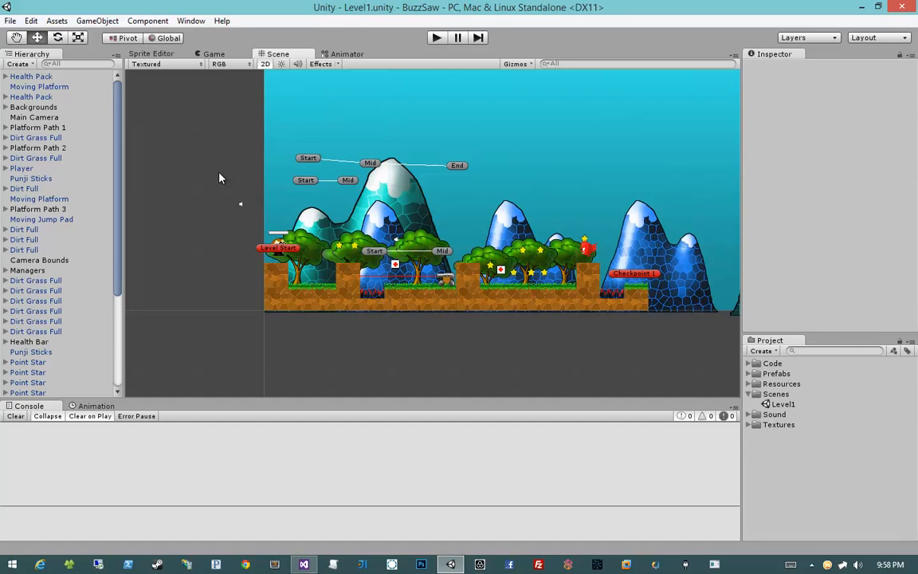
{"action": "mouse_move", "coordinate": [100, 93]}
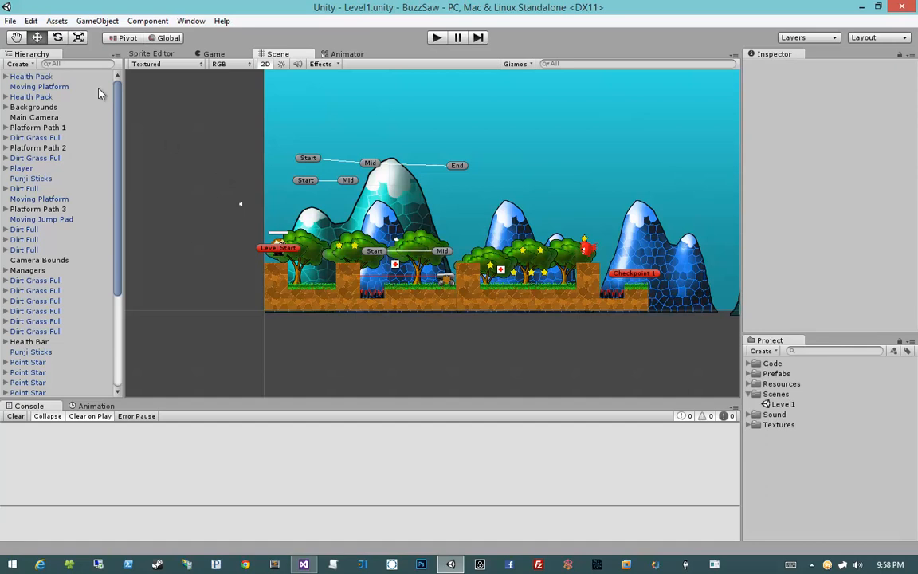
- Add the open Level1 scene to the Scenes In Build list in Build Settings
{"action": "left_click", "coordinate": [10, 21]}
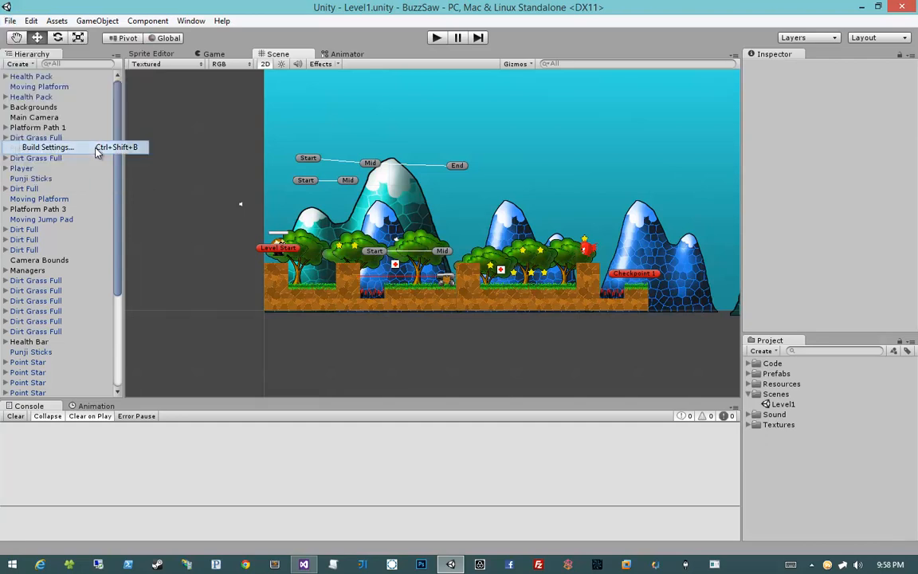
{"action": "left_click", "coordinate": [48, 147]}
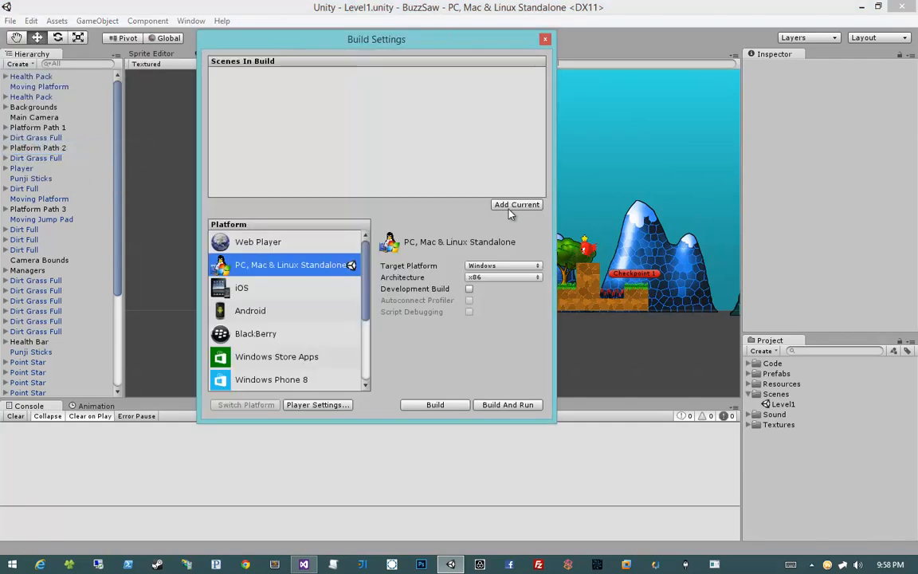
{"action": "left_click", "coordinate": [516, 204]}
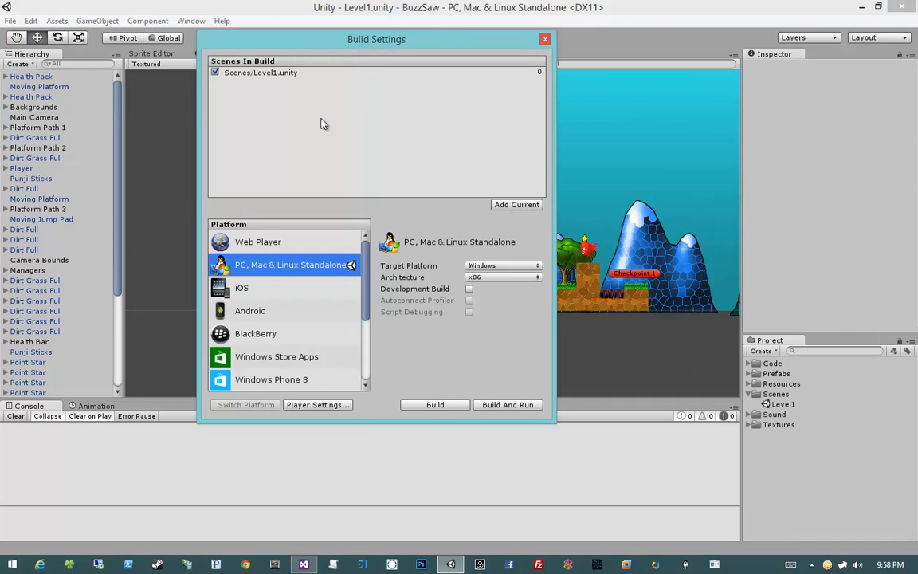
{"action": "left_click", "coordinate": [516, 204]}
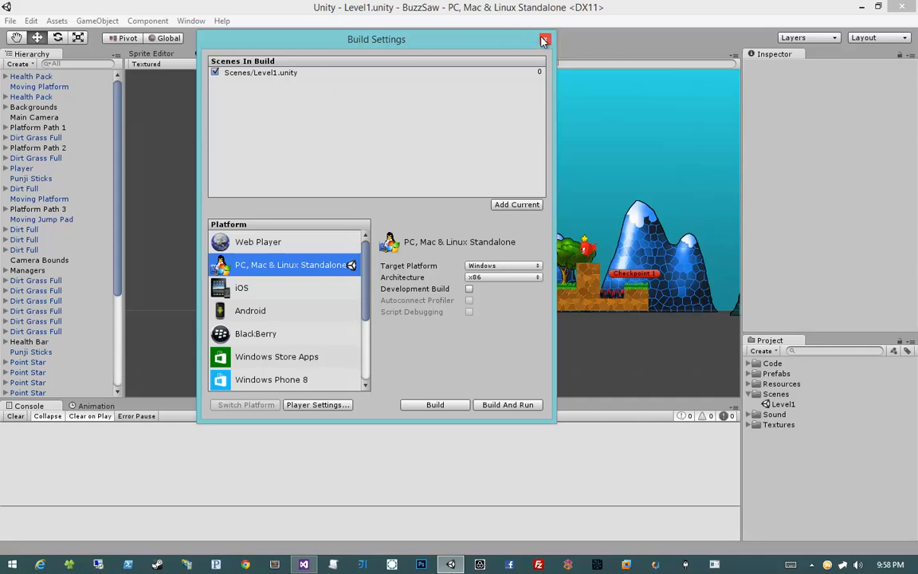
{"action": "left_click", "coordinate": [544, 39]}
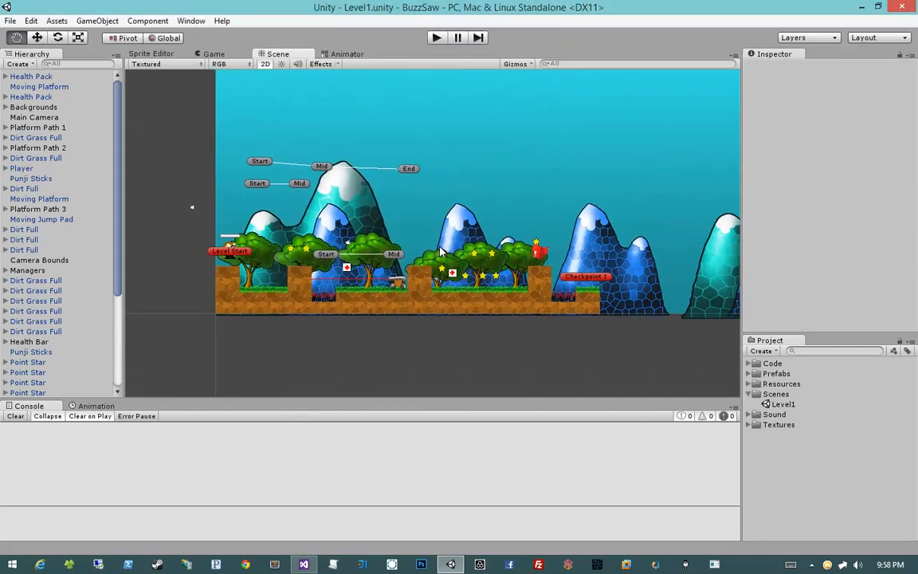
- Create a new empty scene and save it as StartScreen in the Scenes folder
{"action": "left_click", "coordinate": [11, 21]}
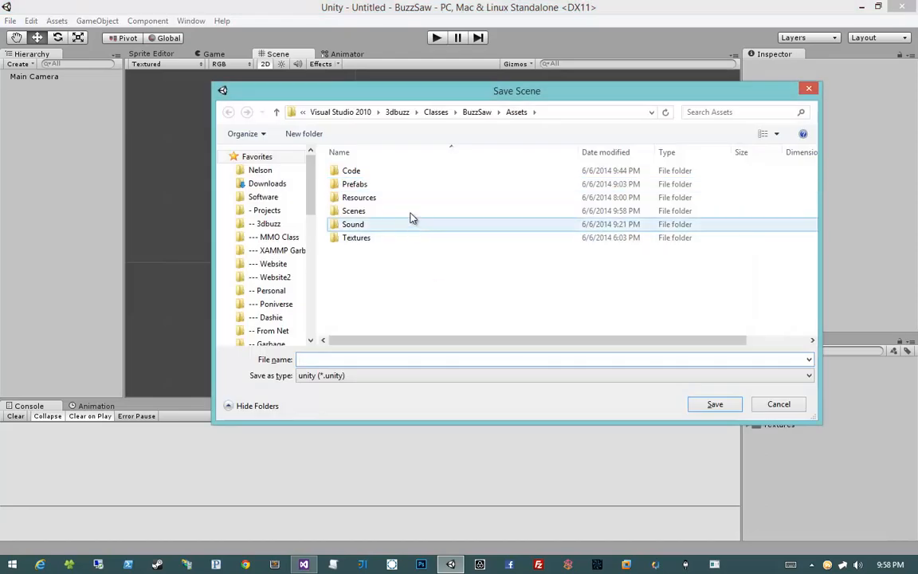
{"action": "double_click", "coordinate": [353, 211]}
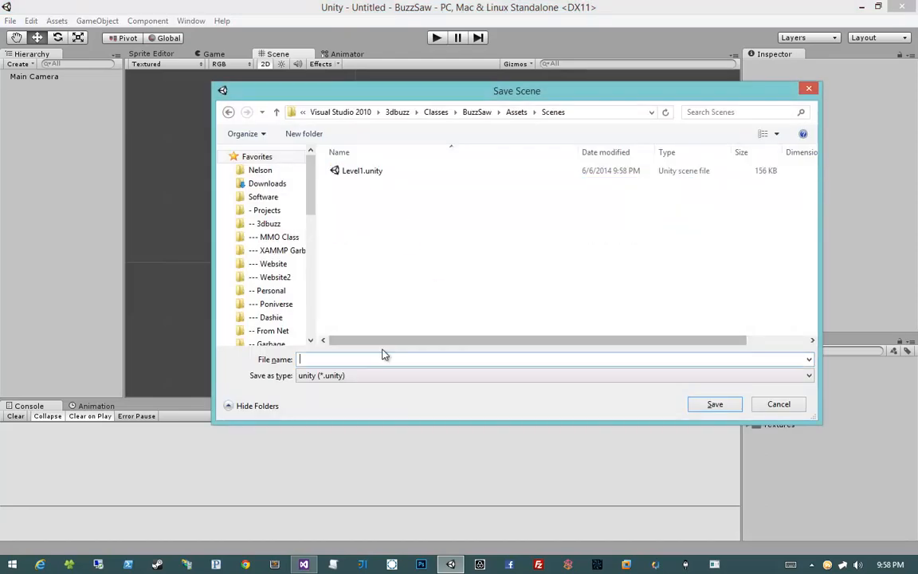
{"action": "type", "text": "StartScreen"}
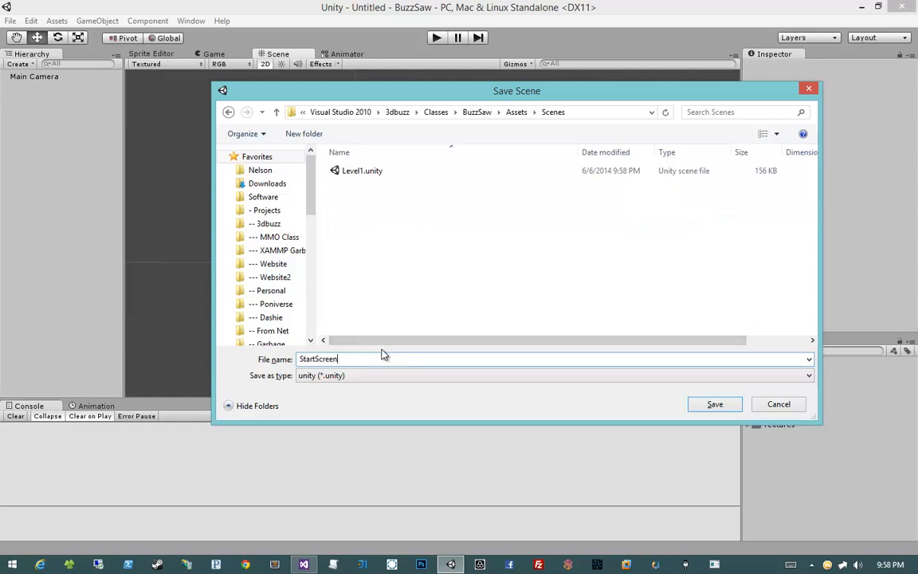
{"action": "left_click", "coordinate": [713, 404]}
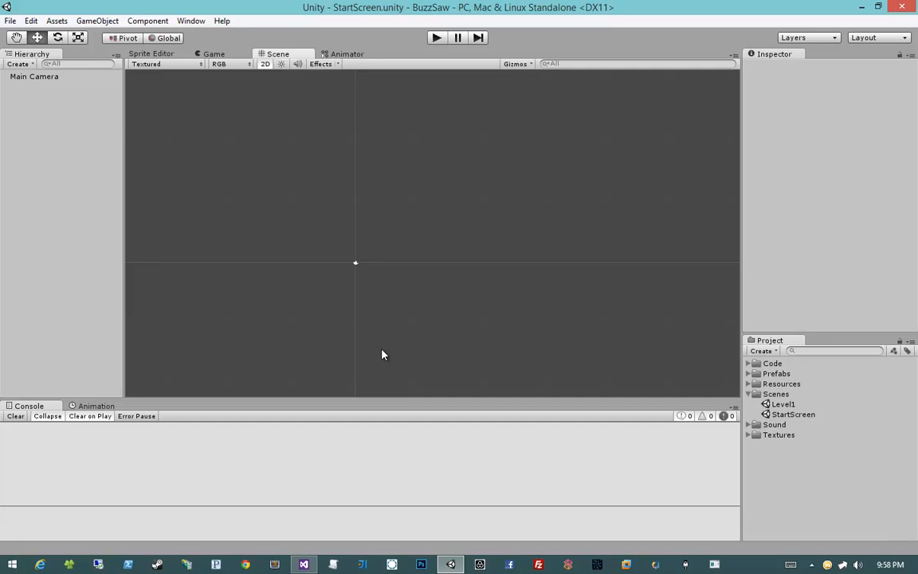
{"action": "mouse_move", "coordinate": [264, 215]}
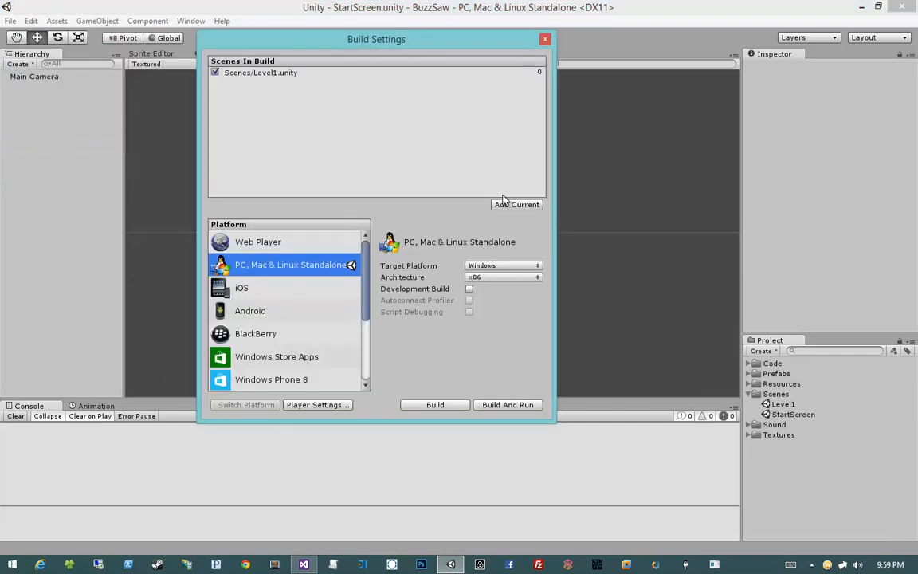
- Add StartScreen to the build and drag it above Level1 as scene 0
{"action": "left_click", "coordinate": [516, 204]}
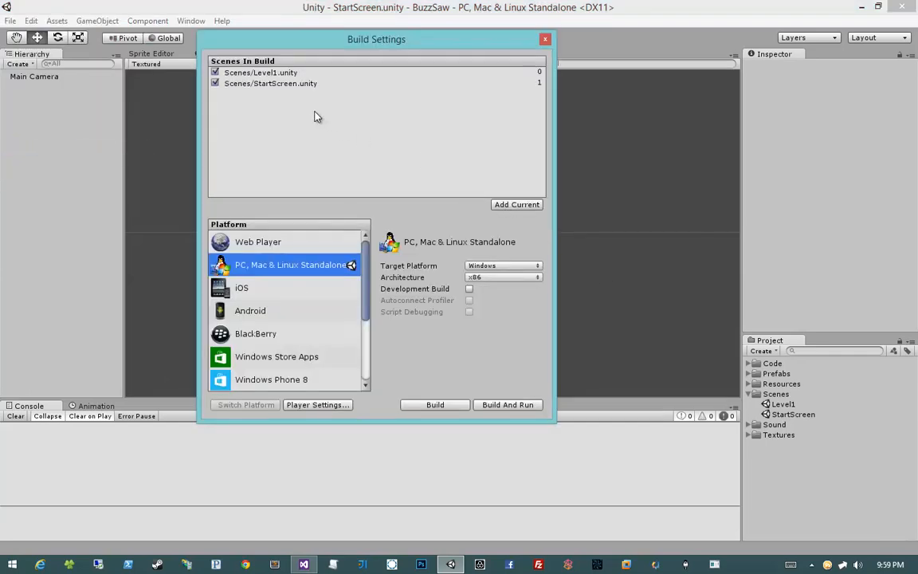
{"action": "left_click", "coordinate": [270, 83]}
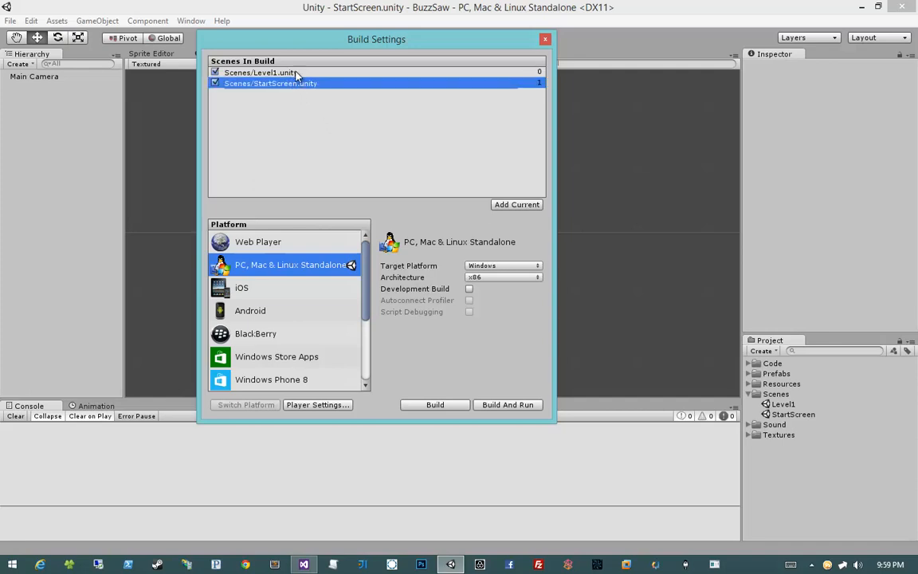
{"action": "left_click_drag", "start_coordinate": [271, 82], "coordinate": [271, 72]}
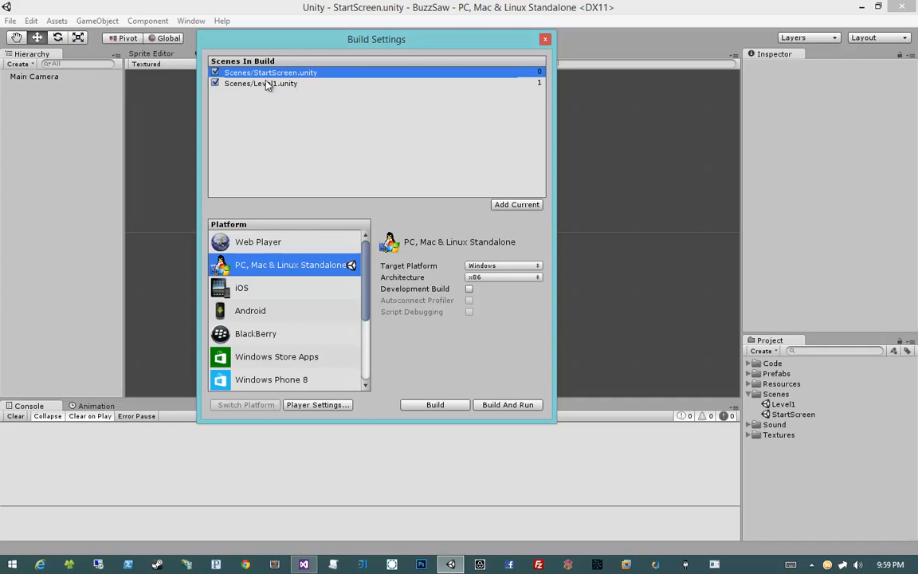
{"action": "left_click", "coordinate": [260, 83]}
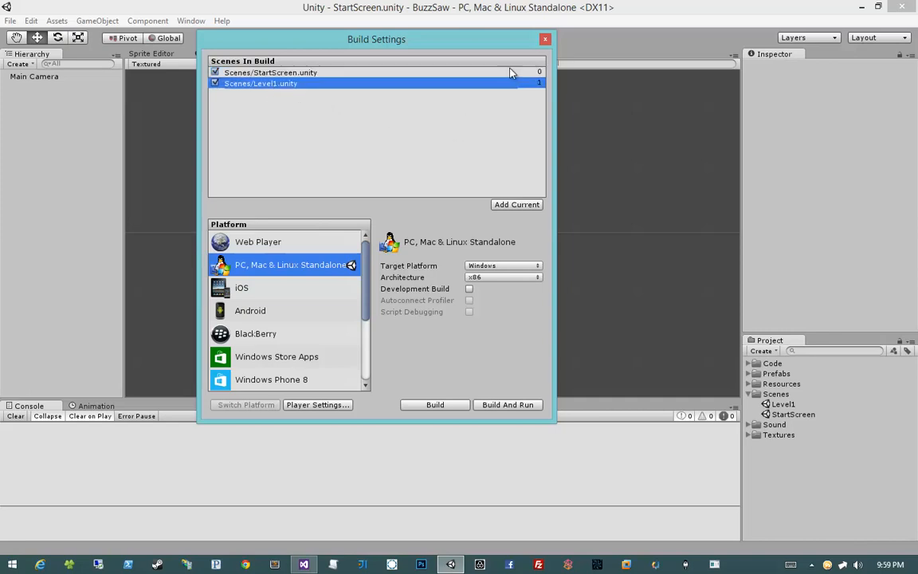
{"action": "left_click", "coordinate": [545, 38]}
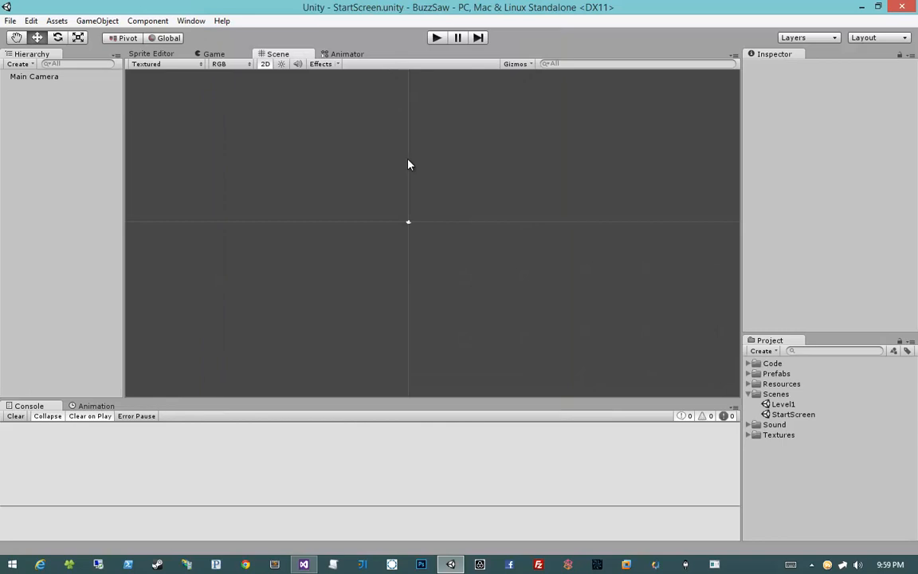
{"action": "mouse_move", "coordinate": [404, 190]}
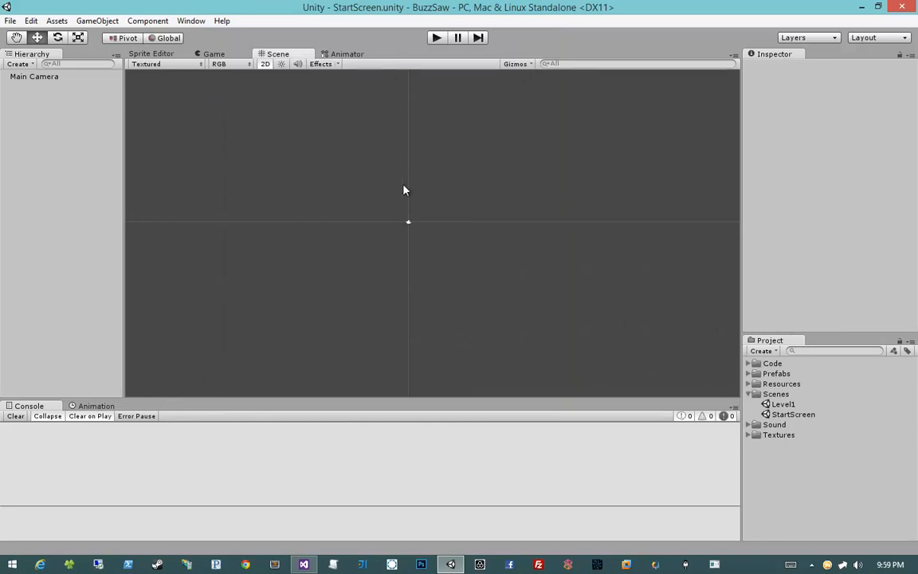
- Place the Start sprite at 0,0 and set the Main Camera Size to 10.5076
{"action": "left_click", "coordinate": [34, 76]}
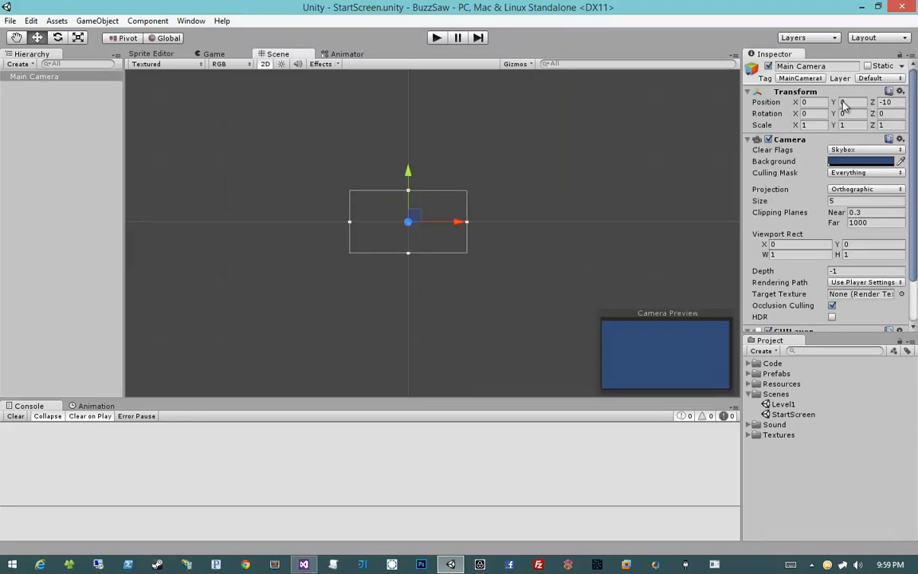
{"action": "left_click", "coordinate": [775, 394]}
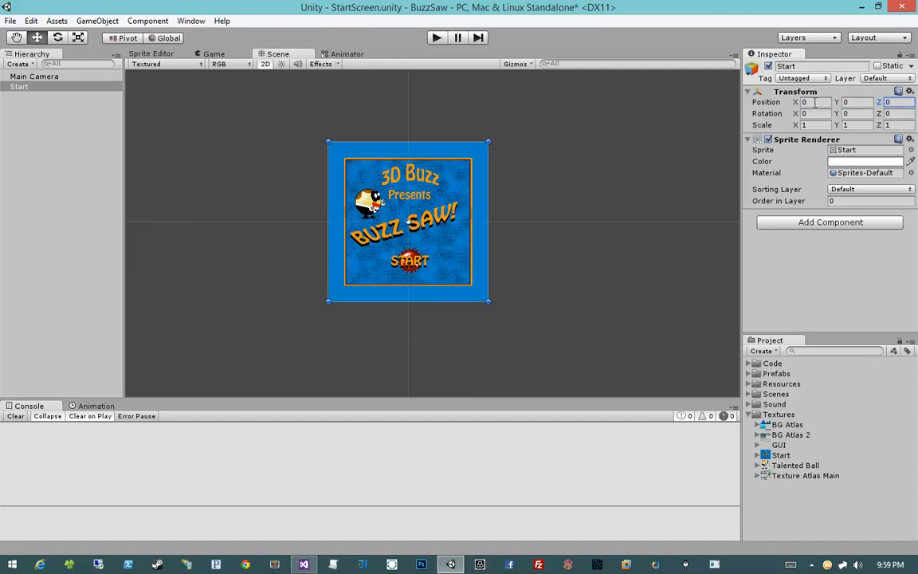
{"action": "left_click", "coordinate": [33, 76]}
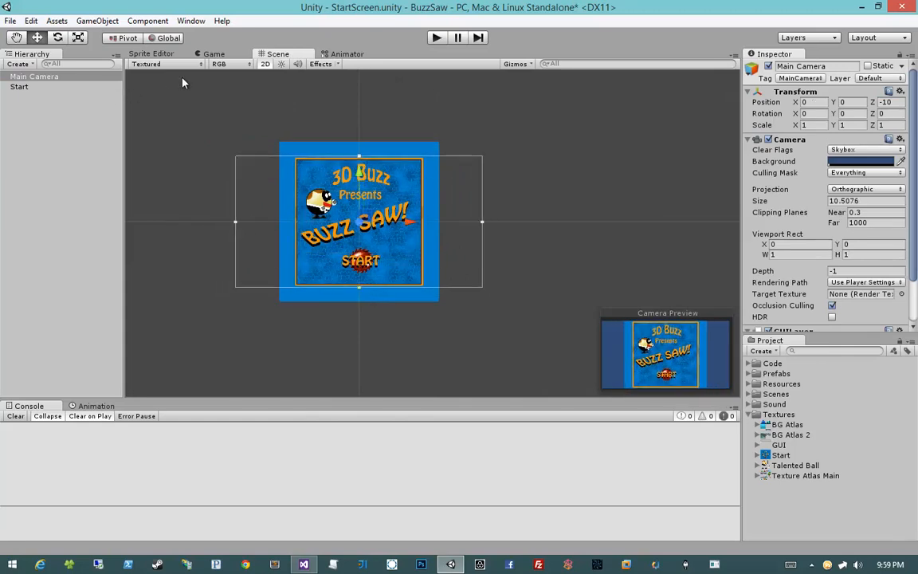
{"action": "left_click", "coordinate": [213, 54]}
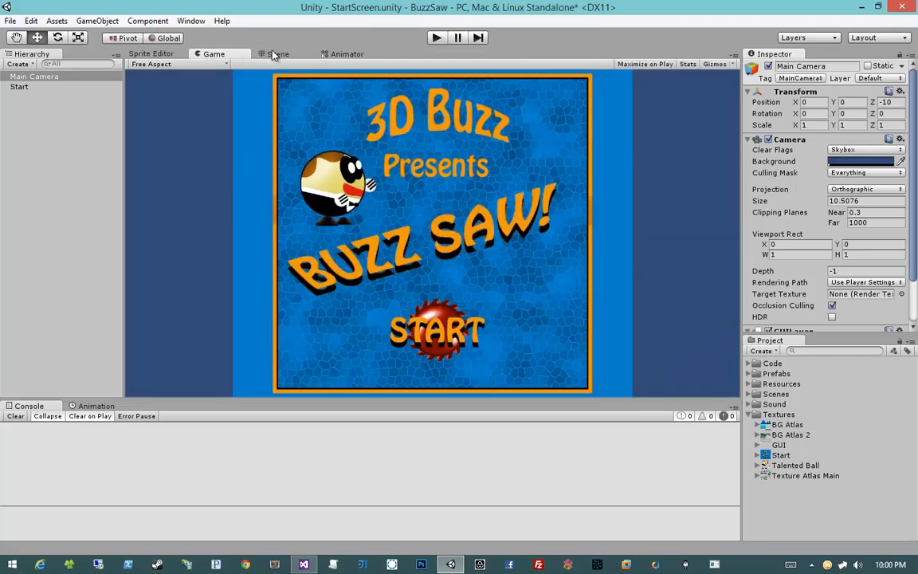
{"action": "left_click", "coordinate": [279, 54]}
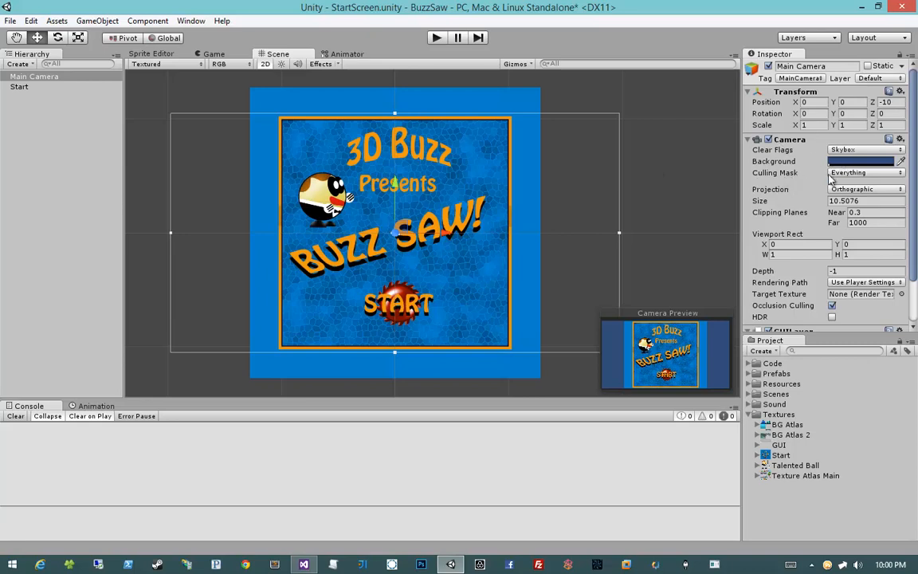
{"action": "mouse_move", "coordinate": [488, 122]}
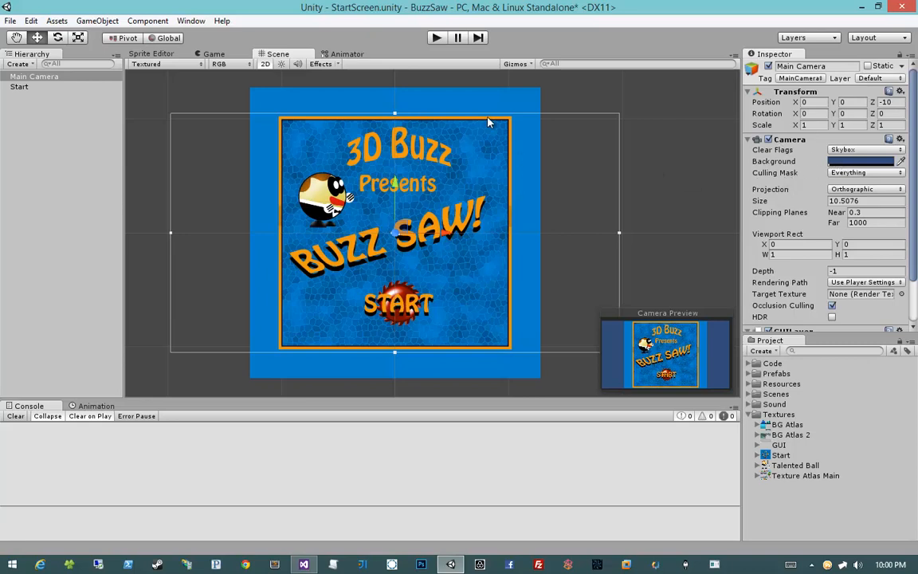
{"action": "mouse_move", "coordinate": [358, 139]}
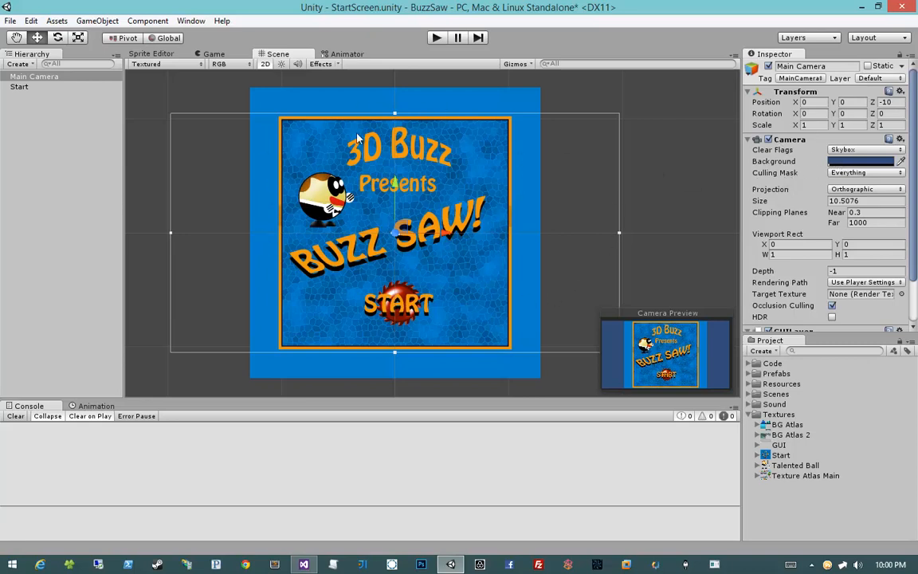
{"action": "mouse_move", "coordinate": [428, 190]}
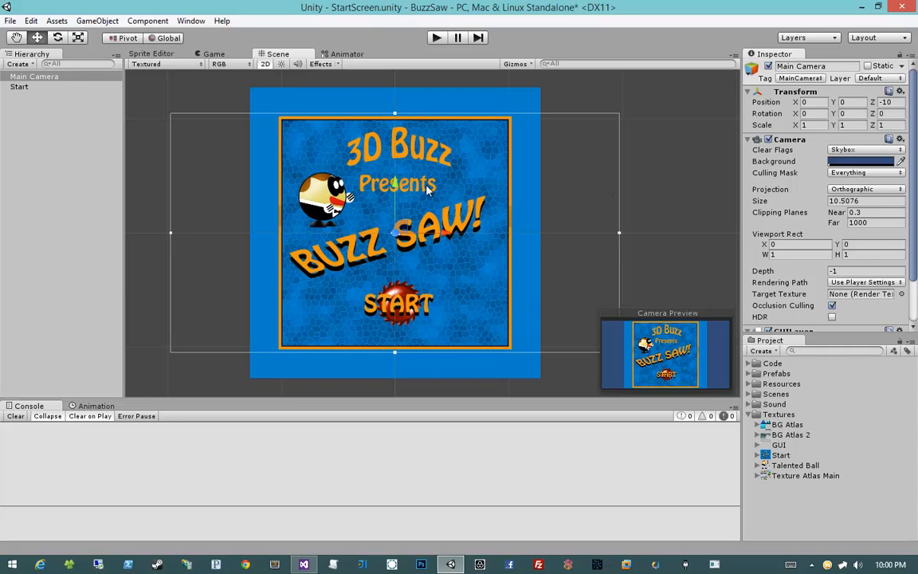
- Set the StartScreen camera background to a blue matching the title art
{"action": "left_click", "coordinate": [860, 161]}
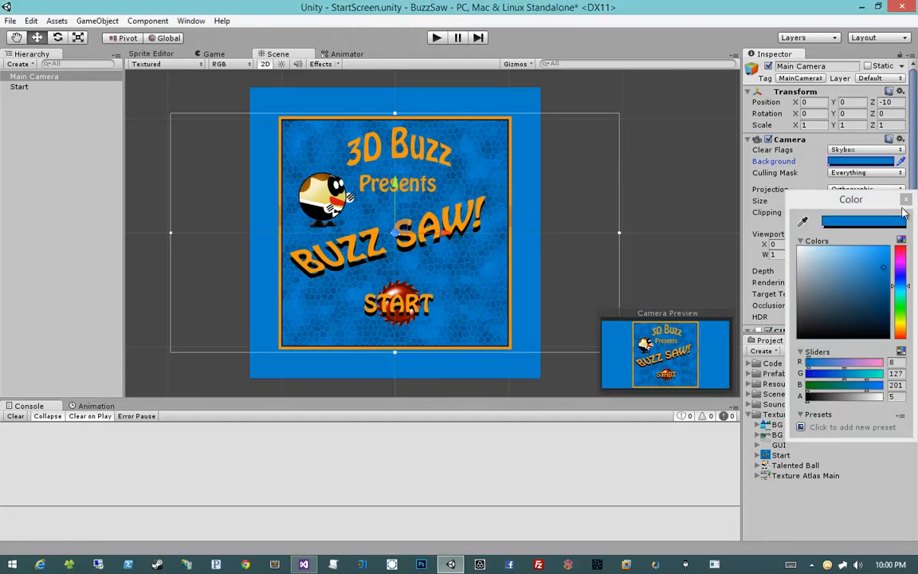
{"action": "left_click", "coordinate": [213, 53]}
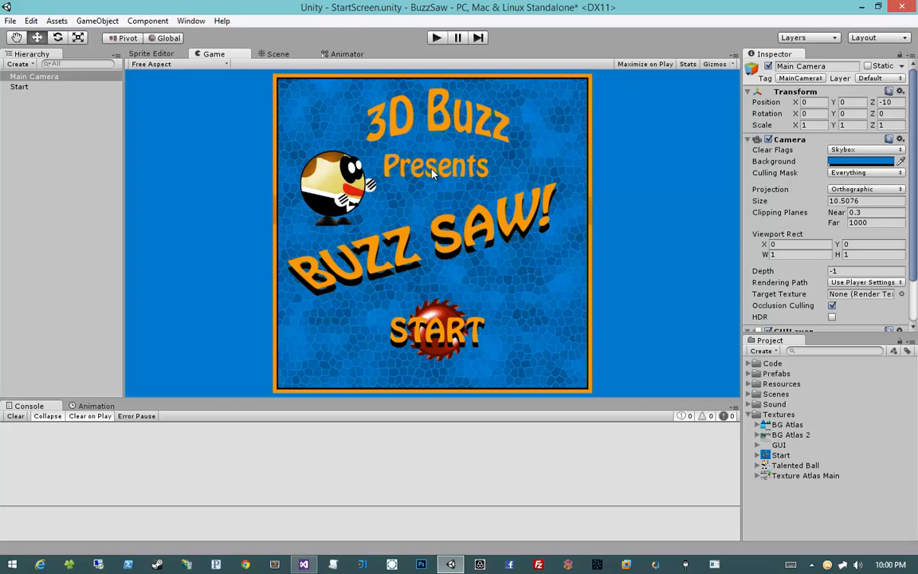
{"action": "left_click", "coordinate": [34, 76]}
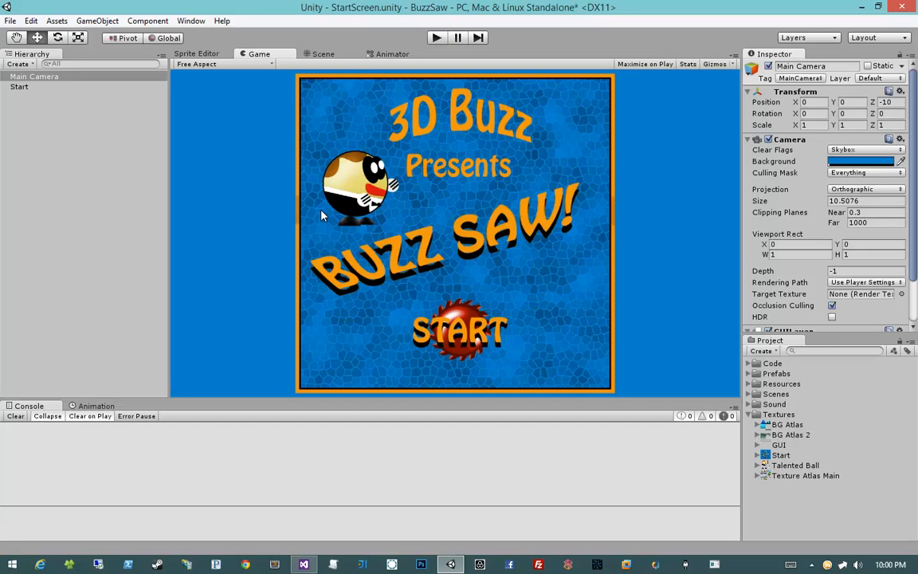
{"action": "mouse_move", "coordinate": [190, 167]}
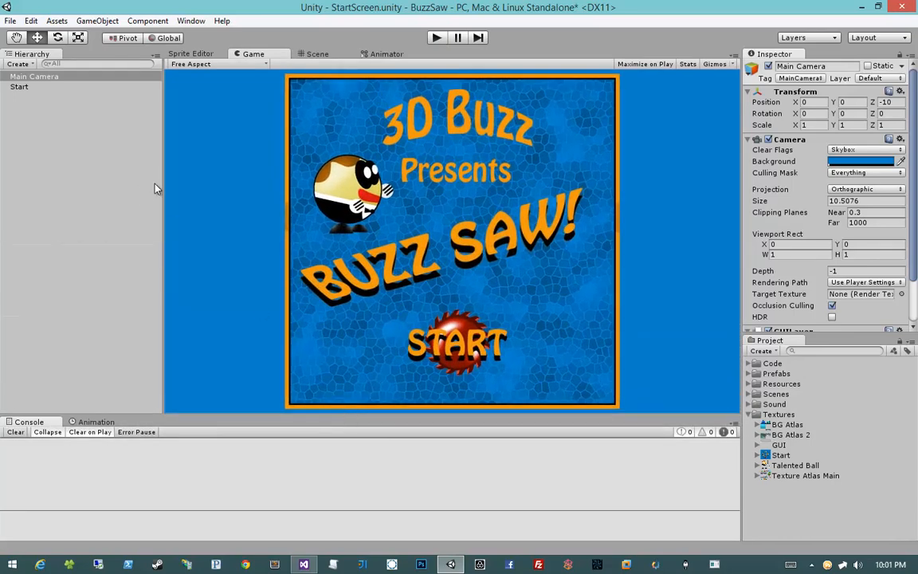
{"action": "left_click", "coordinate": [34, 75]}
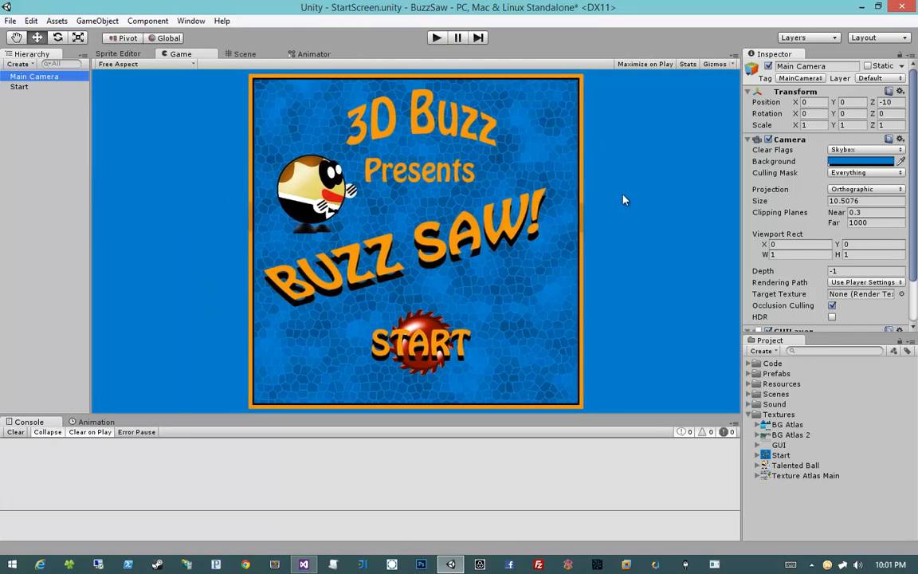
{"action": "mouse_move", "coordinate": [427, 239]}
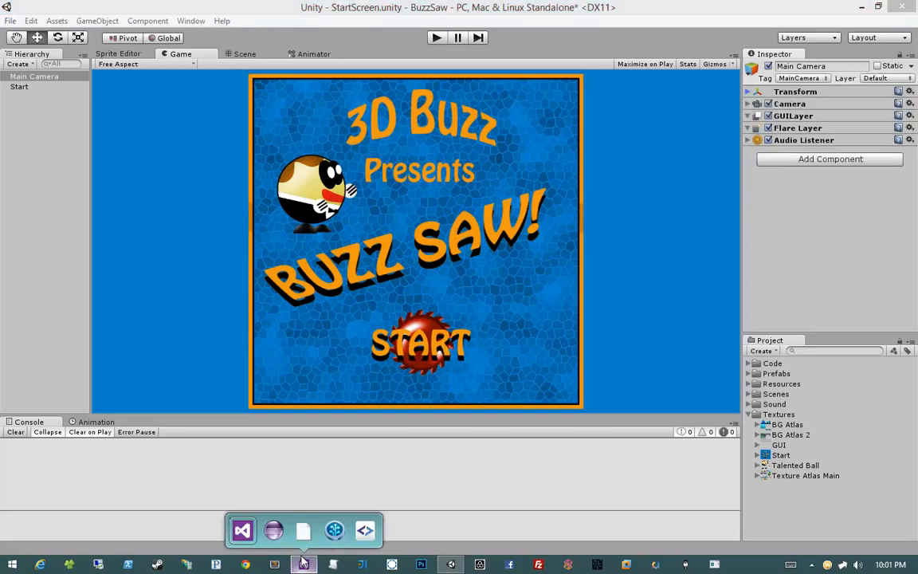
- Write a StartScreen MonoBehaviour whose Update loads the FirstLevel scene on mouse click
{"action": "left_click", "coordinate": [302, 564]}
{"action": "type", "text": "S"}
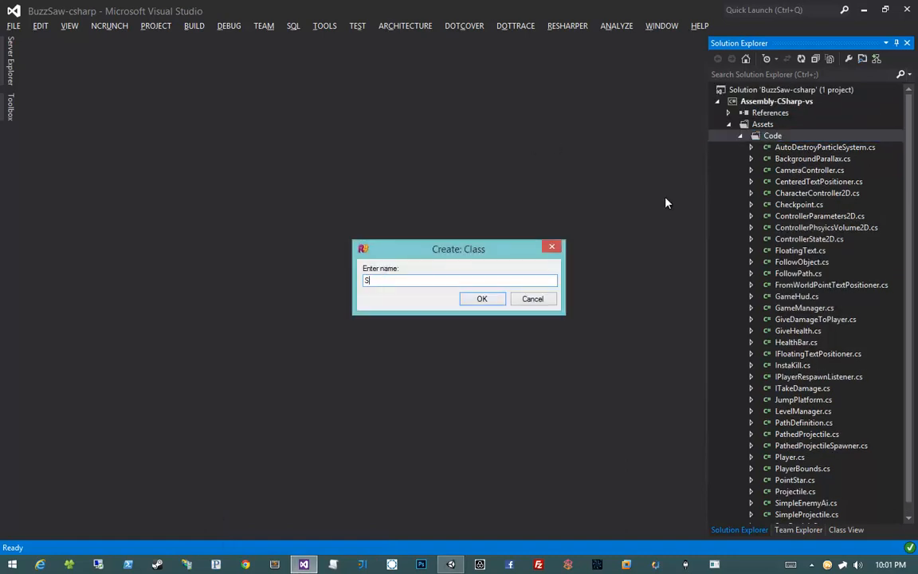
{"action": "type", "text": "tartScreen"}
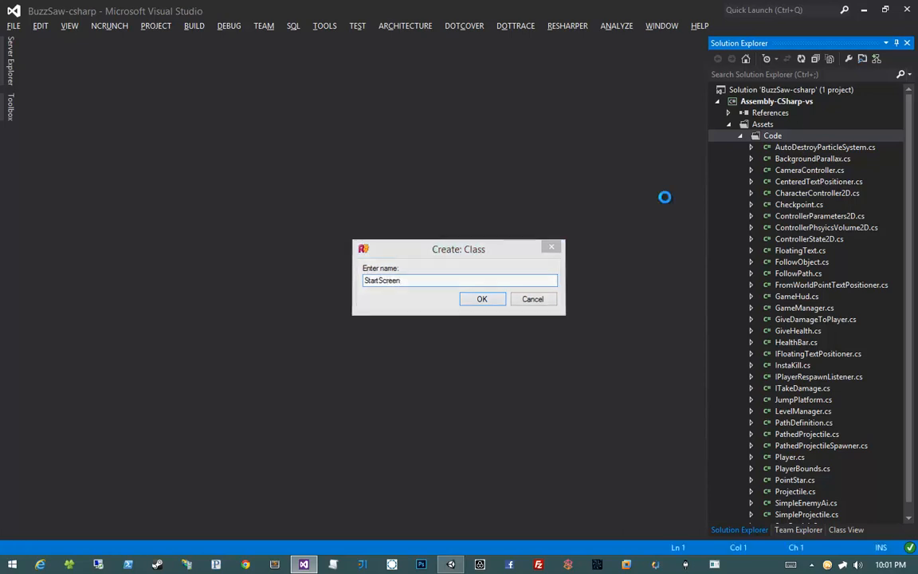
{"action": "left_click", "coordinate": [481, 298]}
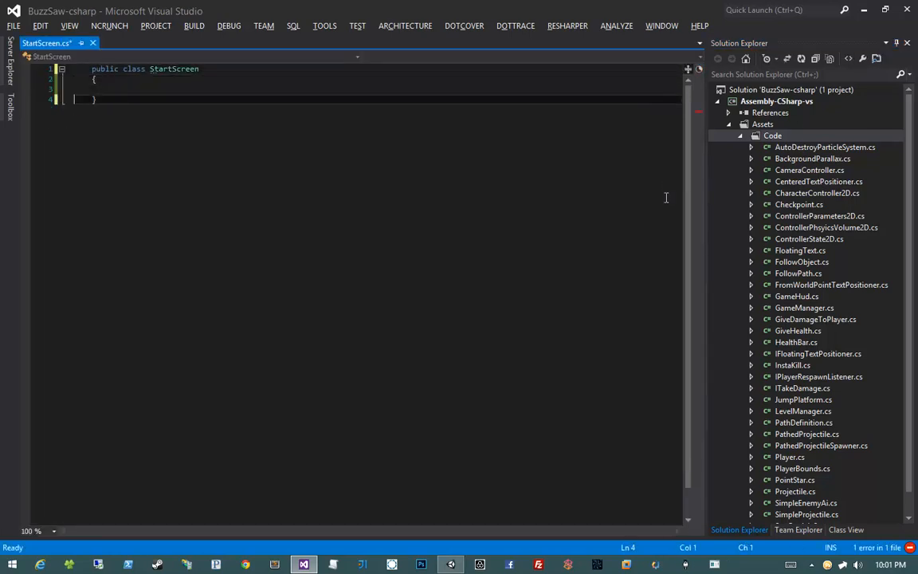
{"action": "type", "text": ": MonoBehaviour"}
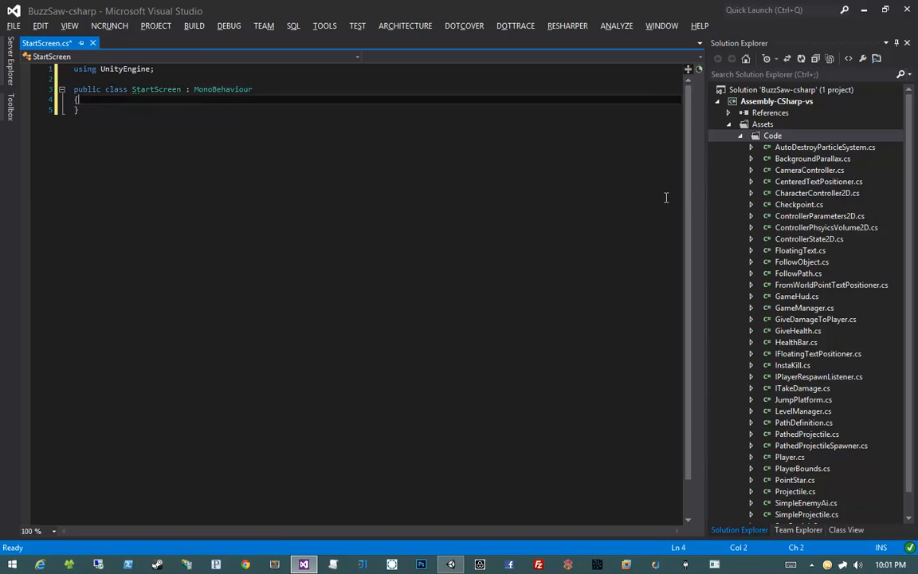
{"action": "type", "text": "public string FirstLeve"}
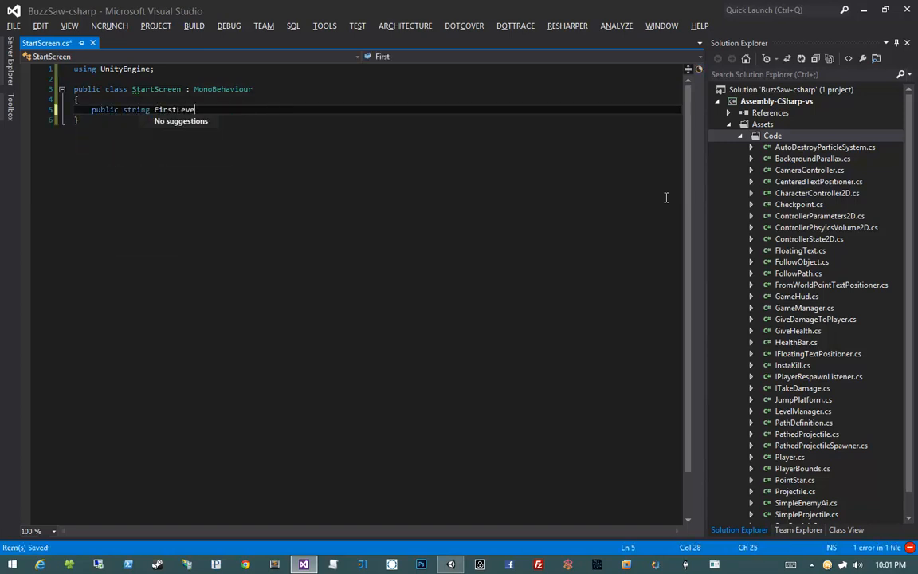
{"action": "type", "text": "l;"}
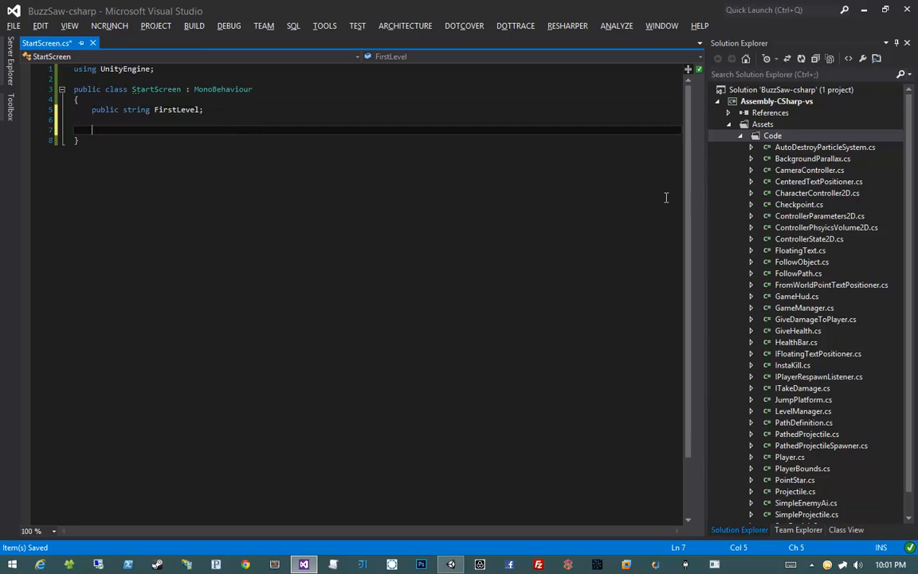
{"action": "type", "text": "public void Update"}
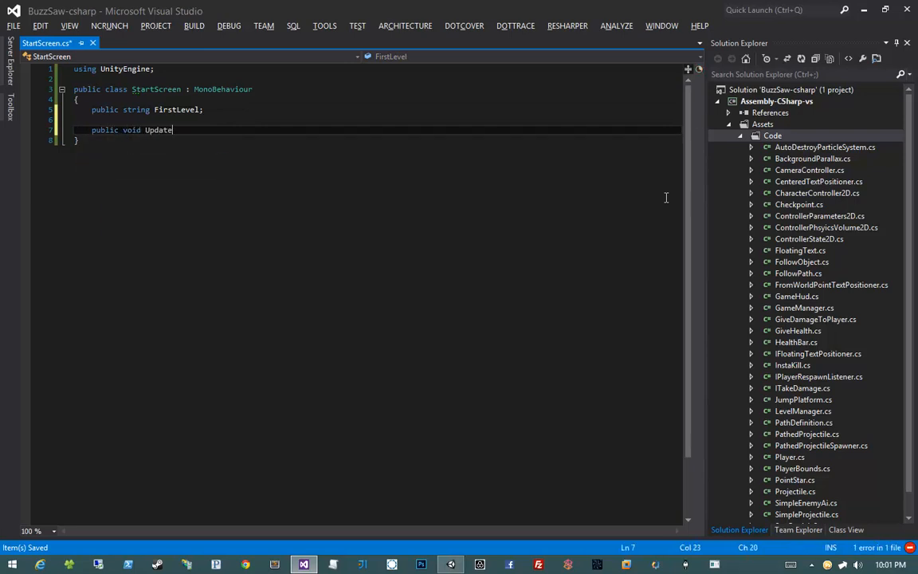
{"action": "type", "text": "()"}
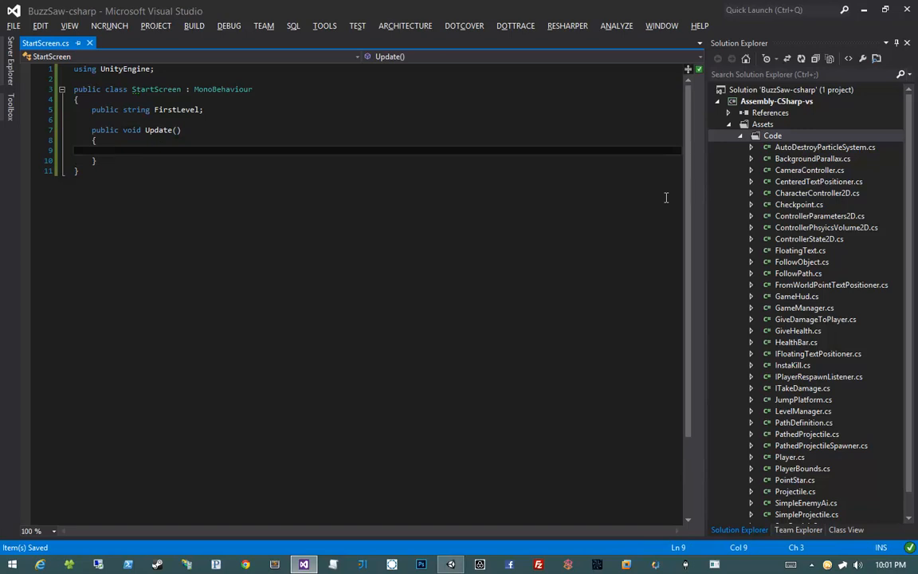
{"action": "type", "text": "if (!Input.GetMouseButtonDown(0"}
{"action": "type", "text": "Application.LoadLevel(FirstLevel);"}
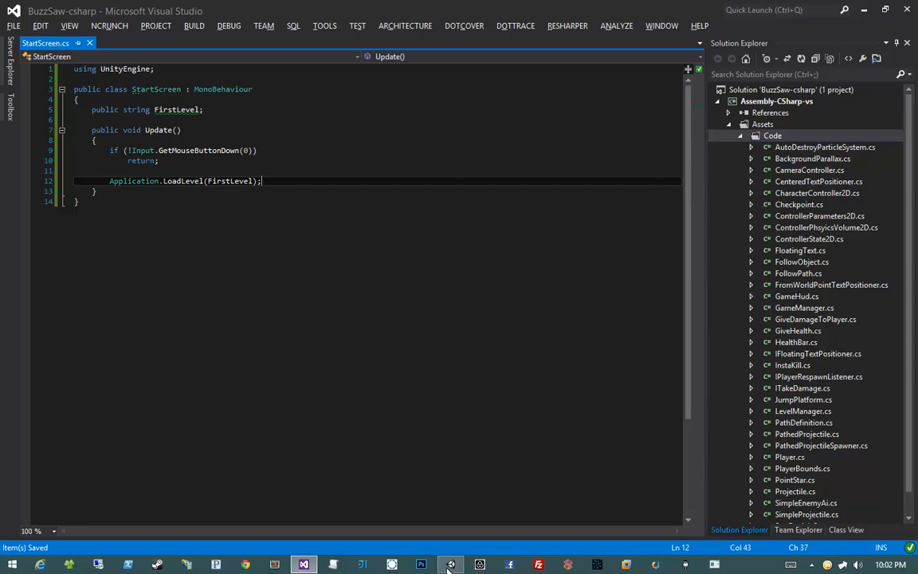
- Attach the Start Screen script to Main Camera with First Level set to Level1
{"action": "left_click", "coordinate": [450, 564]}
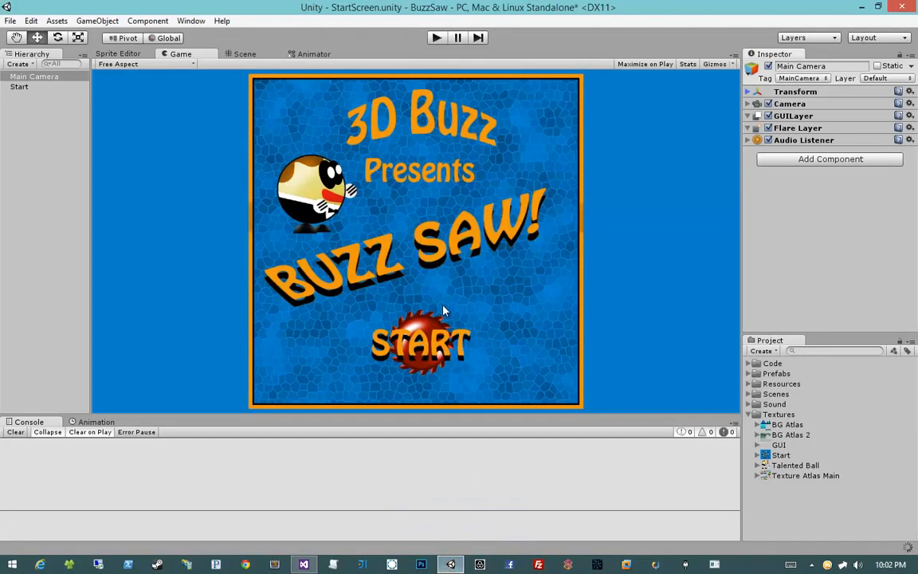
{"action": "left_click", "coordinate": [829, 158]}
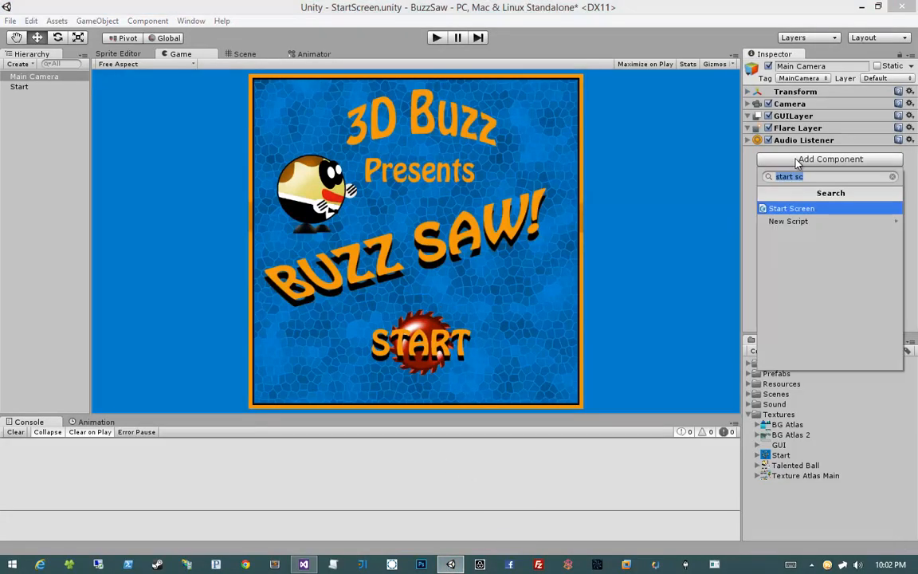
{"action": "left_click", "coordinate": [791, 208]}
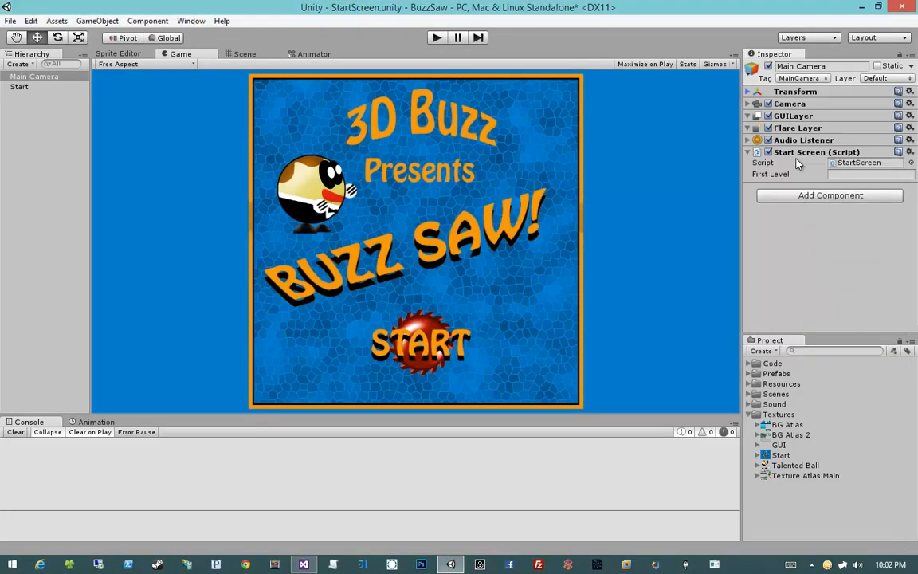
{"action": "type", "text": "Level1"}
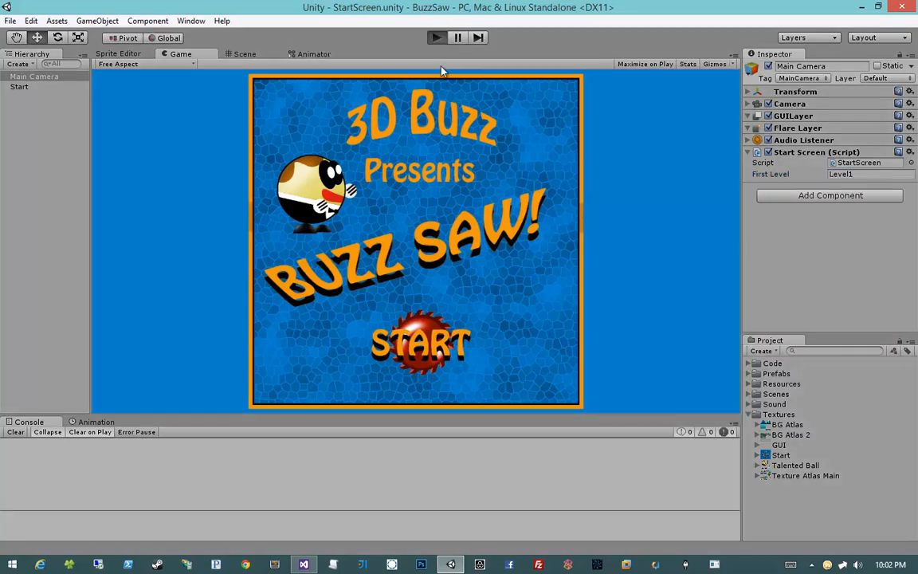
- Play the game, click the title screen to load Level1, then stop
{"action": "left_click", "coordinate": [436, 37]}
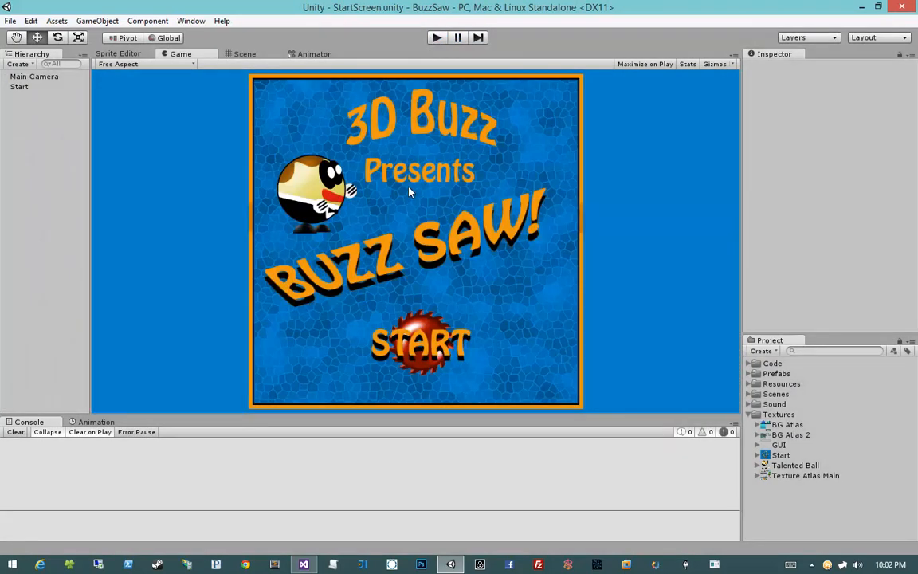
{"action": "left_click", "coordinate": [436, 38]}
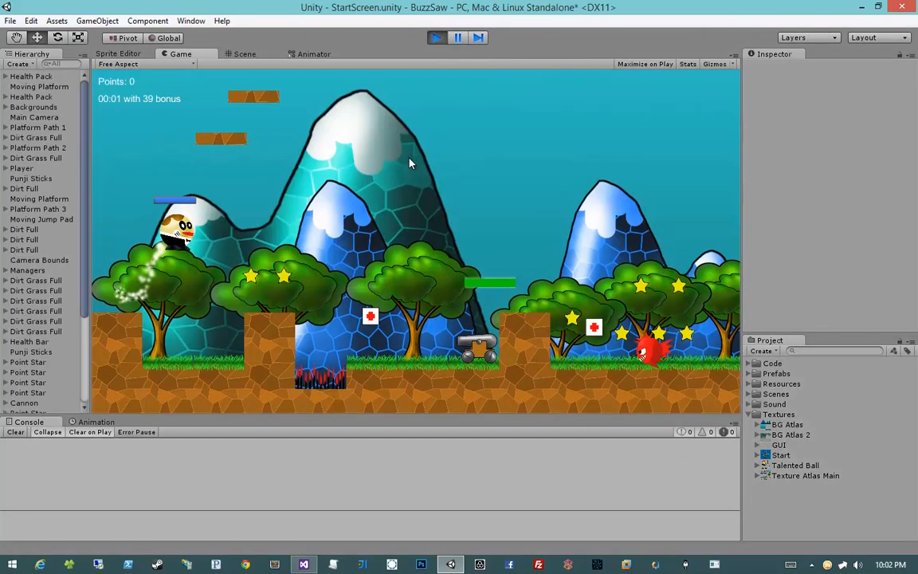
{"action": "left_click", "coordinate": [457, 38]}
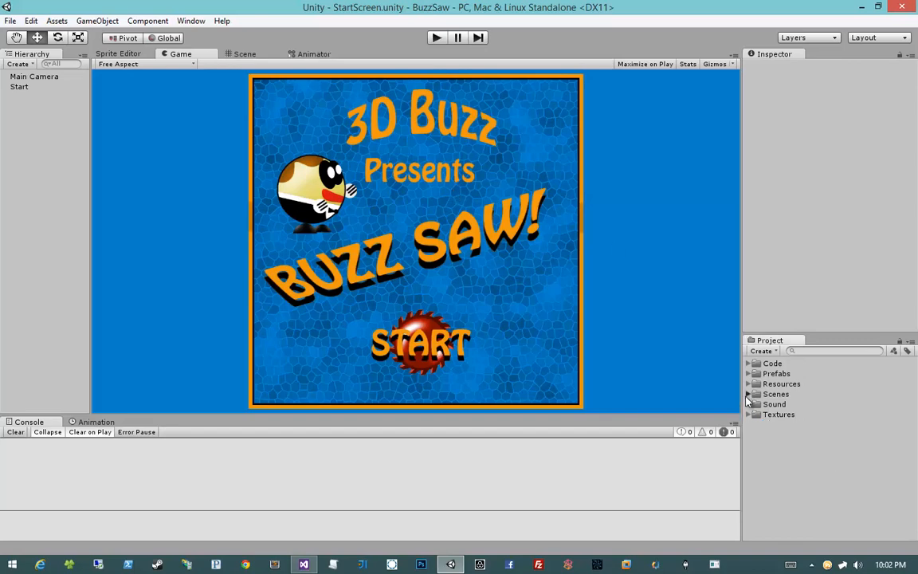
- Open the Level1 scene from the Scenes folder and show it in Scene view
{"action": "double_click", "coordinate": [781, 403]}
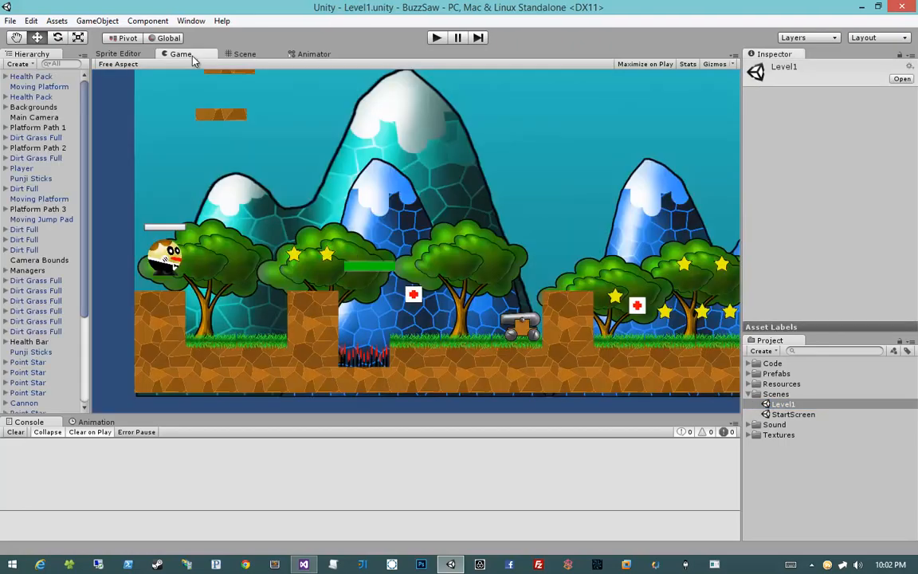
{"action": "left_click", "coordinate": [244, 53]}
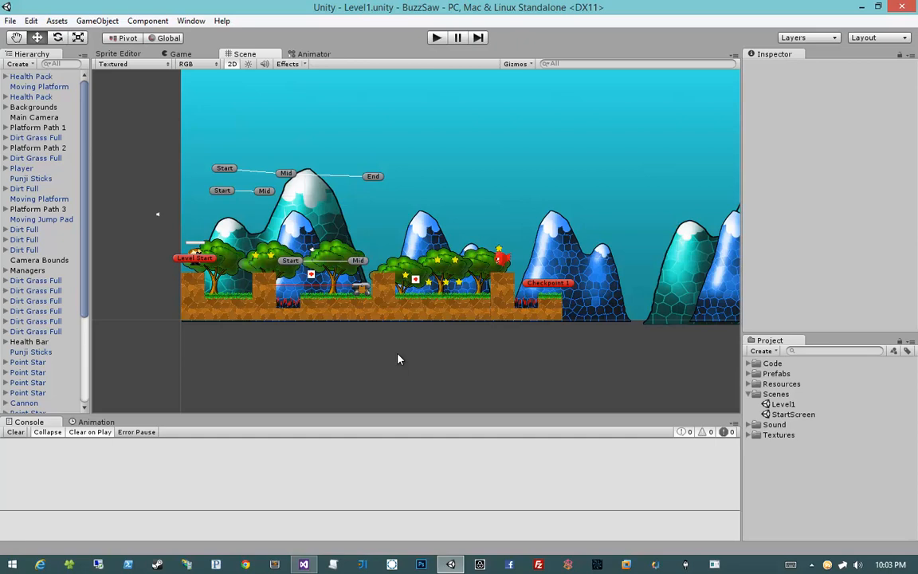
{"action": "mouse_move", "coordinate": [303, 564]}
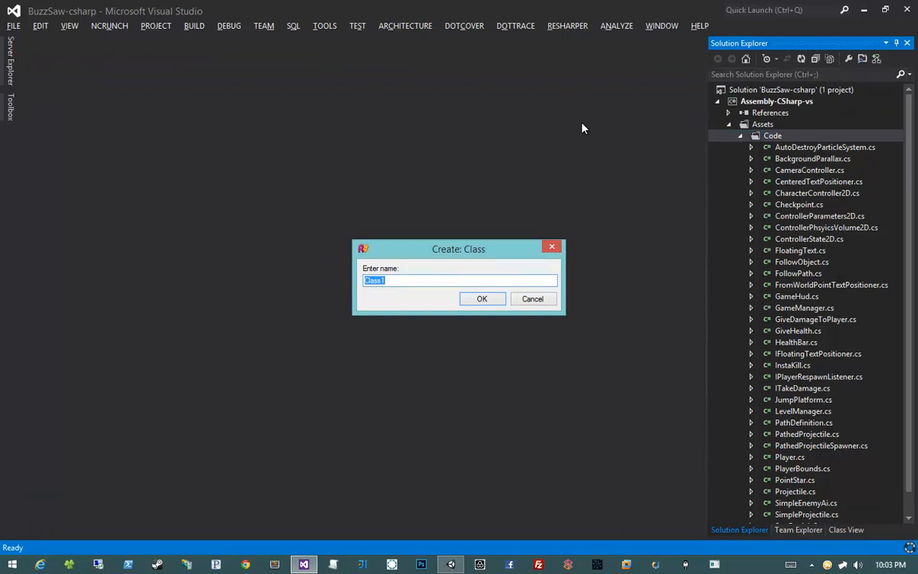
- Write FinishLevel with public LevelName, calling LevelManager.Instance.GotoNextLevel on Player trigger entry
{"action": "type", "text": "FinishLevel"}
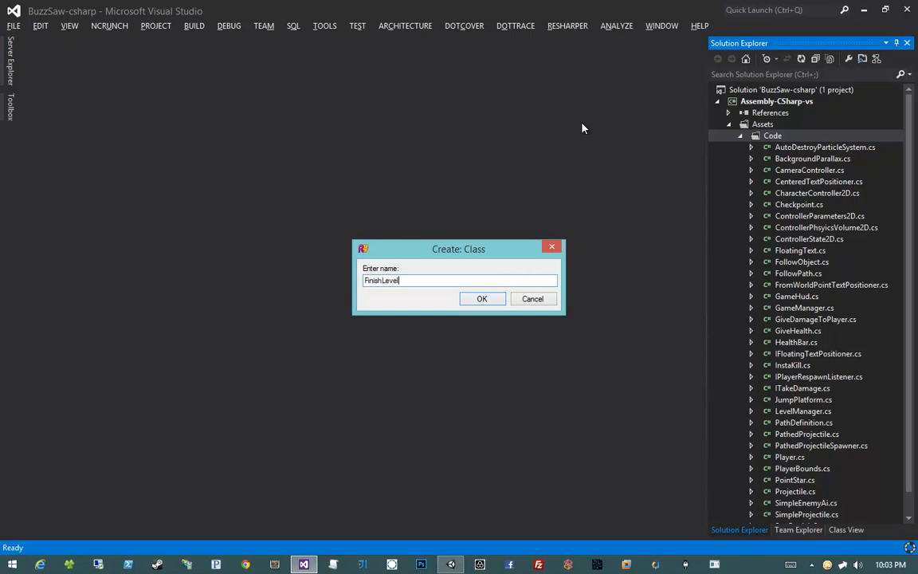
{"action": "left_click", "coordinate": [482, 298]}
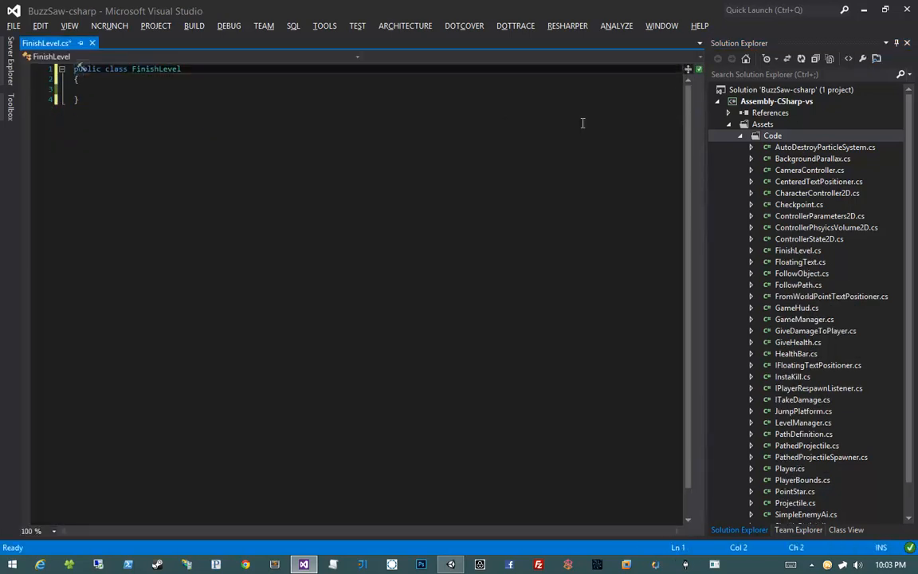
{"action": "type", "text": ": MONObe"}
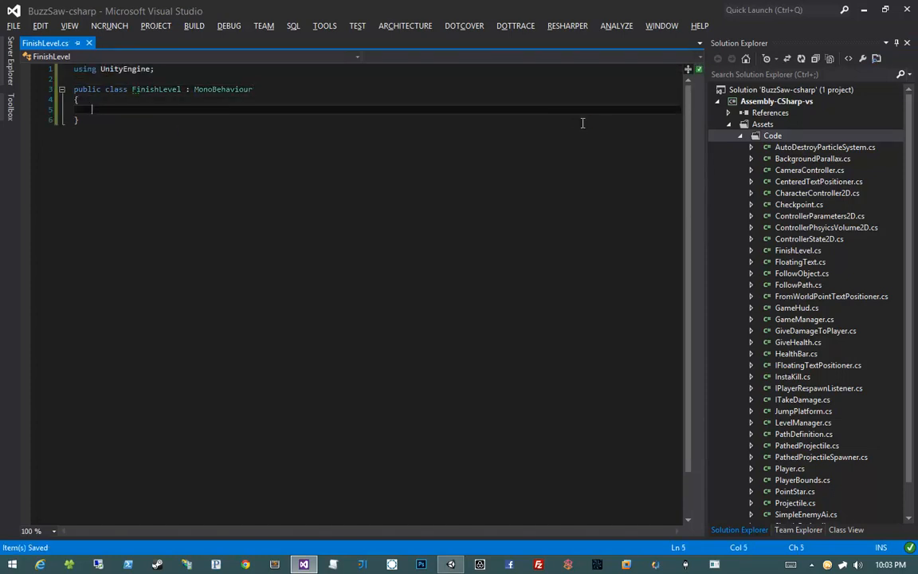
{"action": "type", "text": "public void OnTriggerEn"}
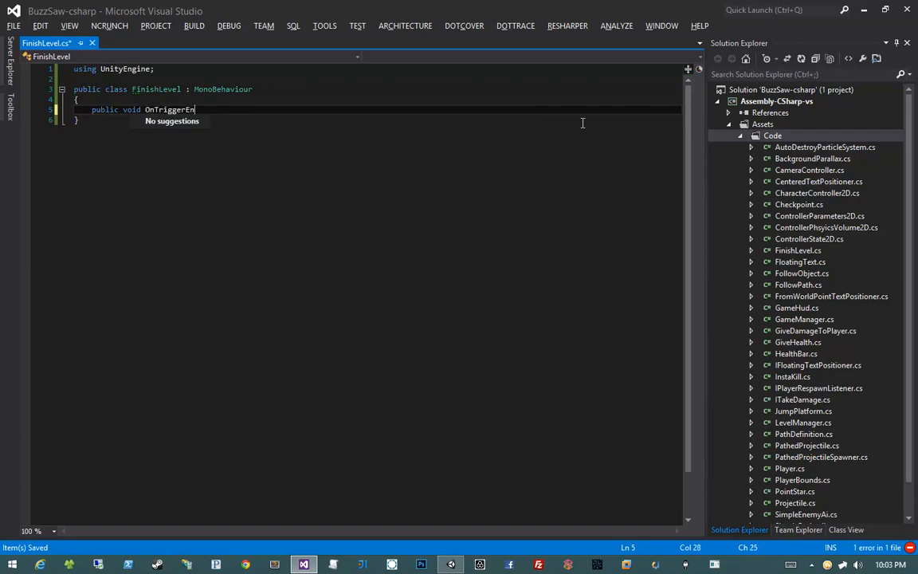
{"action": "type", "text": "ter2D(Collider2D other"}
{"action": "type", "text": "if"}
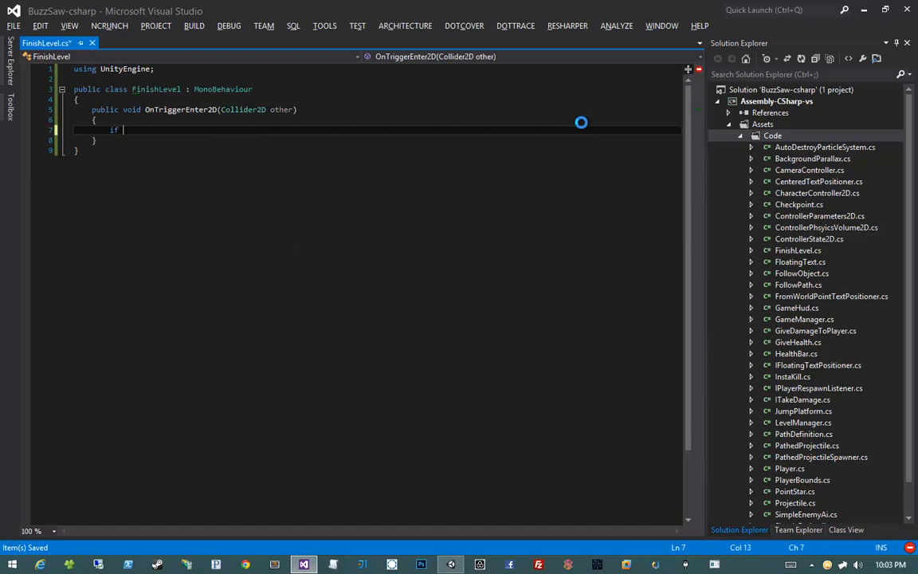
{"action": "type", "text": "(other.getc"}
{"action": "type", "text": "return;"}
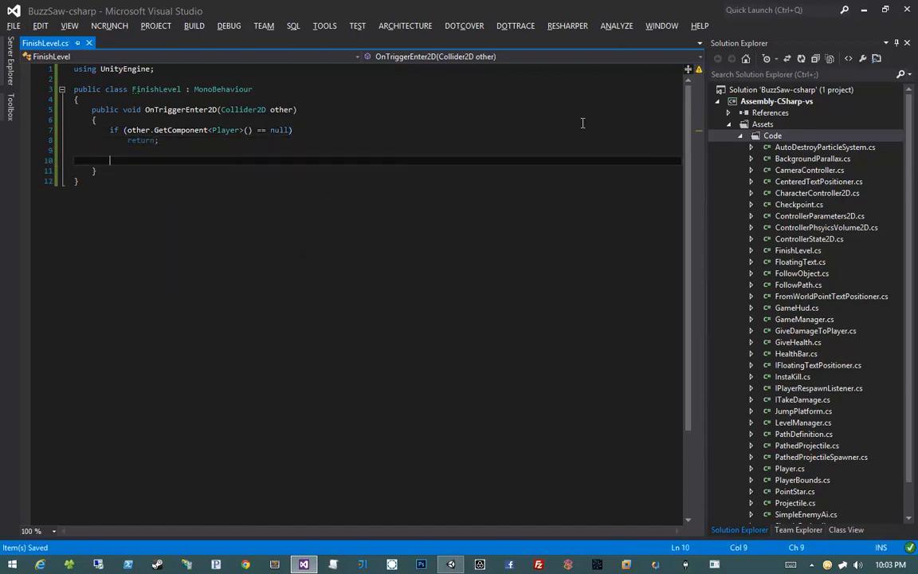
{"action": "type", "text": "LevelManager.Instance."}
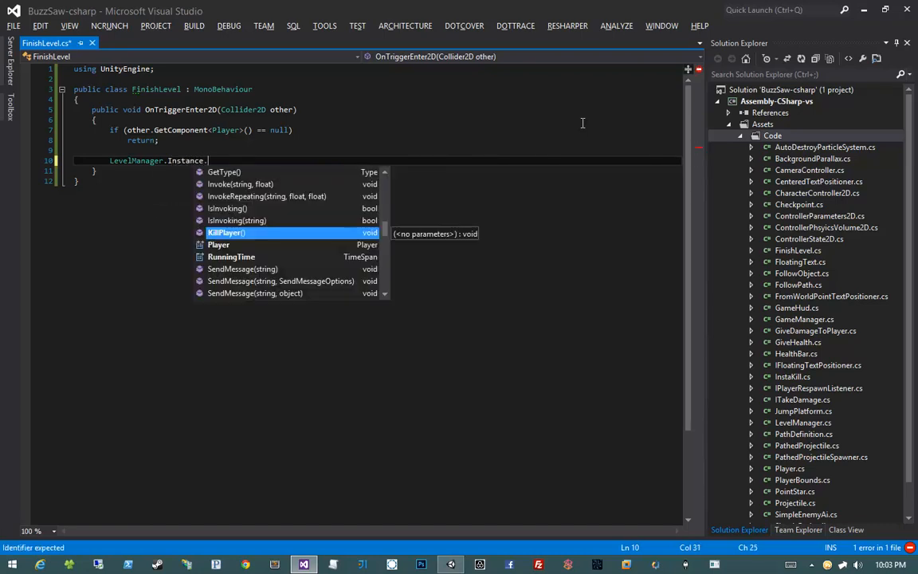
{"action": "type", "text": "GotoNextLevel(LevelName);"}
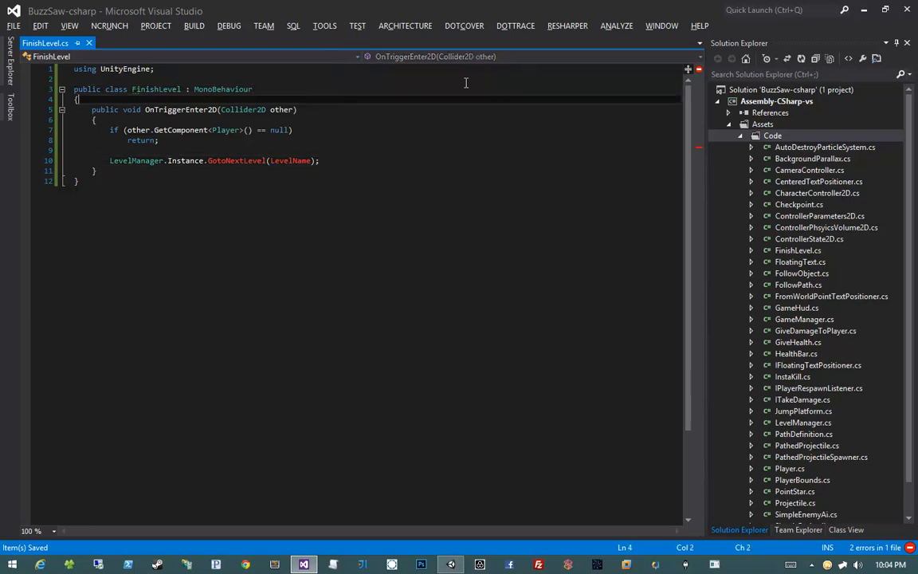
{"action": "type", "text": "public string LevelName;"}
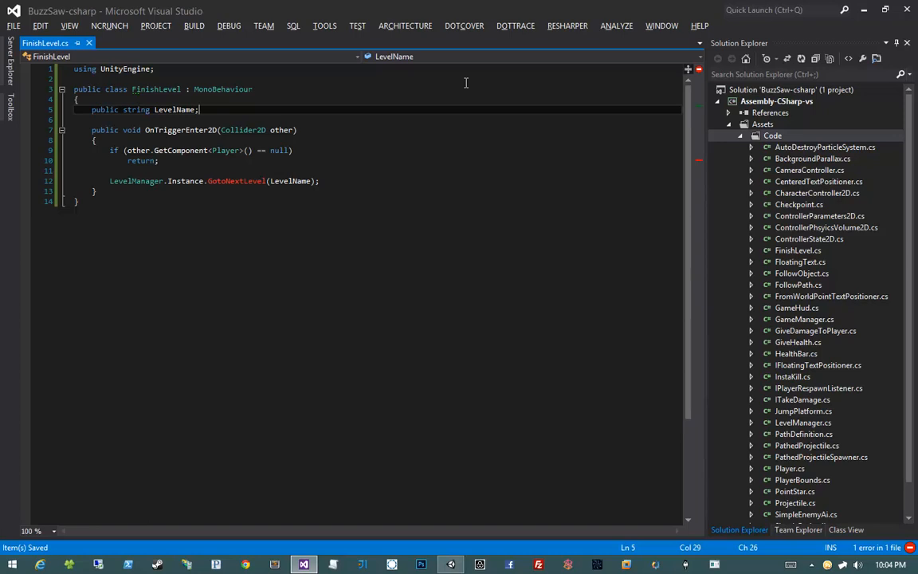
- Add a public GotoNextLevel(string levelName) method to LevelManager that starts GotoNextLevelCo
{"action": "left_click", "coordinate": [817, 181]}
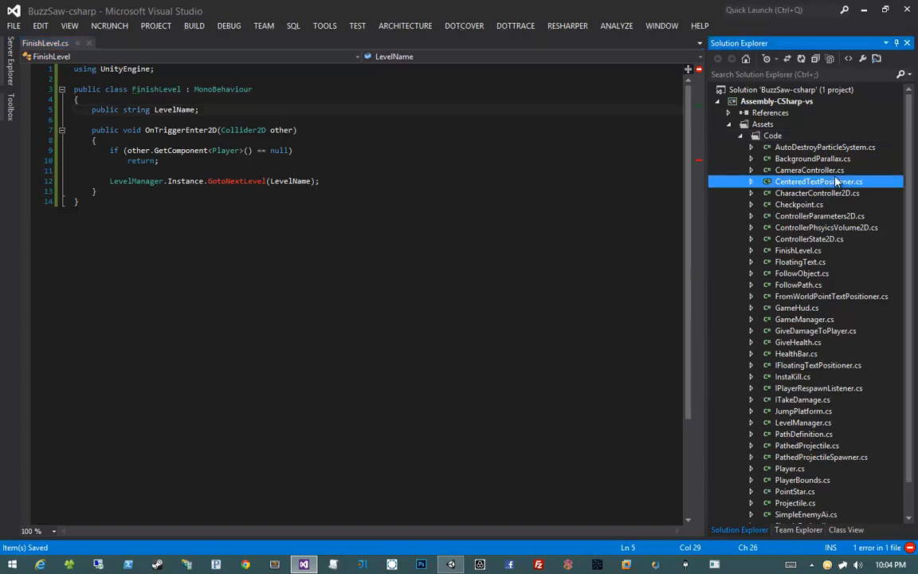
{"action": "left_click", "coordinate": [802, 423]}
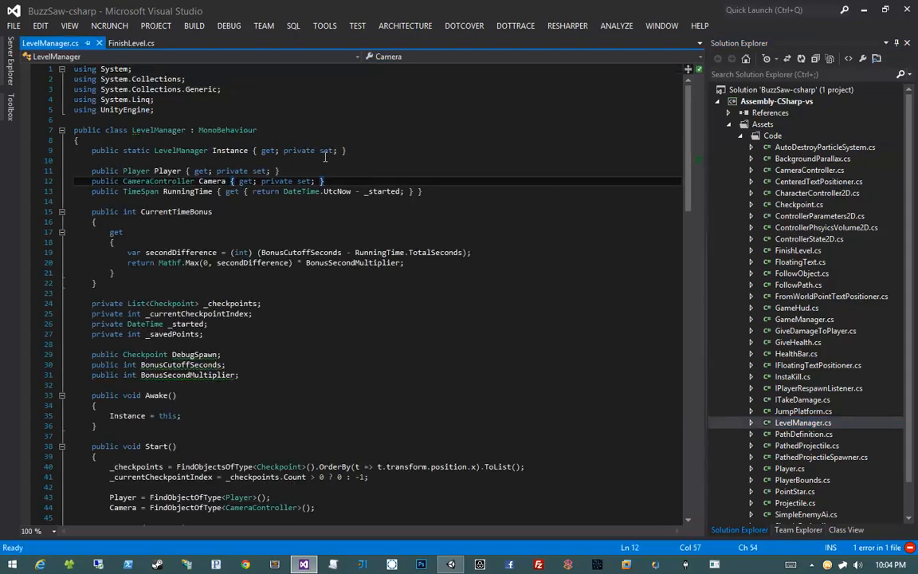
{"action": "scroll", "scroll_direction": "down", "scroll_amount": 3}
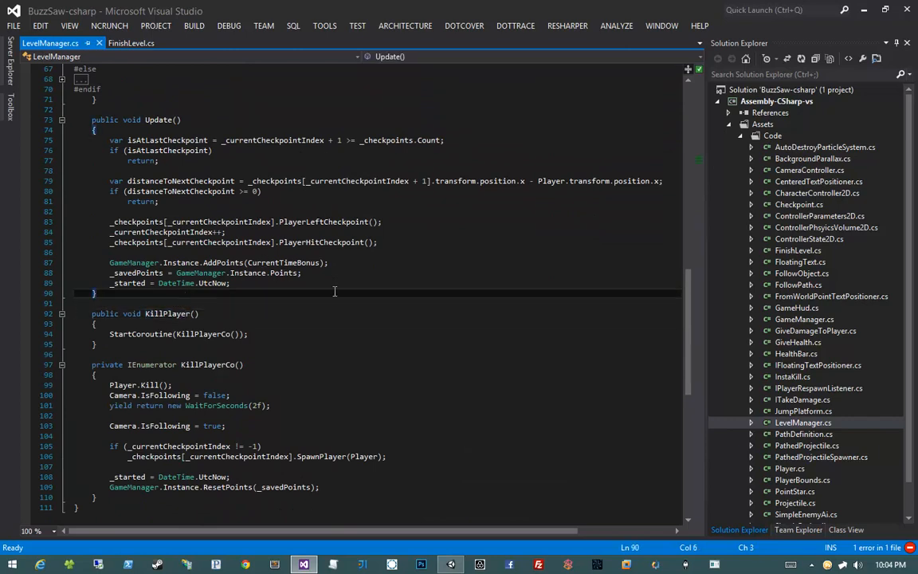
{"action": "type", "text": "public void"}
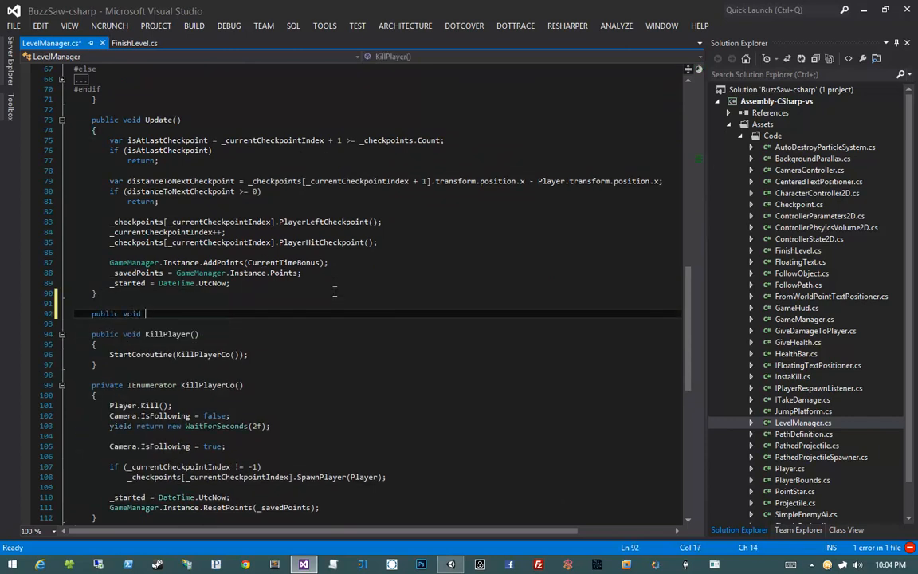
{"action": "type", "text": "GotoNextLevel(string levelName"}
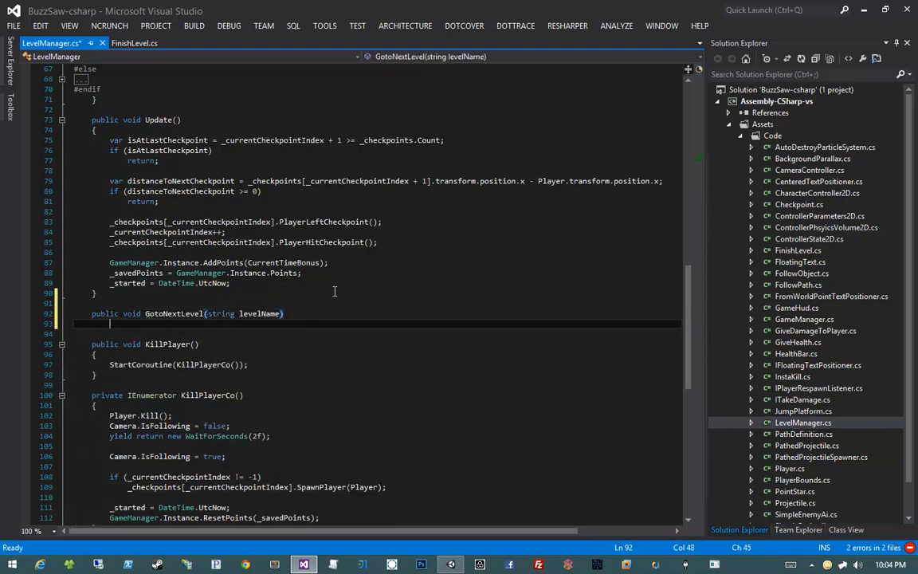
{"action": "type", "text": "Star"}
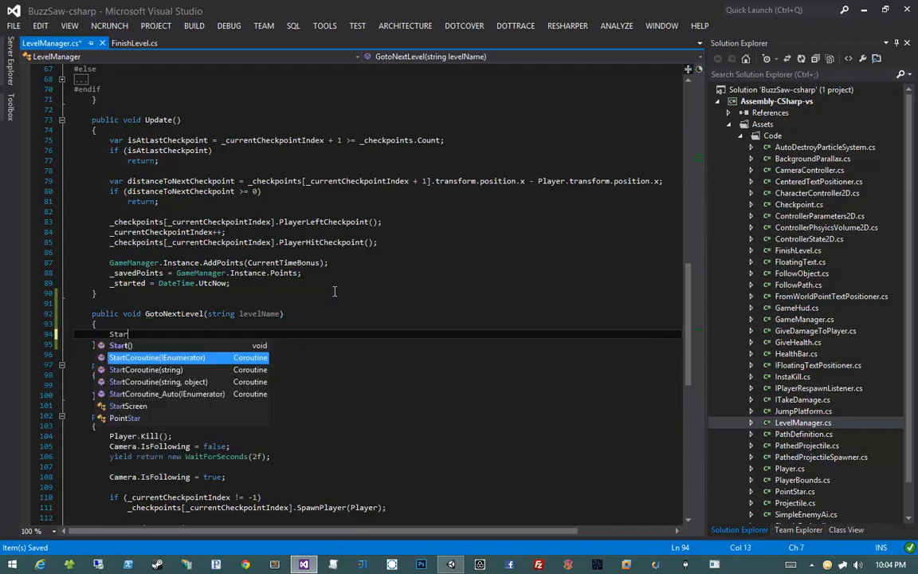
{"action": "type", "text": "tCoroutine(GotoNextLevel("}
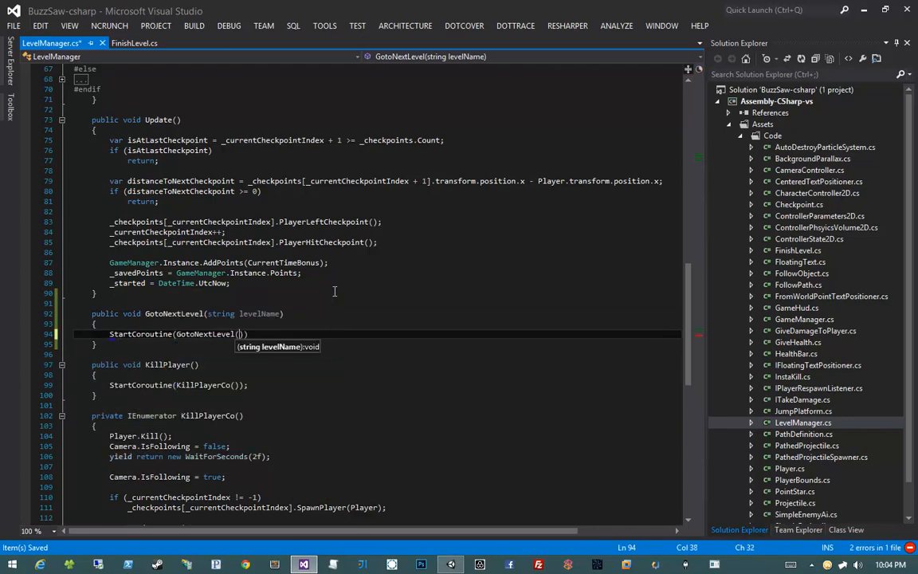
{"action": "type", "text": "levelName"}
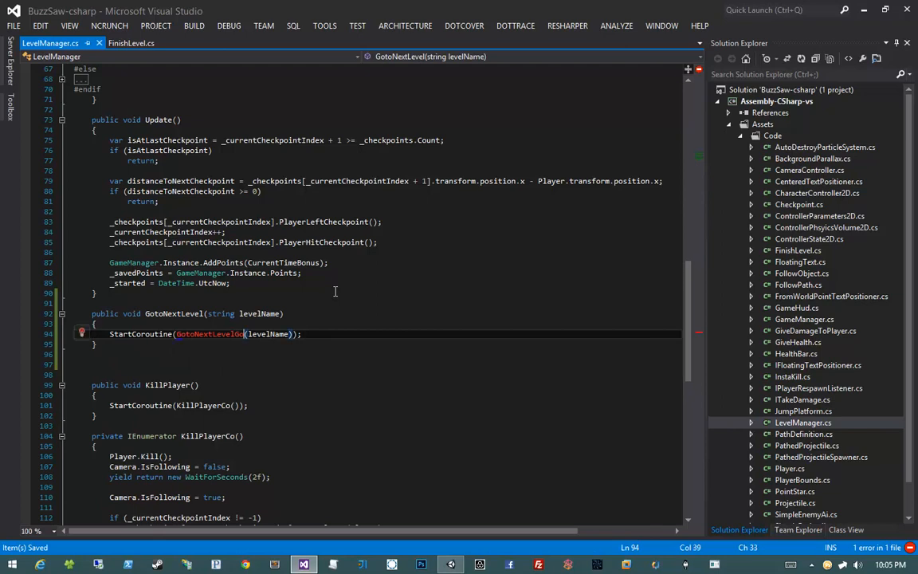
- Declare the GotoNextLevelCo(string levelName) coroutine, first calling Player.FinishLevel
{"action": "type", "text": "private IEnumerator"}
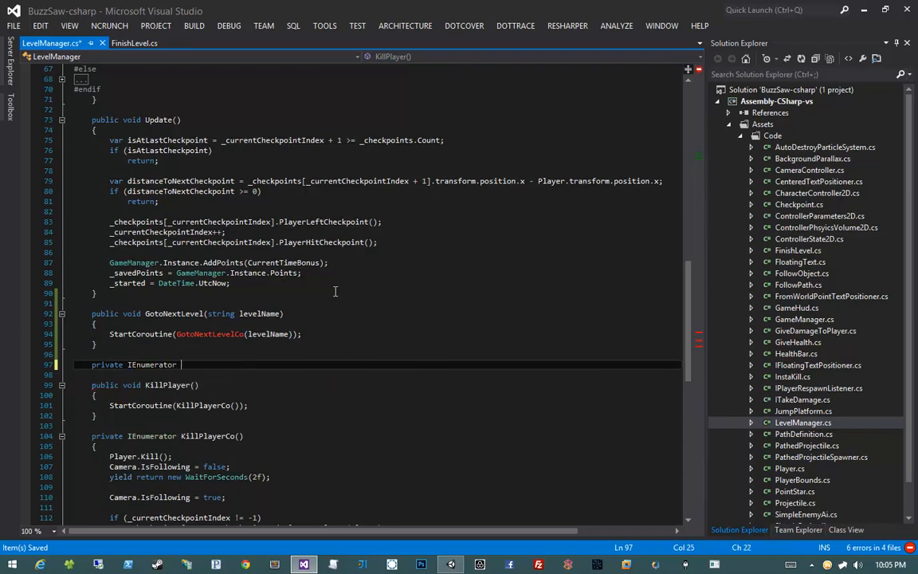
{"action": "type", "text": "GotoNextLevelCo"}
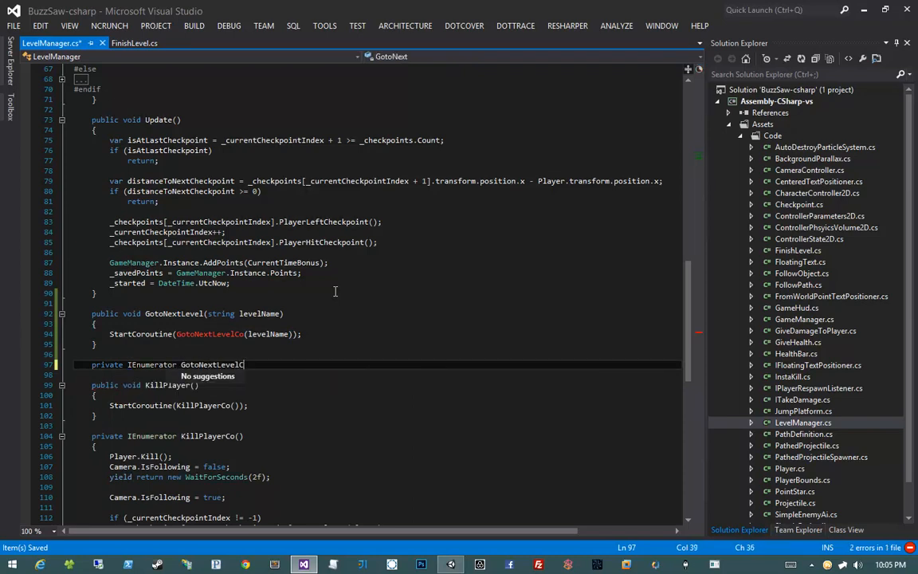
{"action": "type", "text": "(string levelName"}
{"action": "left_click", "coordinate": [377, 375]}
{"action": "type", "text": "{"}
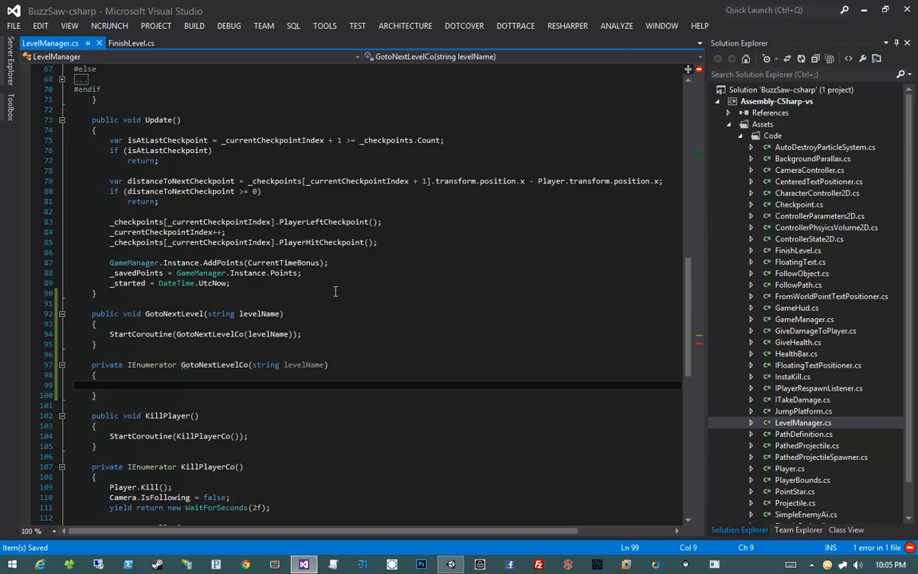
{"action": "type", "text": "Player"}
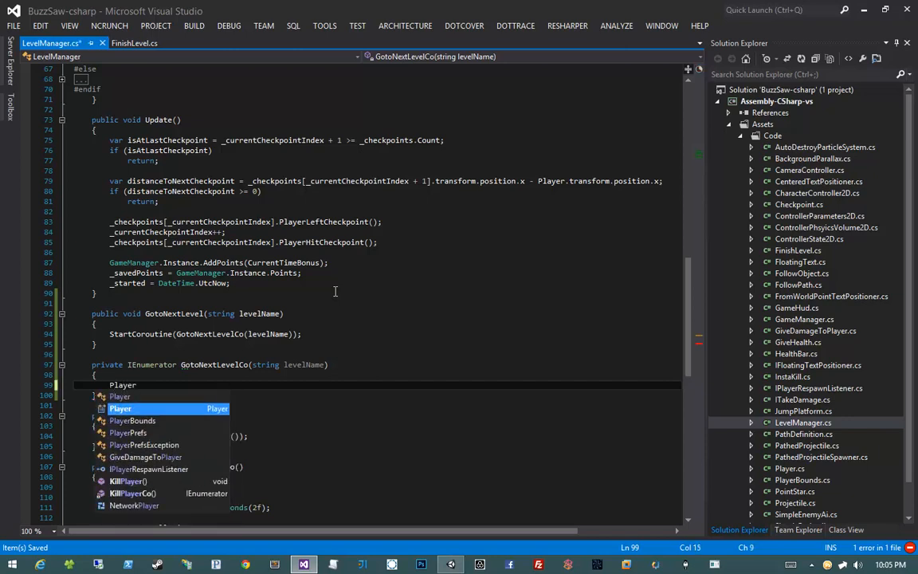
{"action": "type", "text": ".FinishLevel();"}
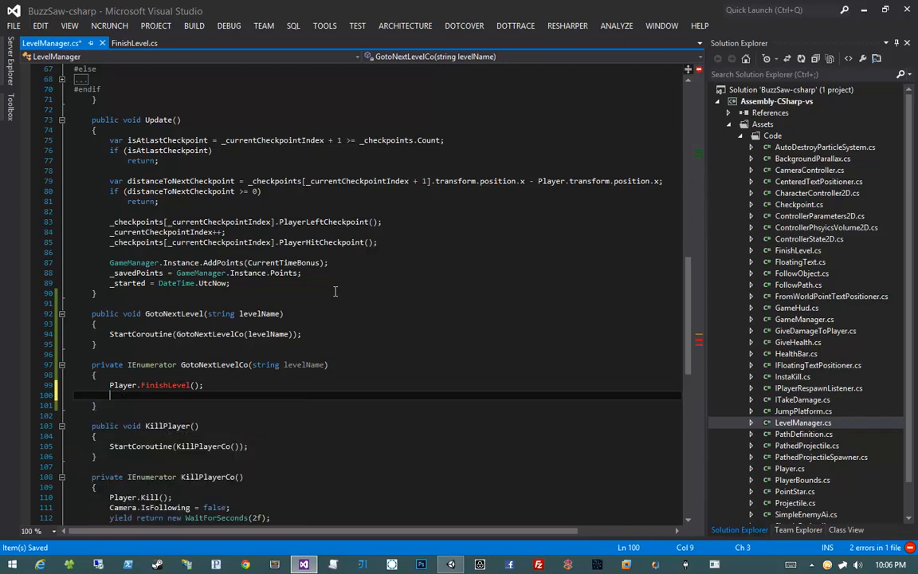
- Award the time-bonus points through GameManager and display them with FloatingText.Show
{"action": "type", "text": "GameManager."}
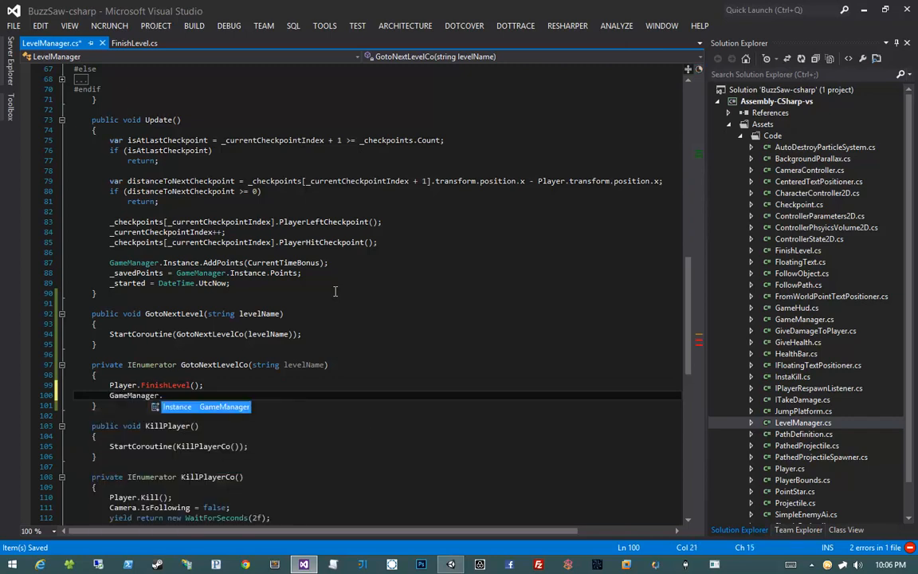
{"action": "type", "text": "CurrentTimeBonus);"}
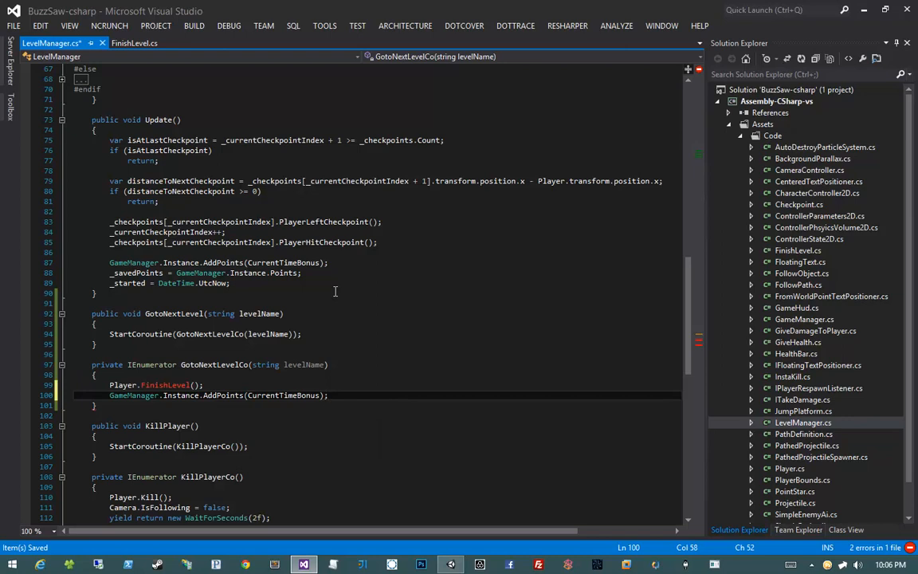
{"action": "type", "text": "floatingte"}
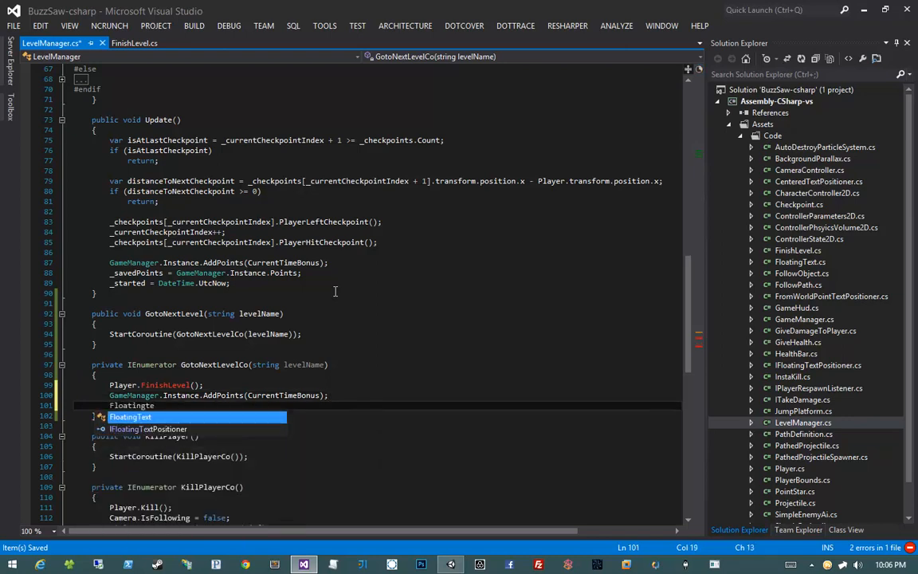
{"action": "type", "text": ".Show("}
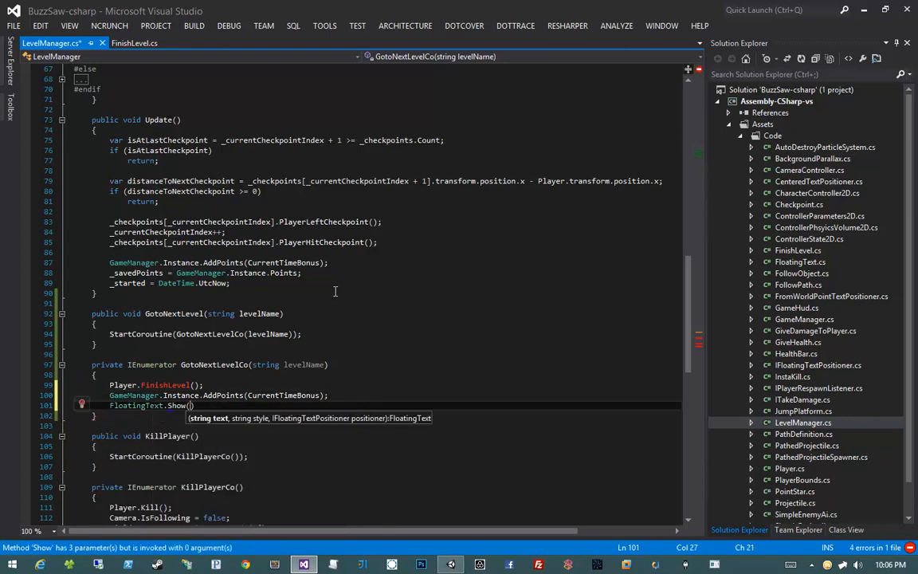
{"action": "type", "text": "string.Format(\"{0} points!\","}
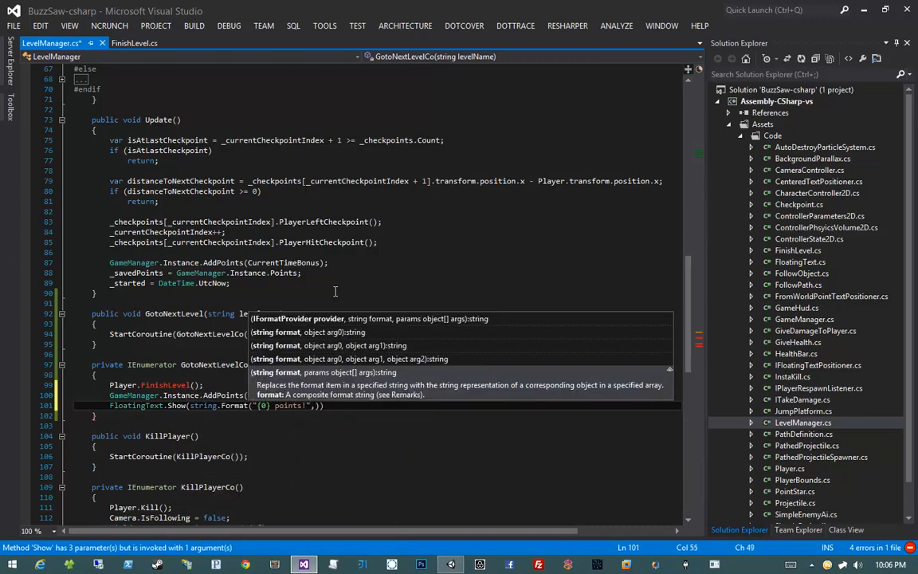
{"action": "type", "text": "GameManager.Instance.Points"}
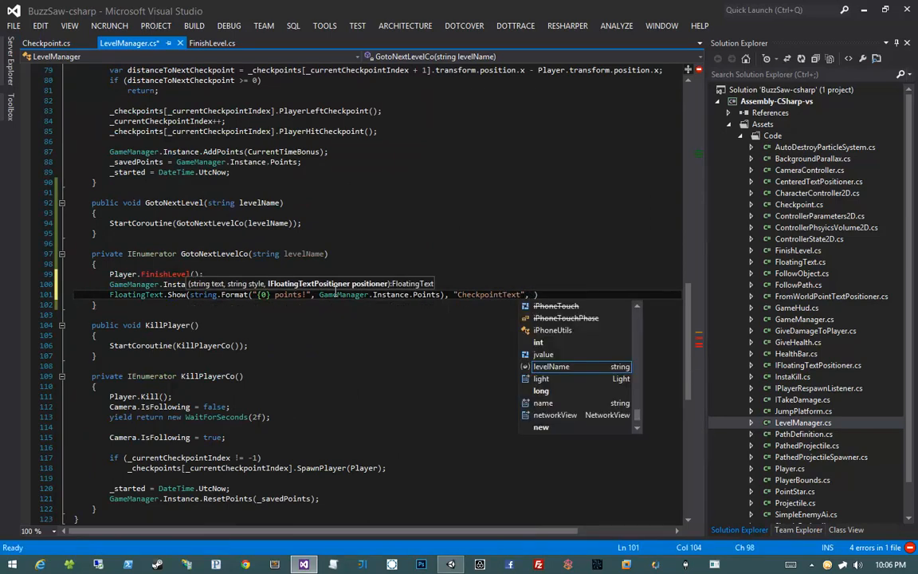
{"action": "type", "text": "new CenteredTextPositioner(.25f"}
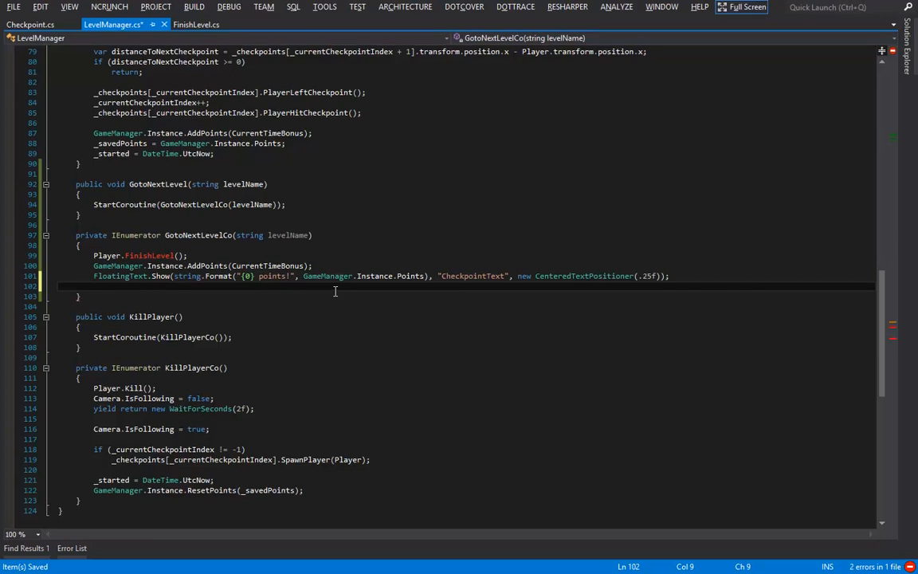
- Wait 2 seconds, then load StartScreen if levelName is empty, else the named level
{"action": "type", "text": "yield return new Wait"}
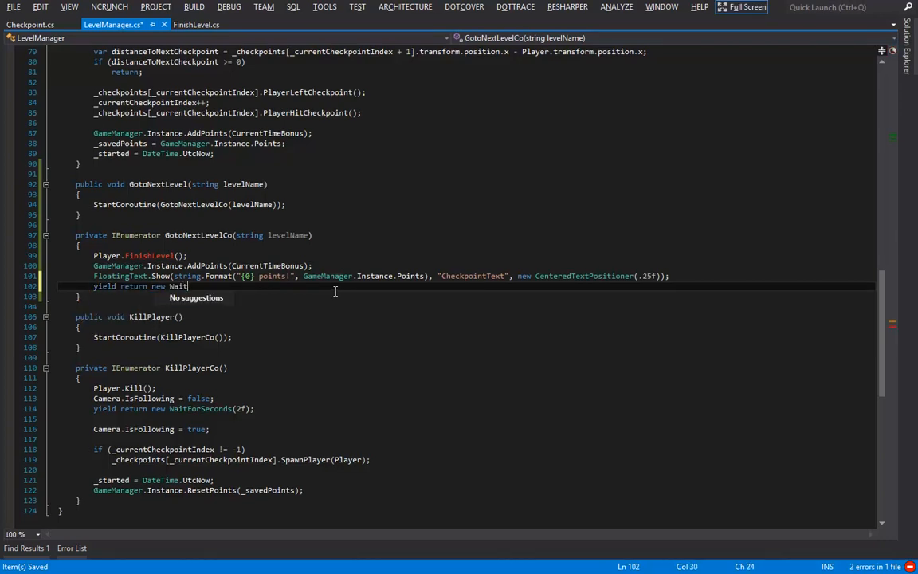
{"action": "type", "text": "ForSeconds"}
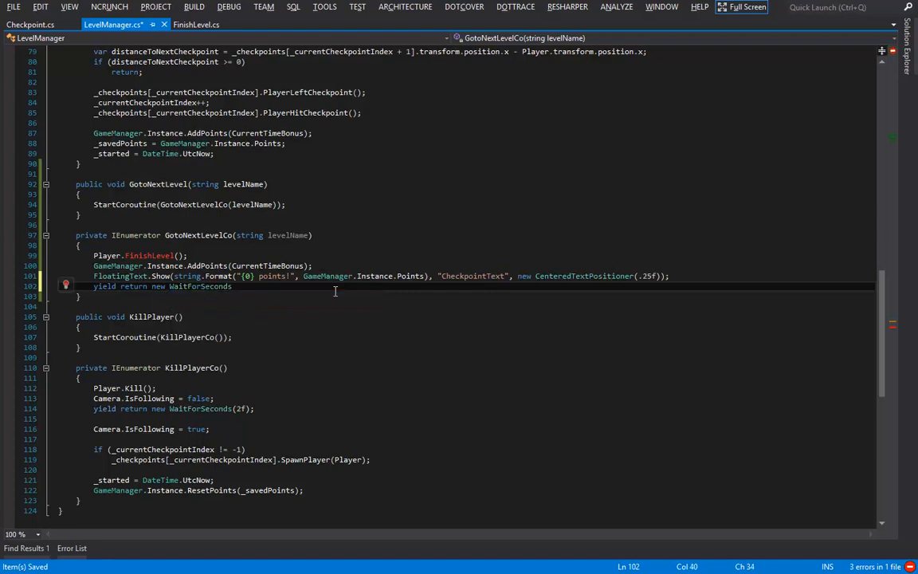
{"action": "type", "text": "(2f)"}
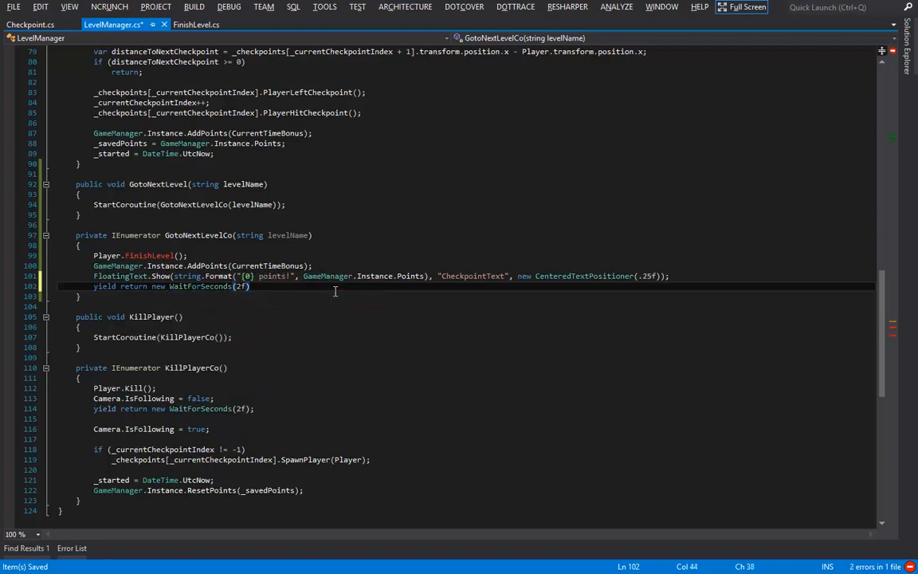
{"action": "type", "text": ";"}
{"action": "type", "text": "if ("}
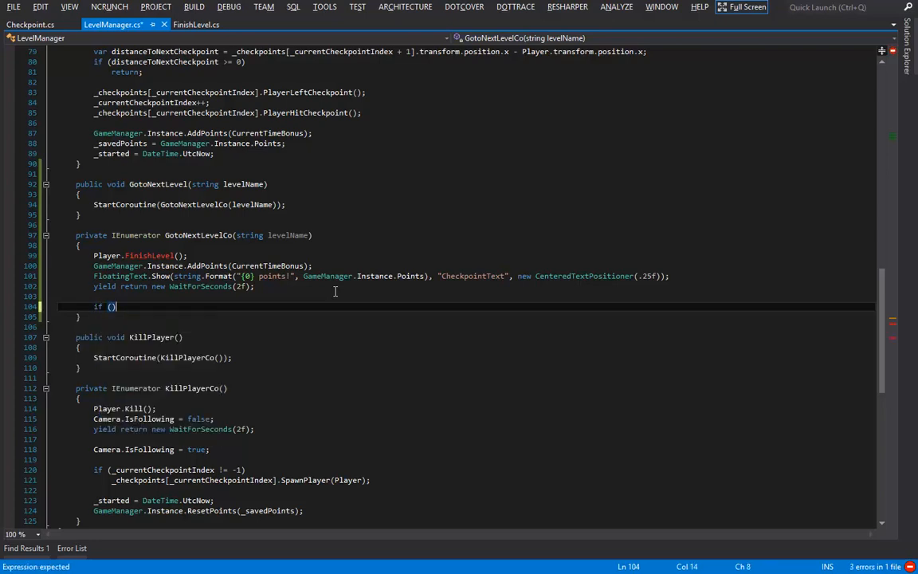
{"action": "type", "text": "string.IsNullOrEmpty("}
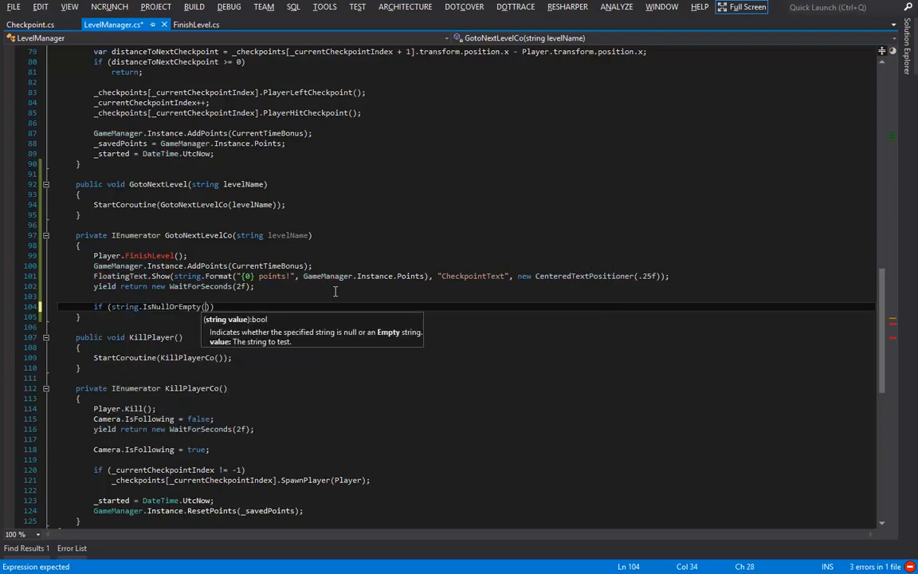
{"action": "type", "text": "le"}
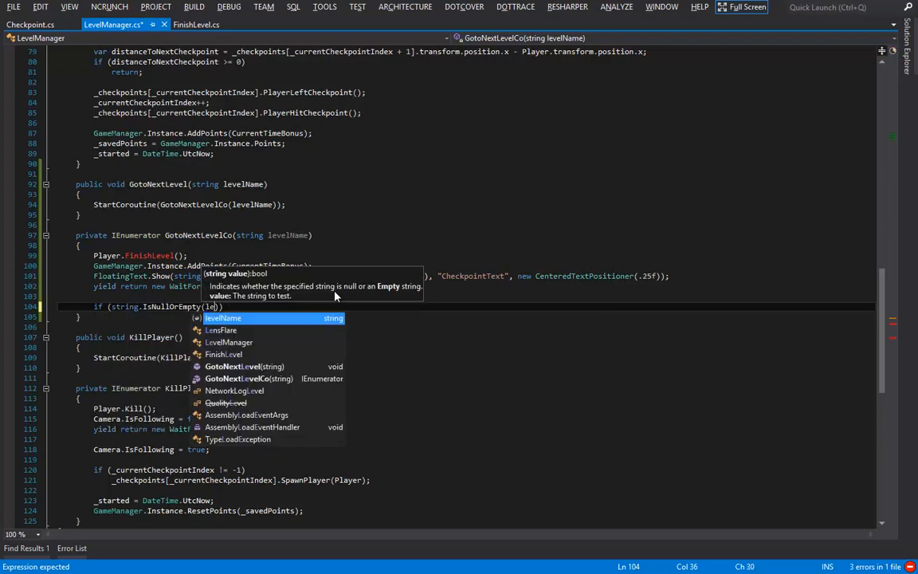
{"action": "type", "text": "Application.LoadLevel(\"StartScreen\");"}
{"action": "type", "text": "Application.LoadLevel(levelName);"}
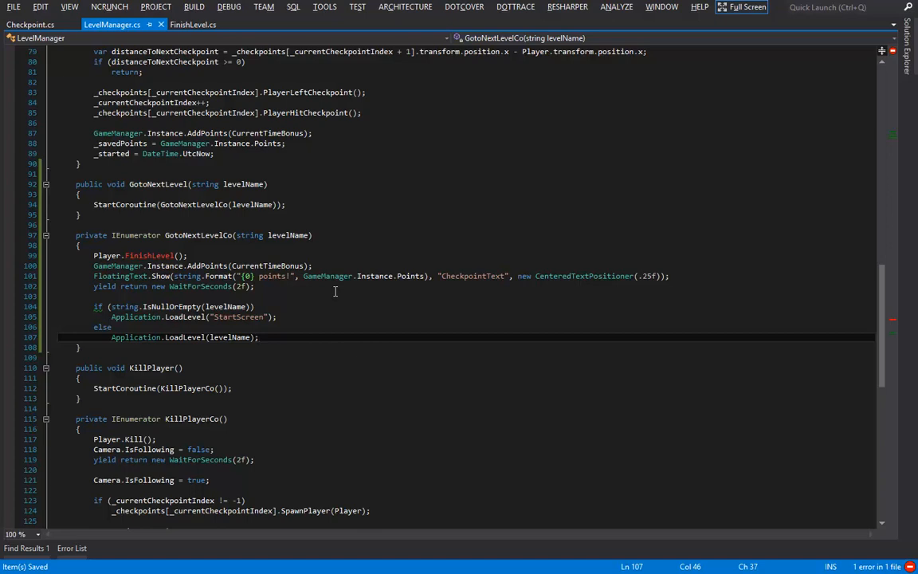
{"action": "mouse_move", "coordinate": [292, 275]}
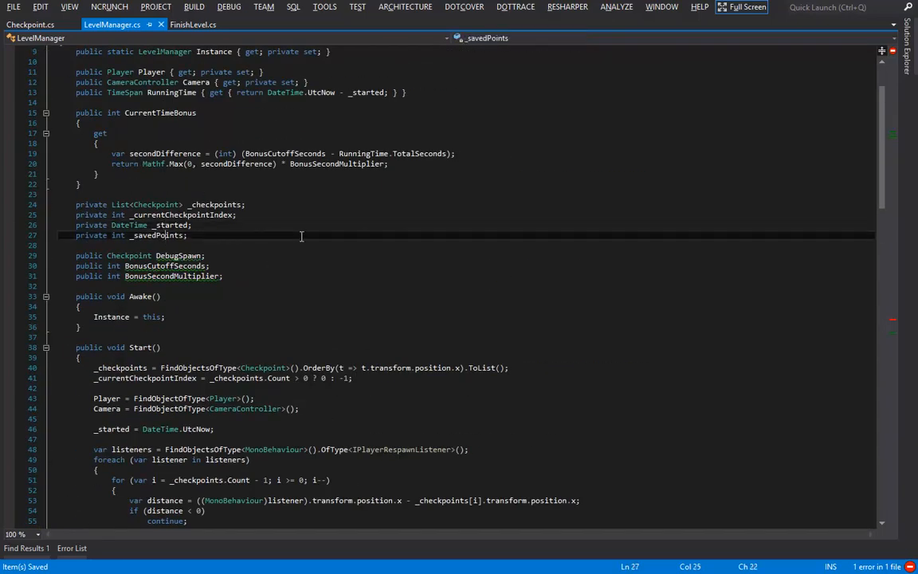
- In LevelManager's Awake, assign _savedPoints = GameManager.Instance.Points before setting Instance
{"action": "double_click", "coordinate": [157, 235]}
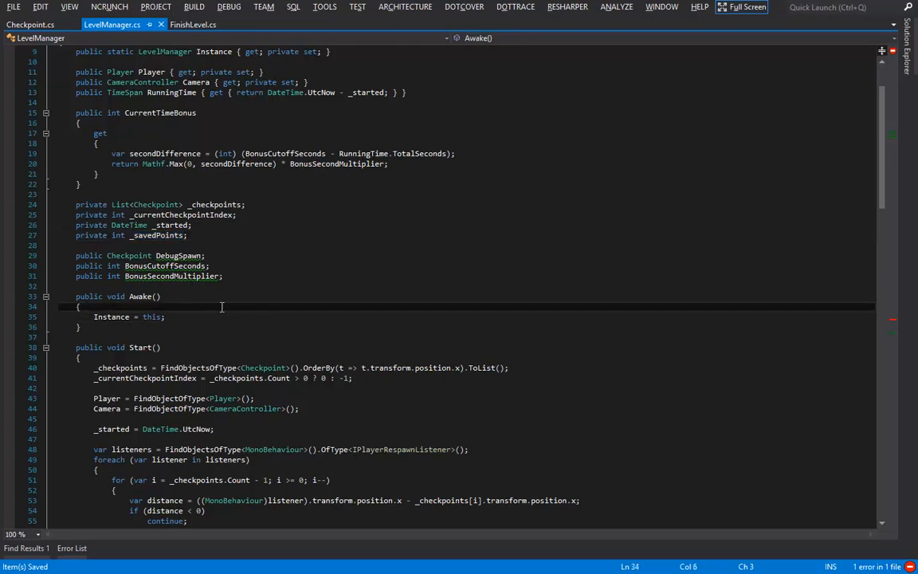
{"action": "type", "text": "_savedPoints"}
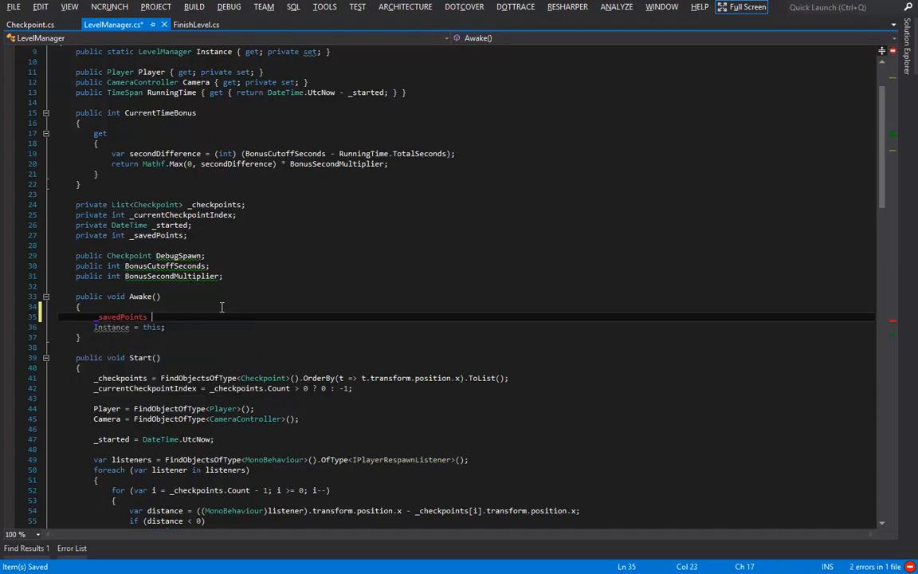
{"action": "type", "text": "GameManager.Instance.Points;"}
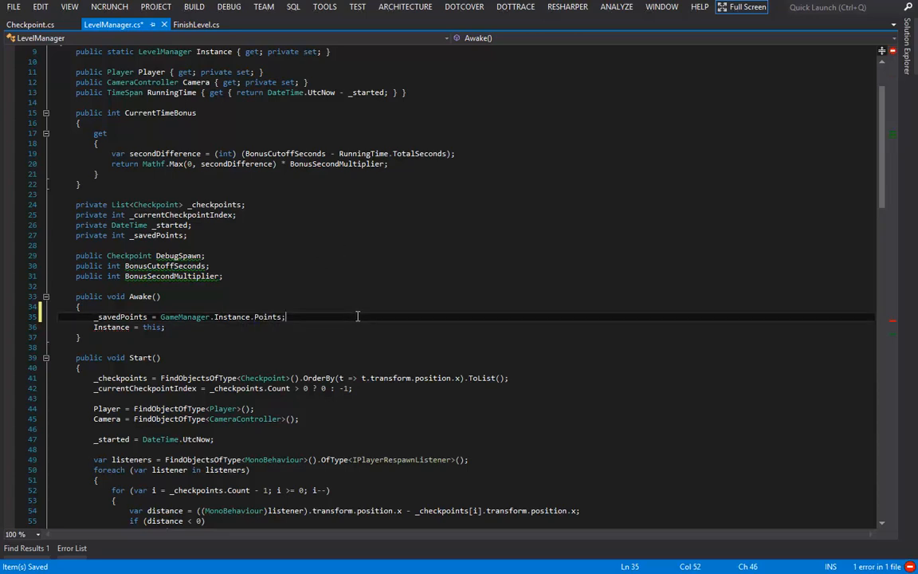
{"action": "mouse_move", "coordinate": [351, 316]}
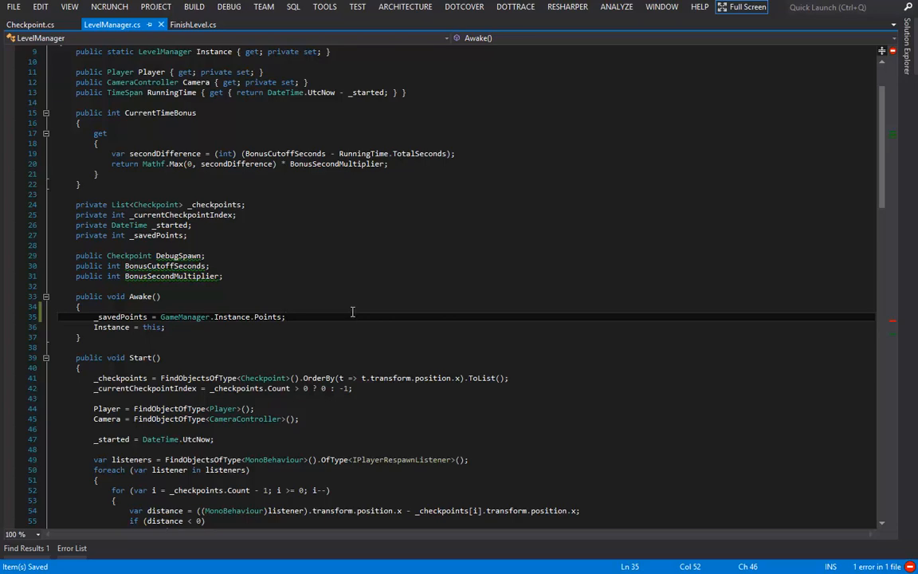
{"action": "scroll", "scroll_direction": "down", "scroll_amount": 3}
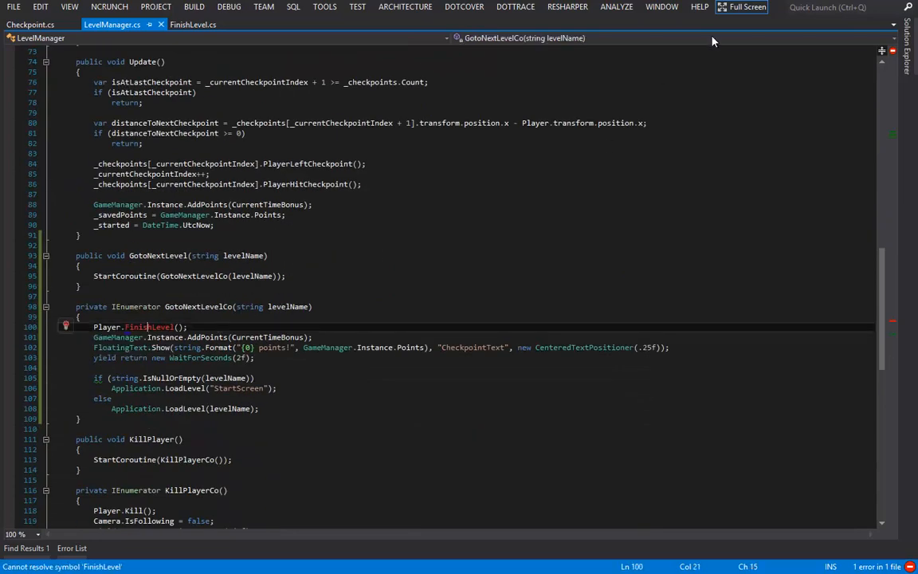
- Add a public FinishLevel() to Player.cs that sets enabled, _controller.enabled and collider2D.enabled to false
{"action": "left_click", "coordinate": [743, 7]}
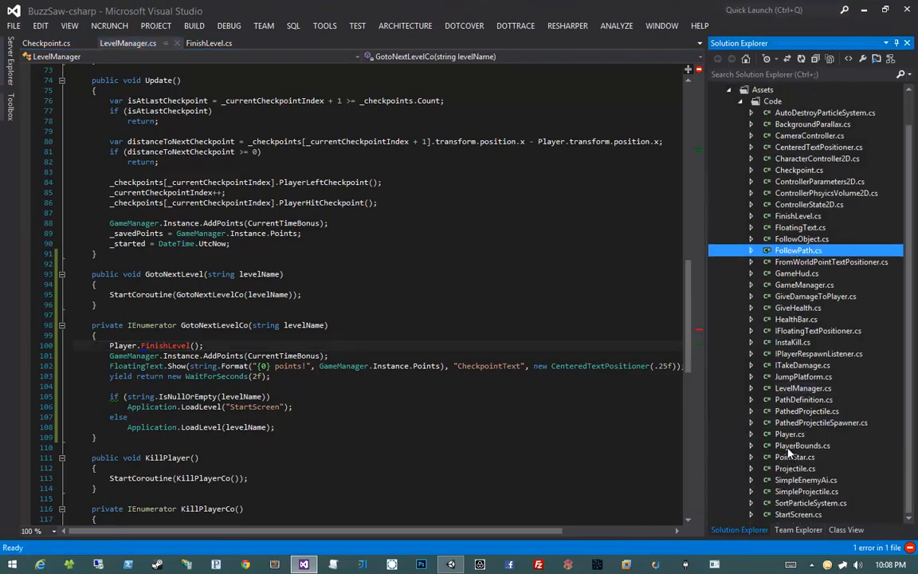
{"action": "double_click", "coordinate": [790, 433]}
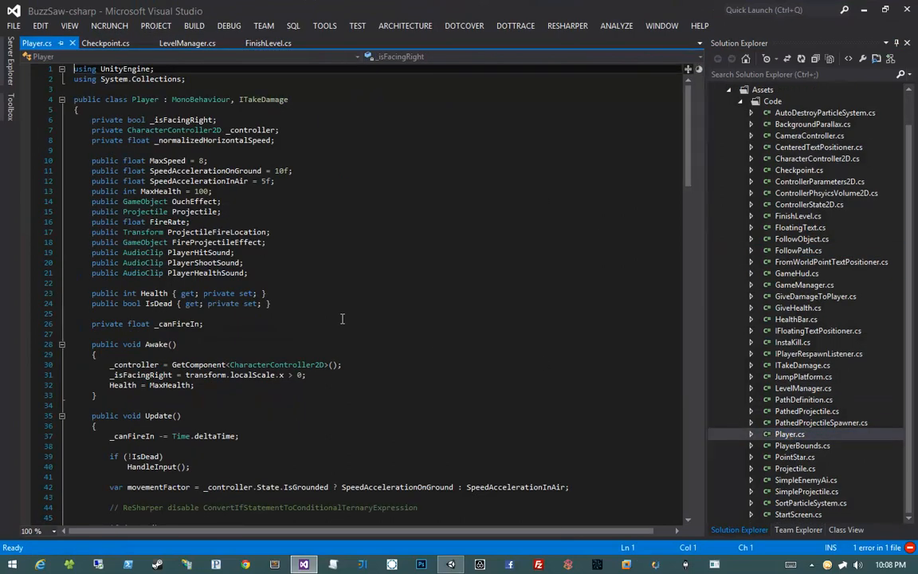
{"action": "scroll", "scroll_direction": "down", "scroll_amount": 3}
{"action": "type", "text": "public void FinishLevel("}
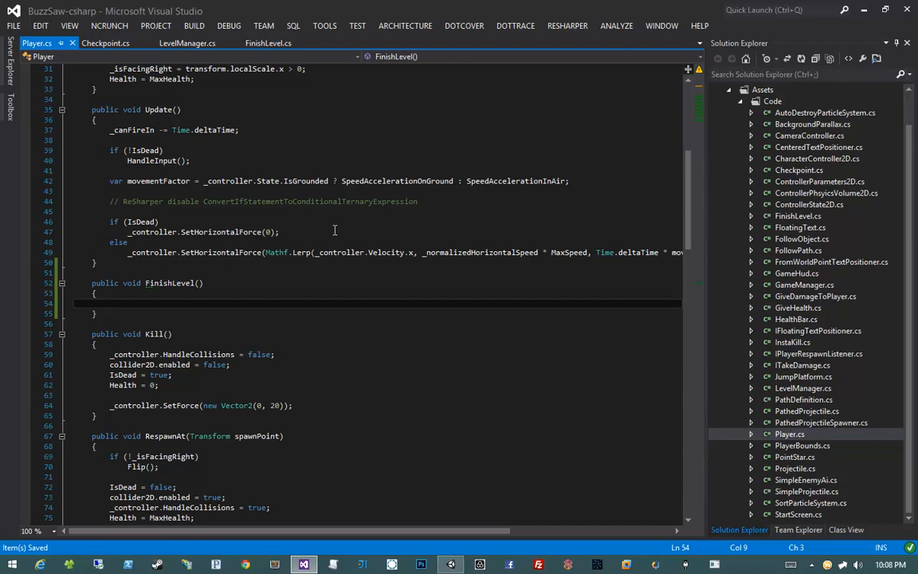
{"action": "type", "text": "enabled = false;"}
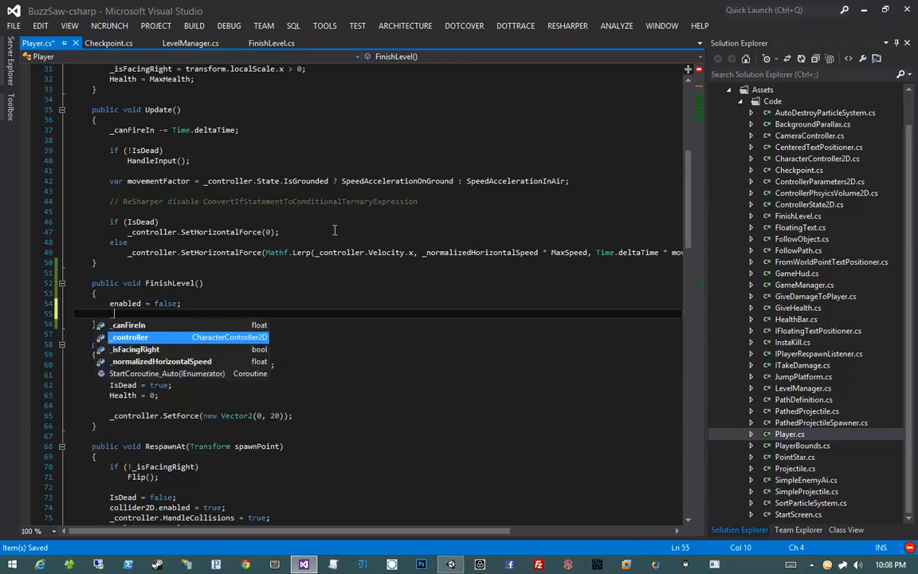
{"action": "type", "text": "_controller.enabled = false;"}
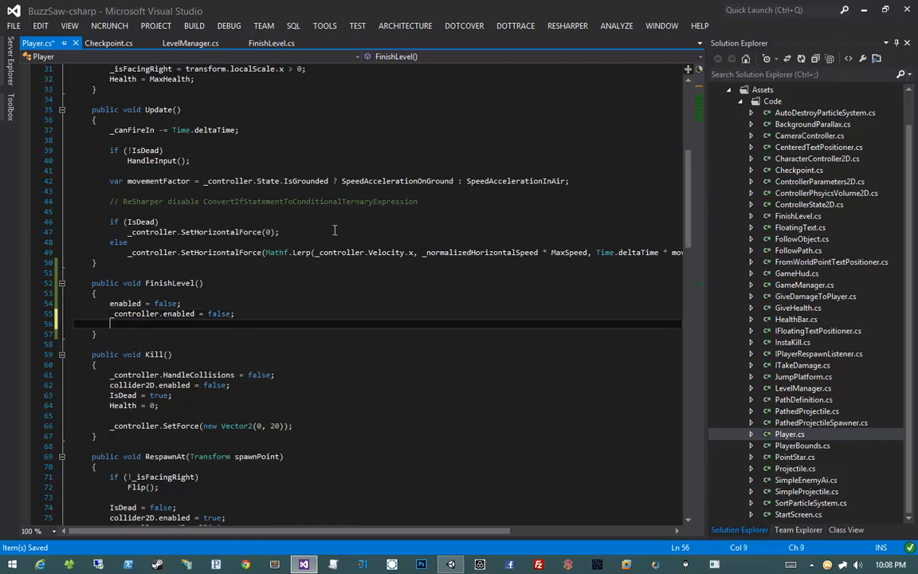
{"action": "type", "text": "collider2D.enabled = false;"}
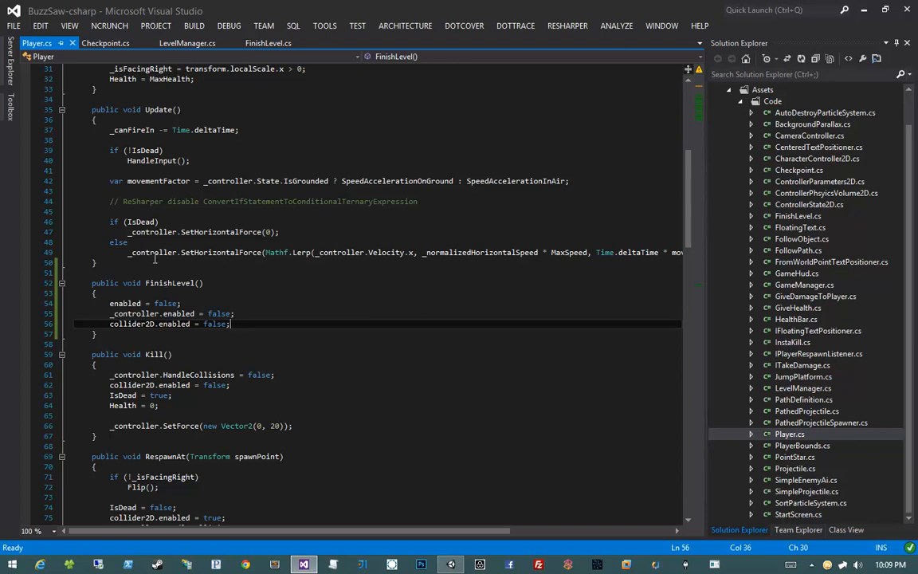
{"action": "mouse_move", "coordinate": [435, 435]}
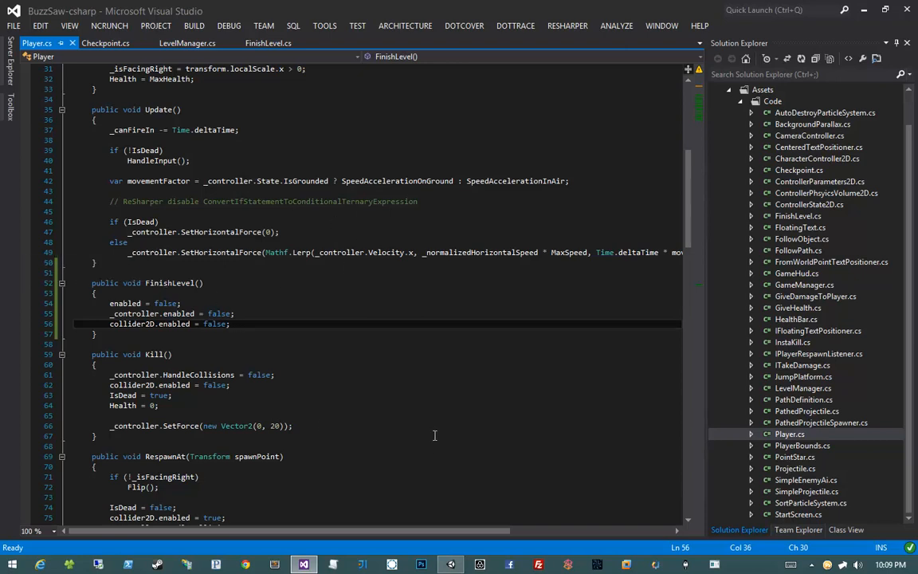
- Create a new empty GameObject at the end of Level1
{"action": "left_click", "coordinate": [451, 564]}
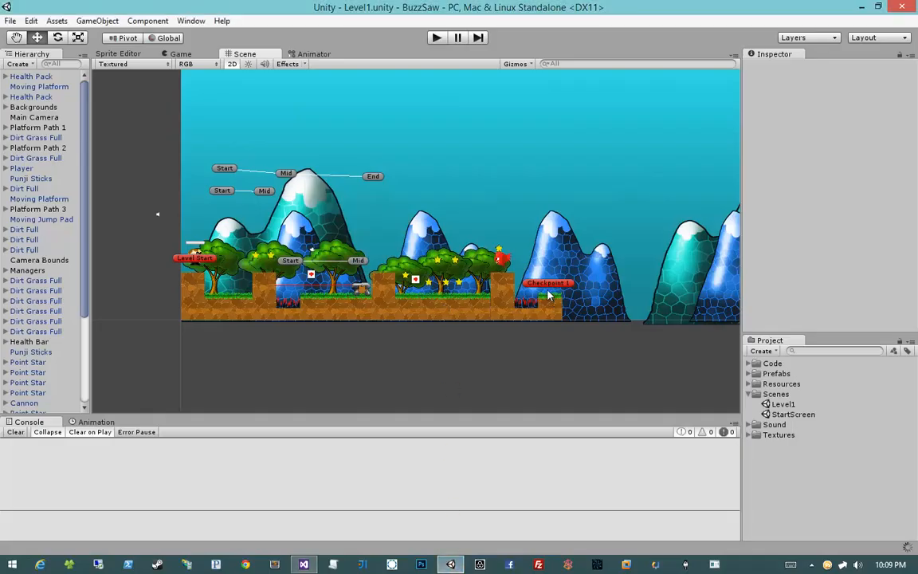
{"action": "left_click", "coordinate": [548, 283]}
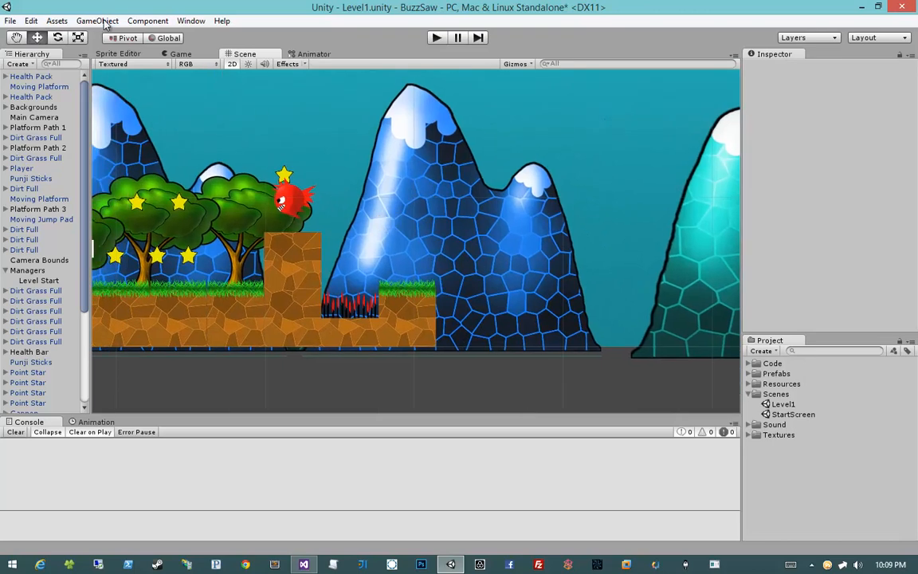
{"action": "left_click", "coordinate": [97, 21]}
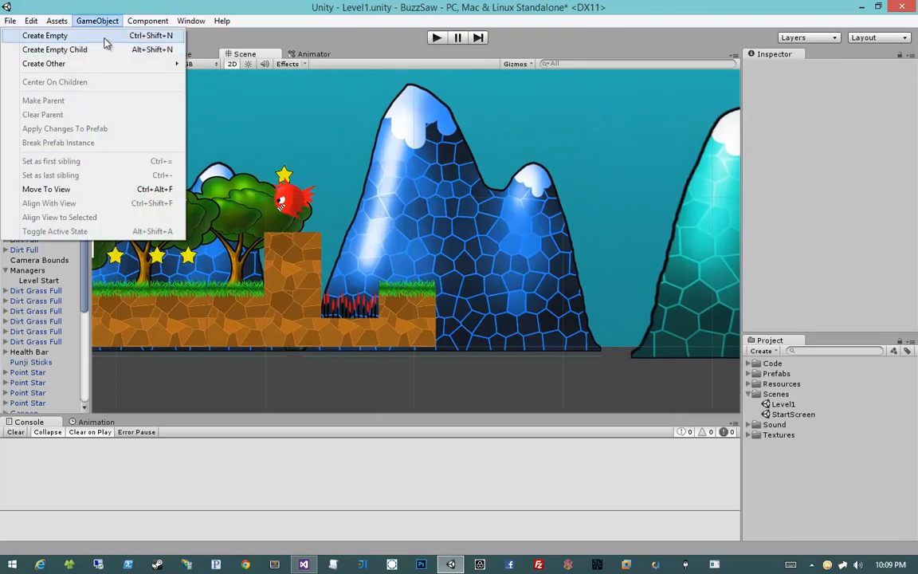
{"action": "left_click", "coordinate": [45, 35]}
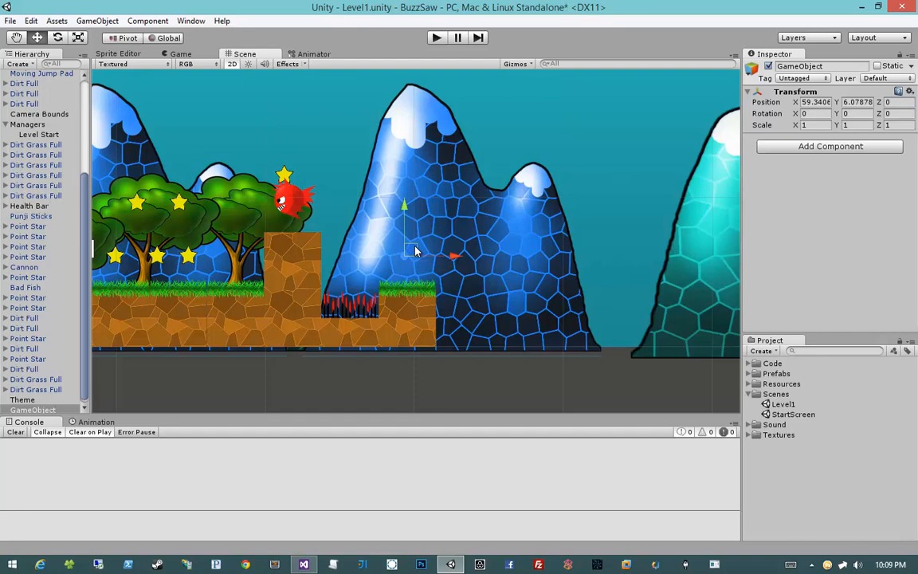
{"action": "mouse_move", "coordinate": [780, 145]}
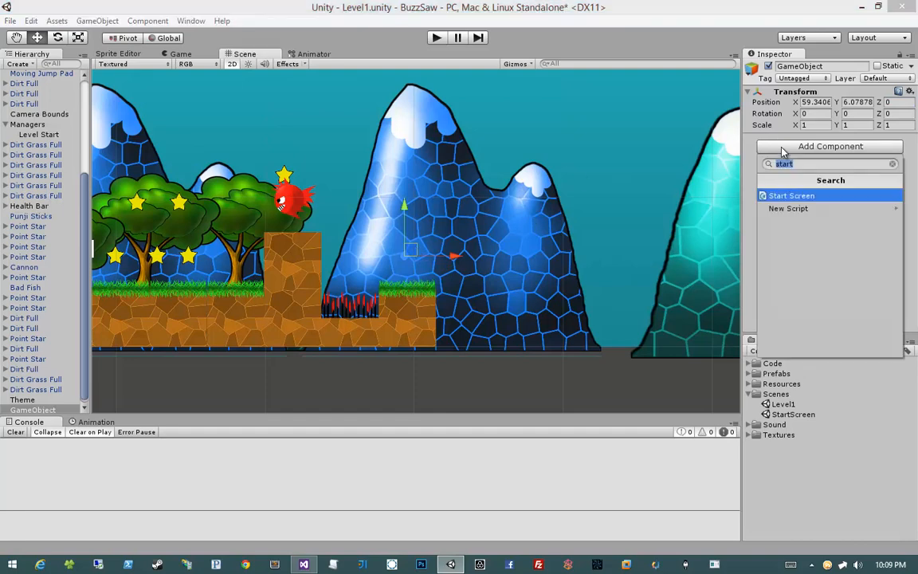
- Give it a trigger Box Collider 2D sized 3.71 x 25.73 and the Finish Level script
{"action": "type", "text": "box"}
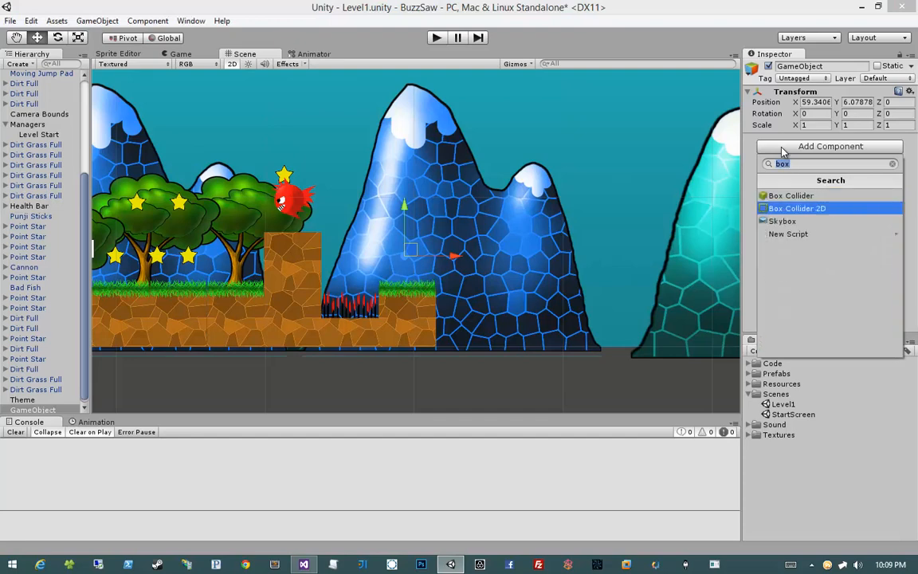
{"action": "left_click", "coordinate": [797, 208]}
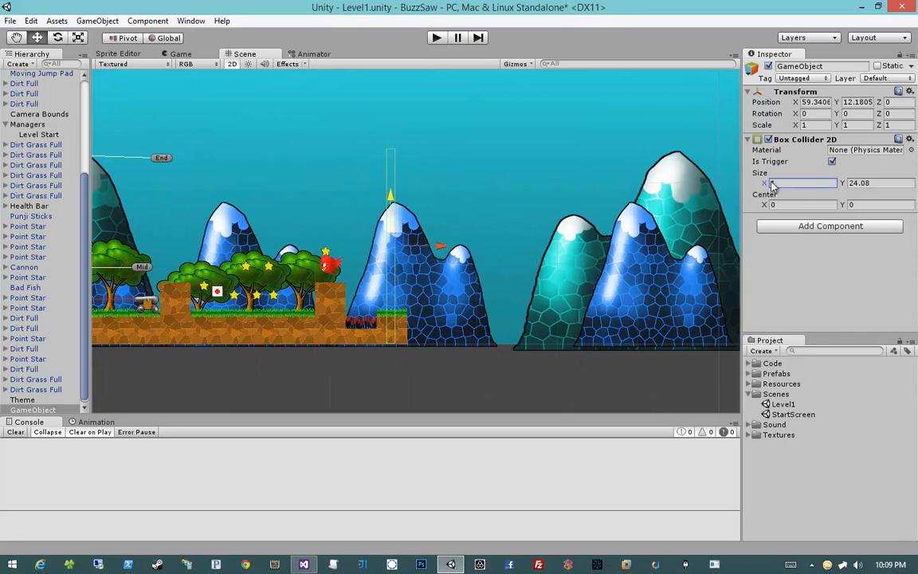
{"action": "type", "text": "3.71"}
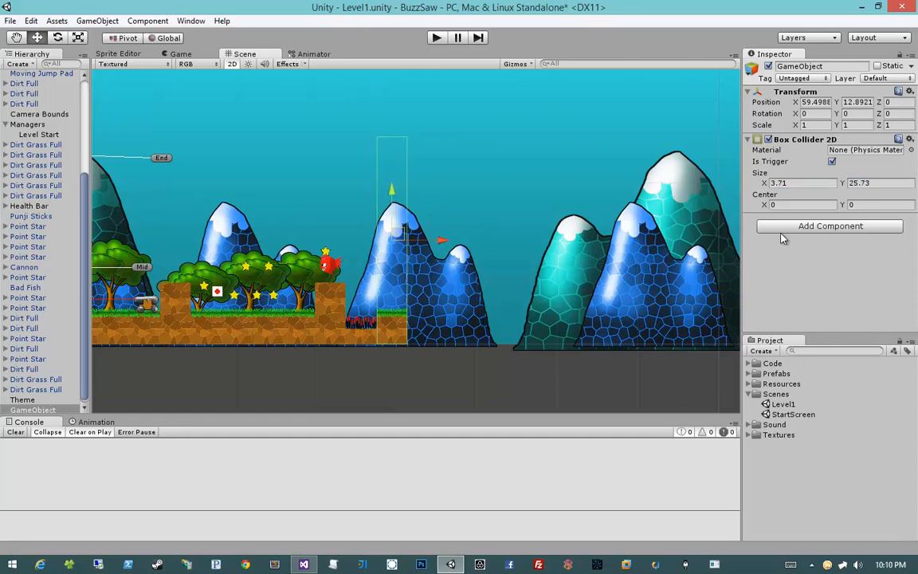
{"action": "left_click", "coordinate": [829, 226]}
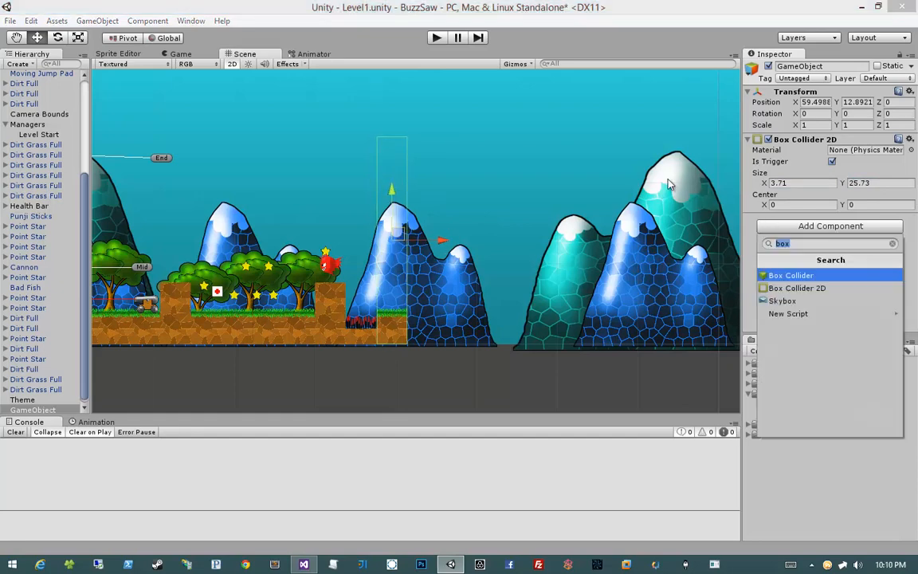
{"action": "left_click", "coordinate": [791, 275]}
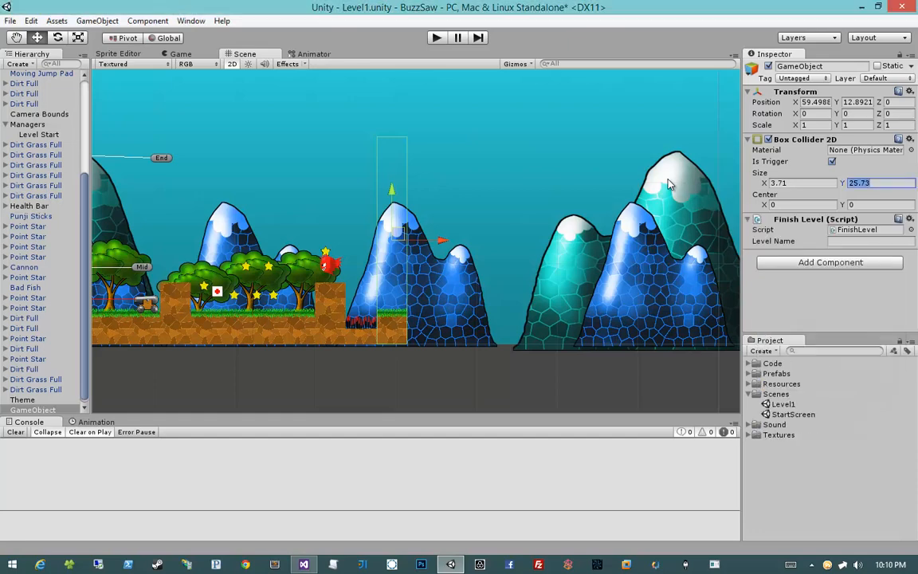
{"action": "mouse_move", "coordinate": [675, 189]}
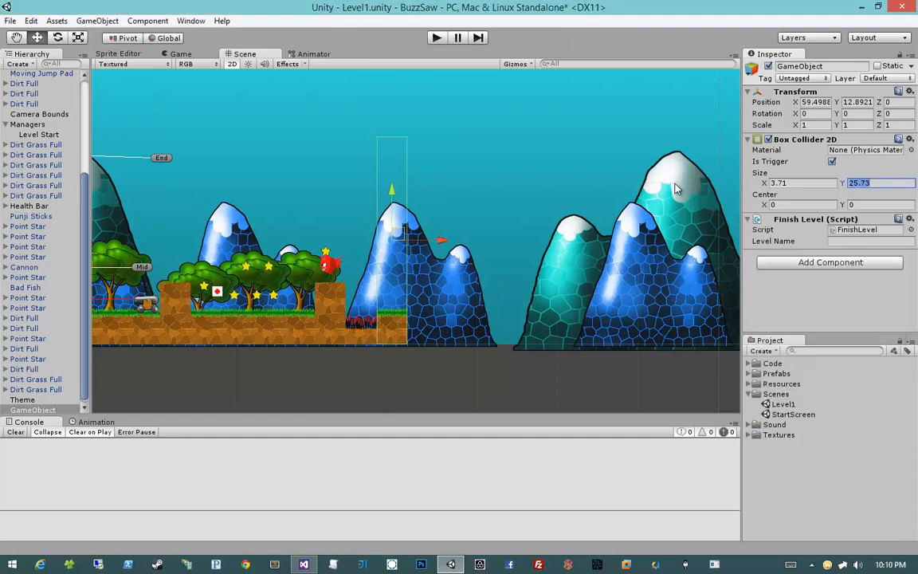
{"action": "left_click", "coordinate": [870, 240]}
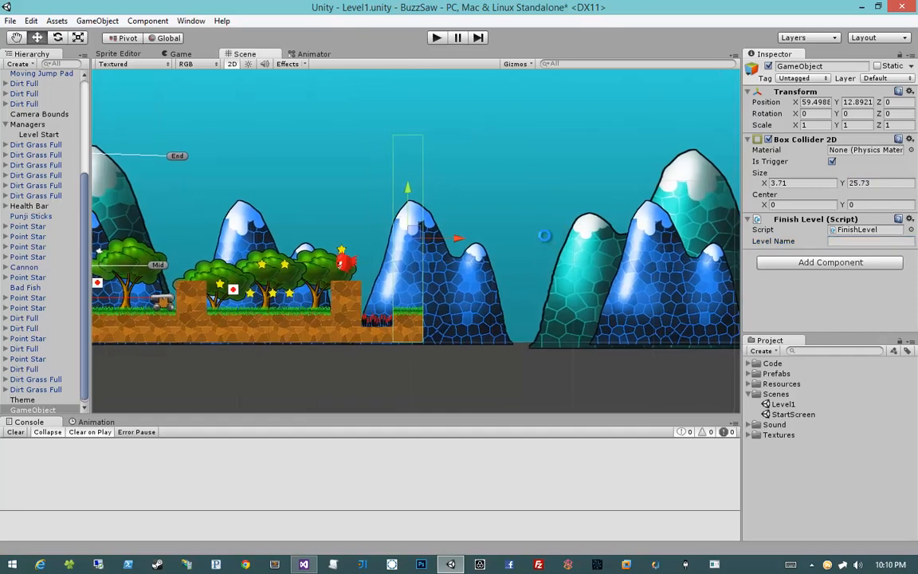
{"action": "mouse_move", "coordinate": [546, 239]}
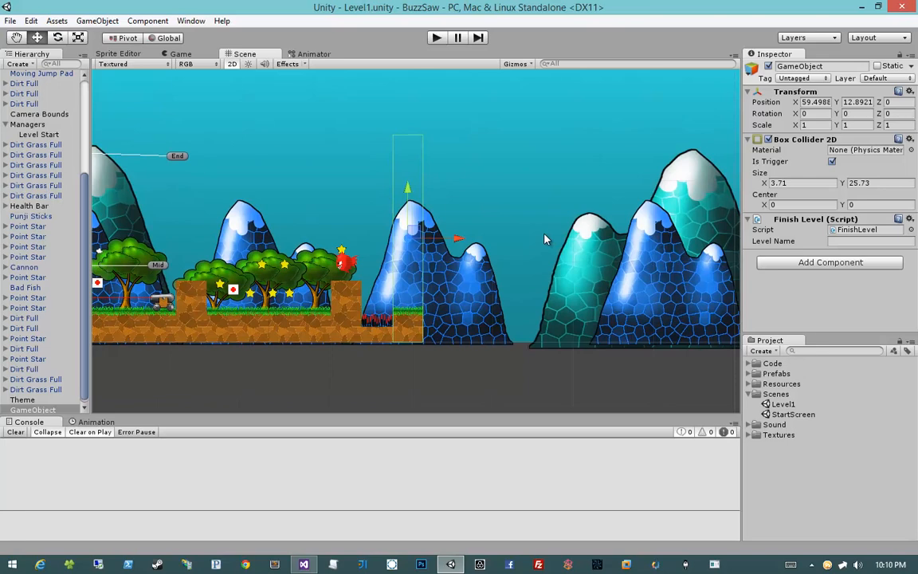
{"action": "mouse_move", "coordinate": [598, 243]}
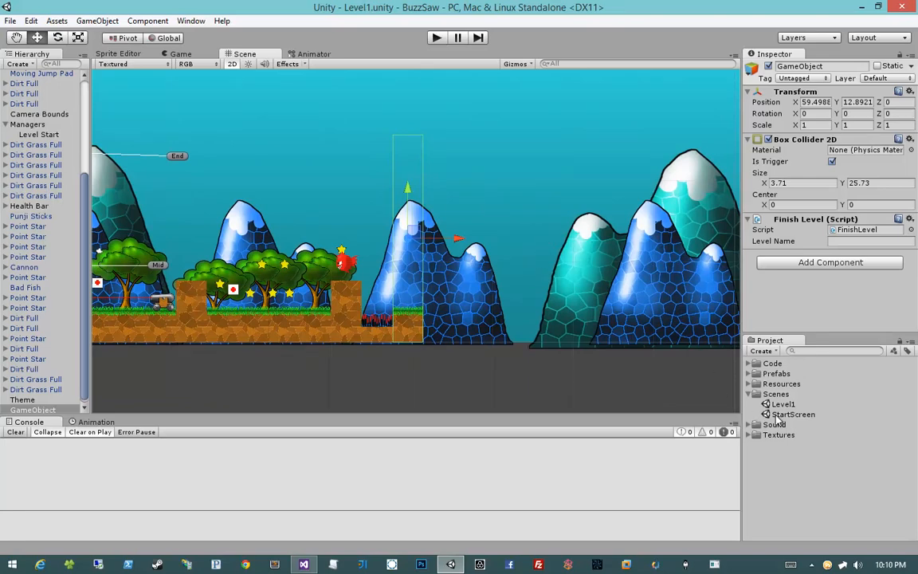
- Open the StartScreen scene and play-test the BUZZ SAW title screen, then stop
{"action": "double_click", "coordinate": [794, 414]}
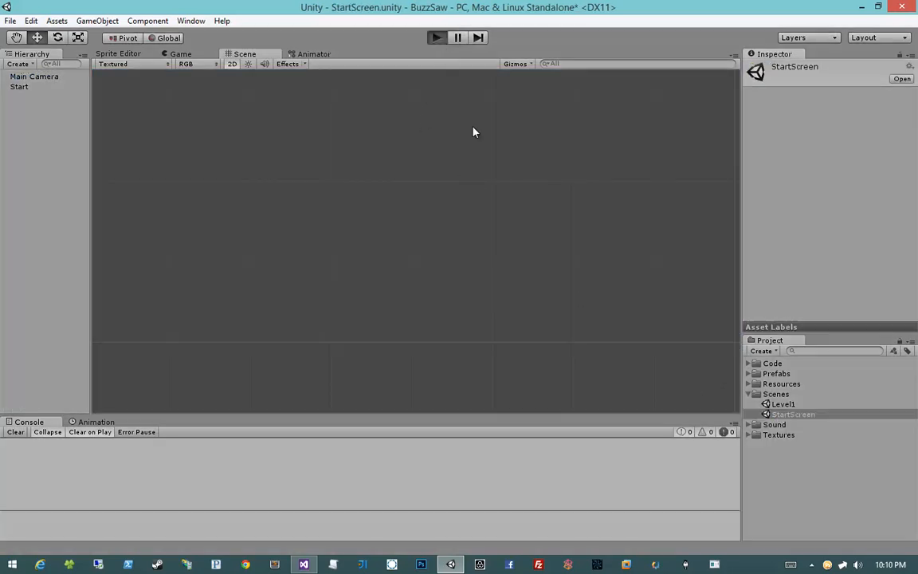
{"action": "left_click", "coordinate": [436, 36]}
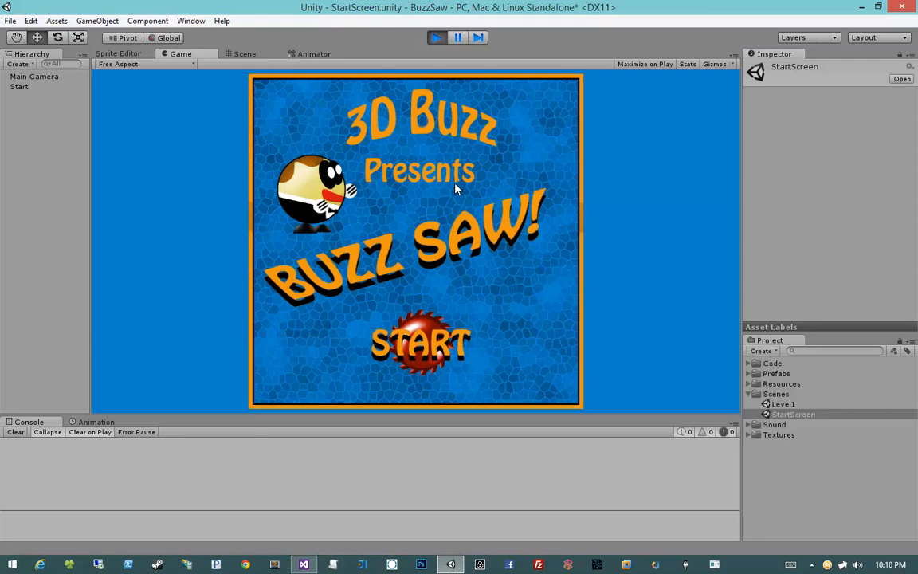
{"action": "mouse_move", "coordinate": [453, 53]}
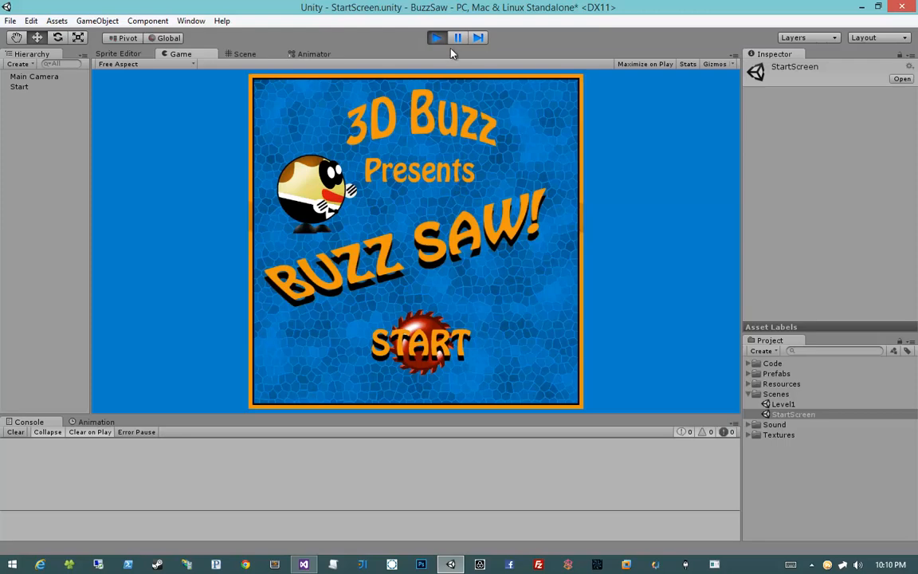
{"action": "left_click", "coordinate": [303, 564]}
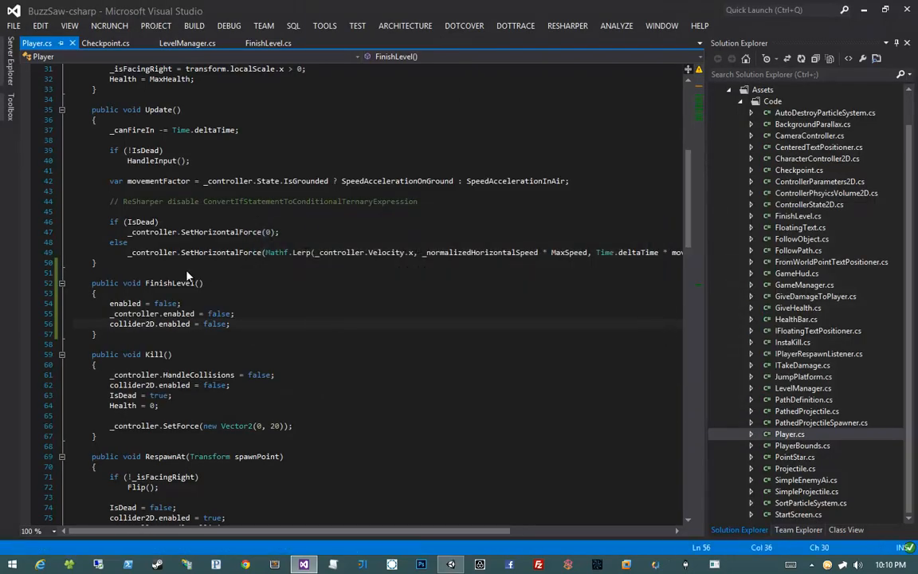
- Write GotoNextLevelCo to show 'Level Complete!' and points FloatingText, wait, then load the next level
{"action": "left_click", "coordinate": [188, 43]}
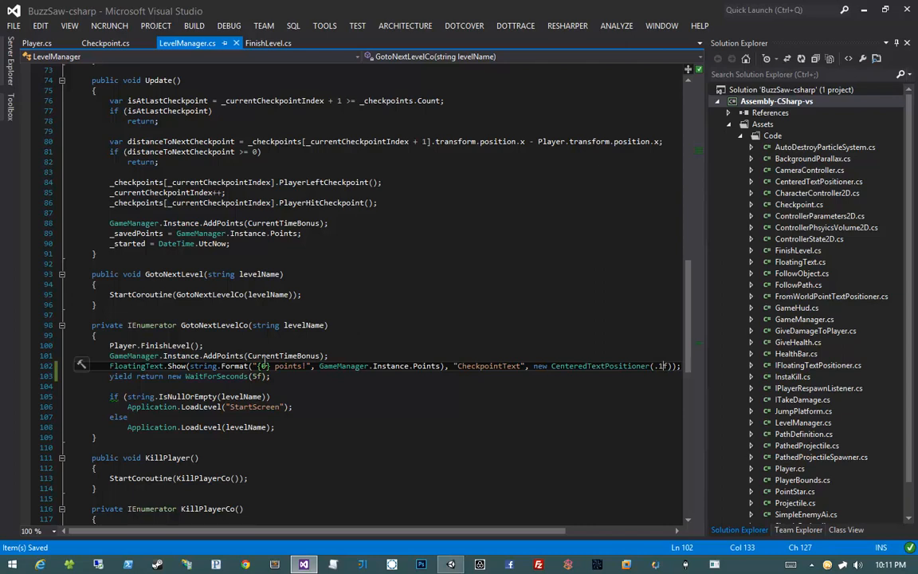
{"action": "mouse_move", "coordinate": [354, 351]}
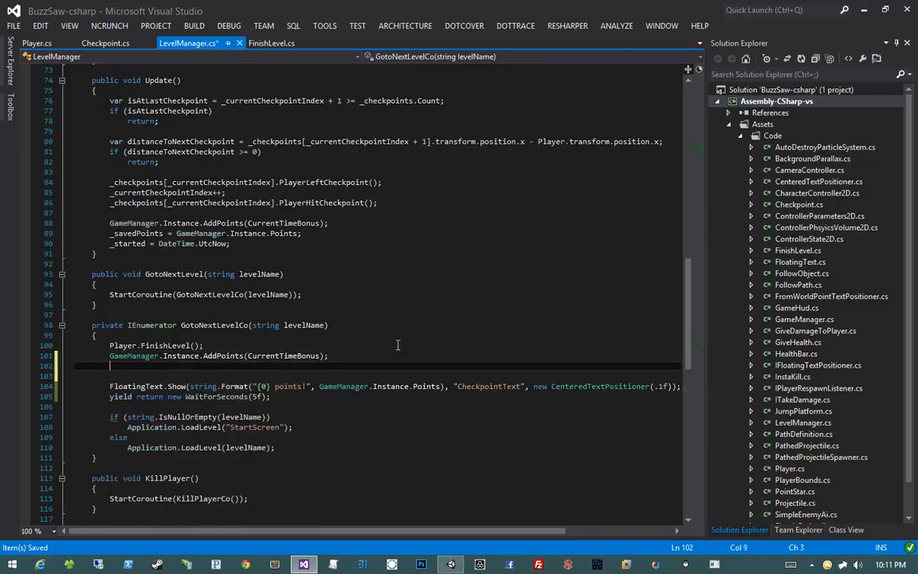
{"action": "type", "text": "FloatingText.Show("}
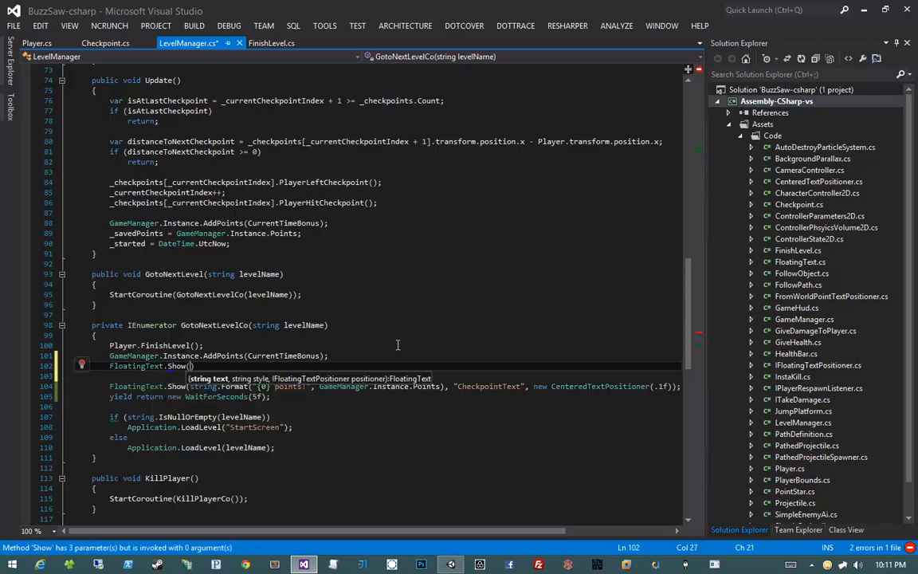
{"action": "type", "text": "\"\""}
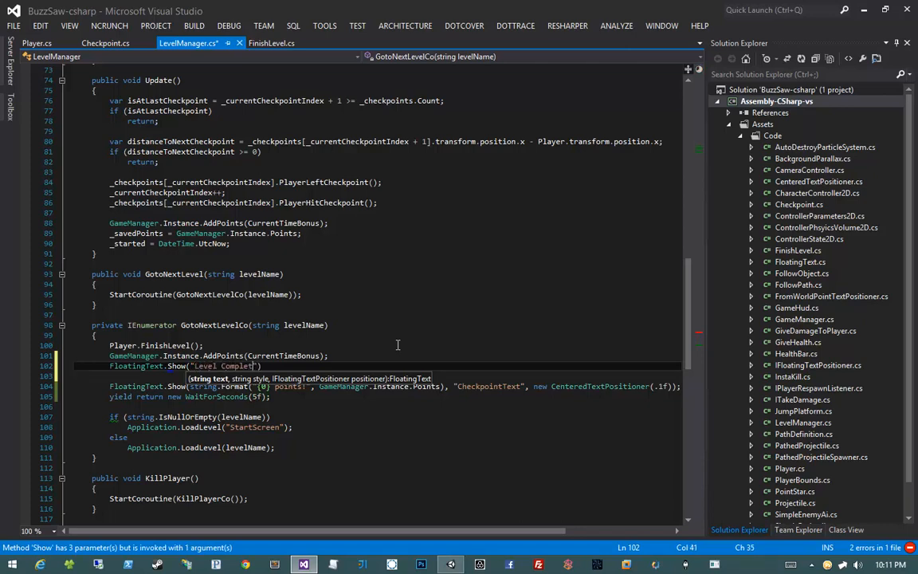
{"action": "type", "text": ", \"\""}
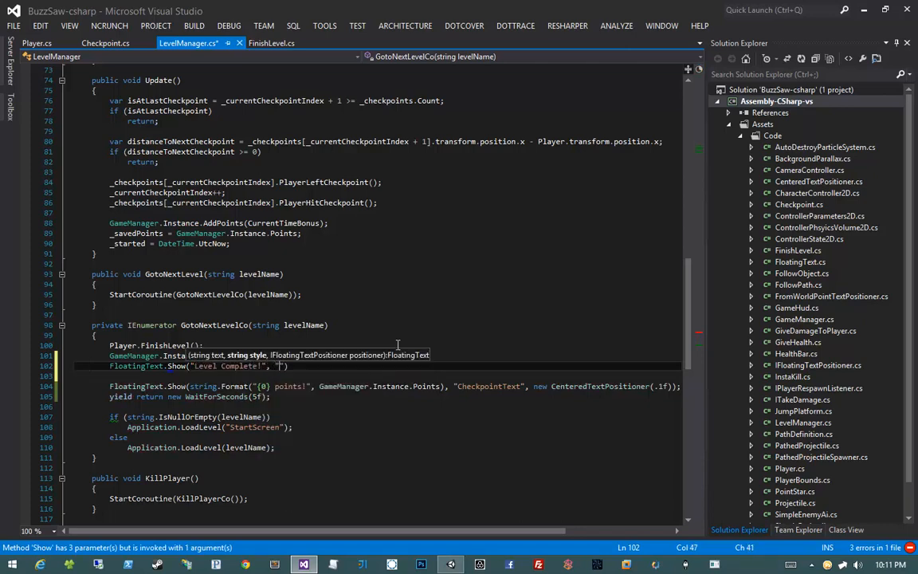
{"action": "type", "text": "CheckpointText"}
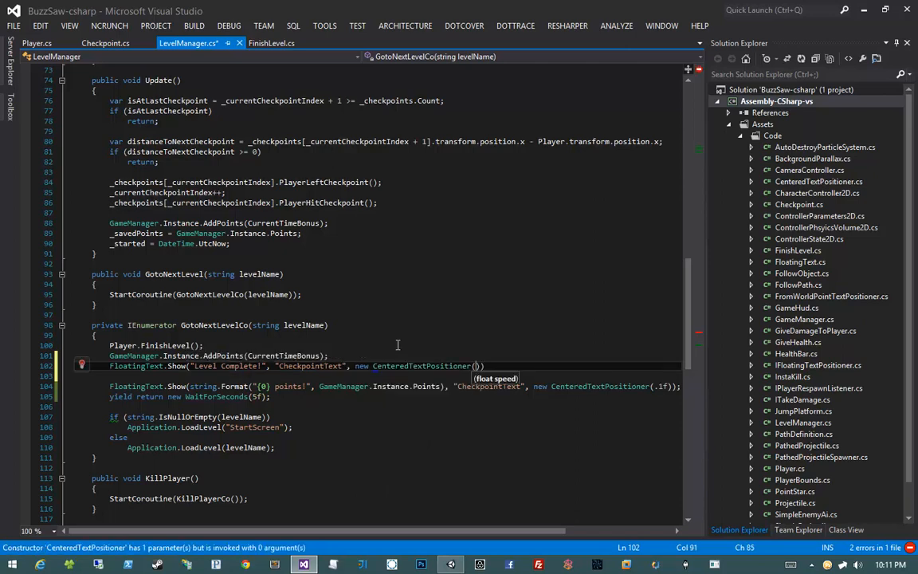
{"action": "type", "text": ".5f"}
{"action": "left_click", "coordinate": [396, 375]}
{"action": "type", "text": "yield return new WaitForSeconds("}
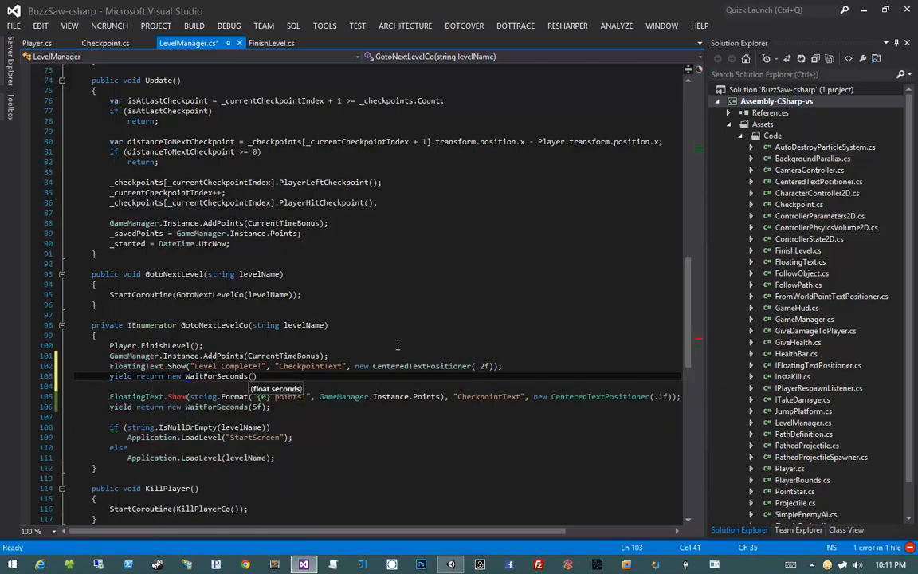
{"action": "type", "text": "1"}
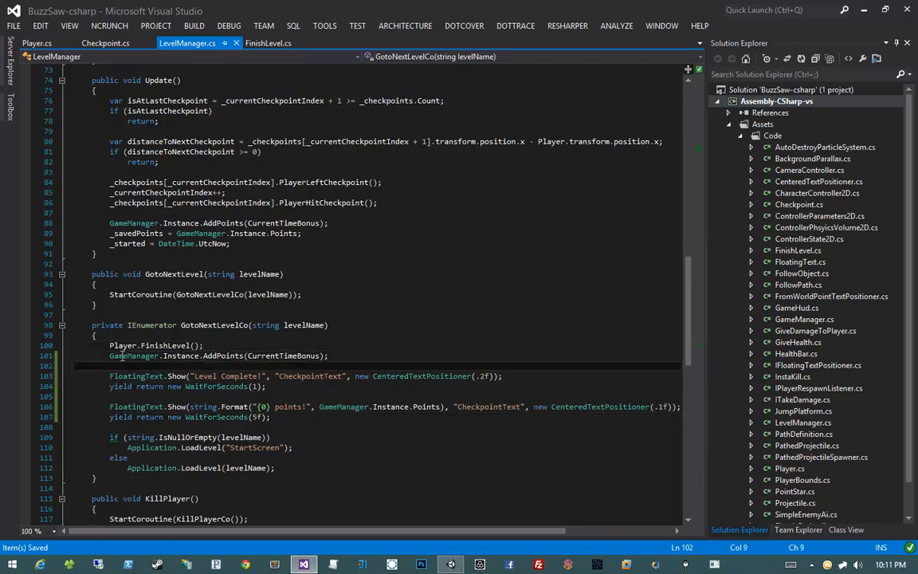
{"action": "mouse_move", "coordinate": [359, 179]}
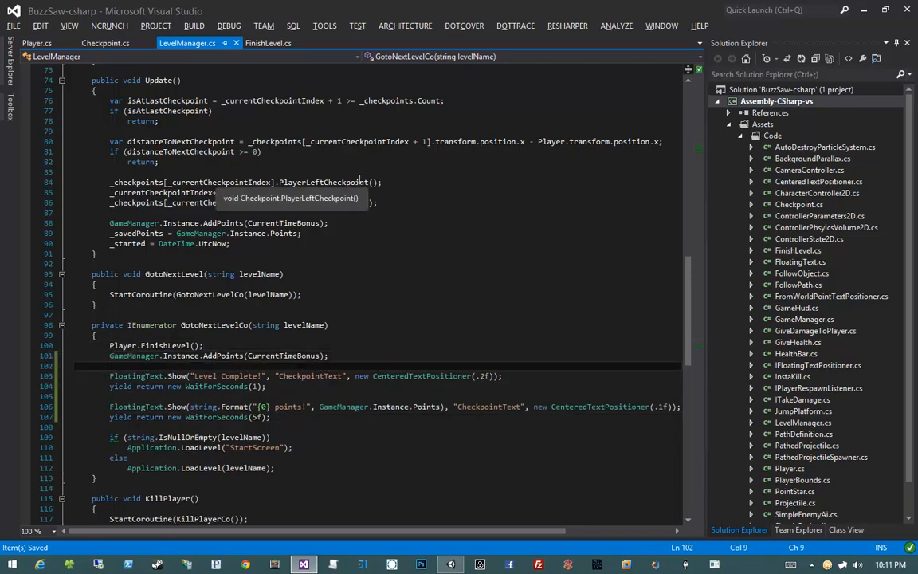
{"action": "left_click", "coordinate": [451, 564]}
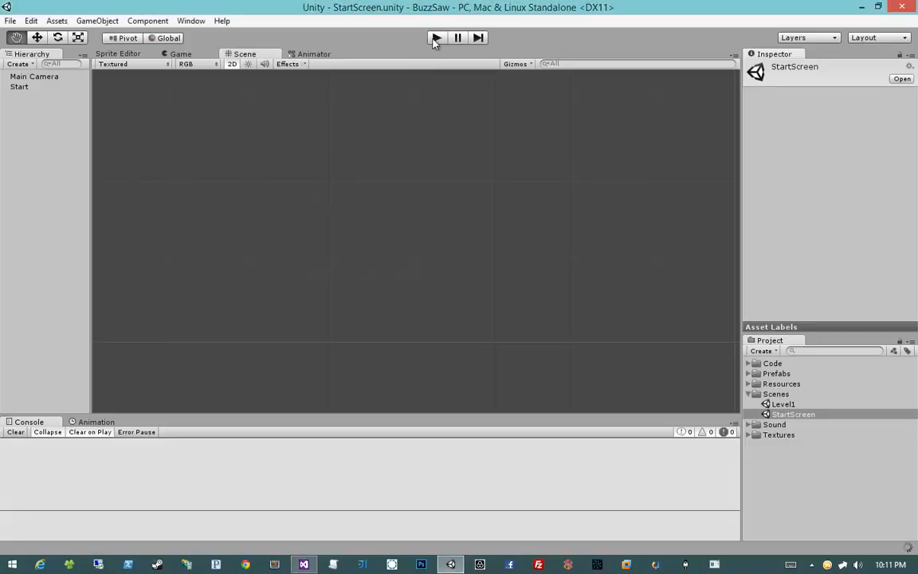
{"action": "left_click", "coordinate": [436, 37]}
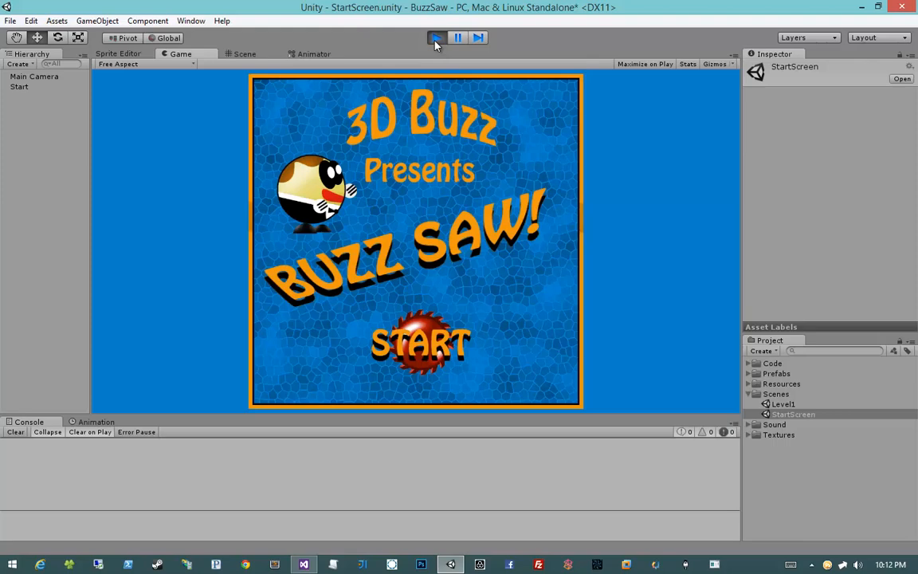
{"action": "left_click", "coordinate": [436, 38]}
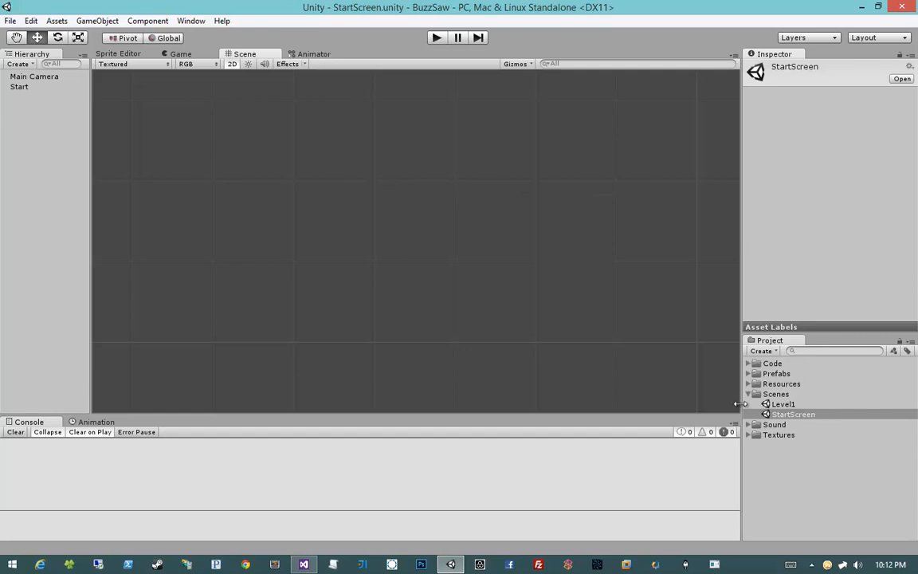
- Open Level1 and save it as Level2 in the Scenes folder
{"action": "double_click", "coordinate": [783, 404]}
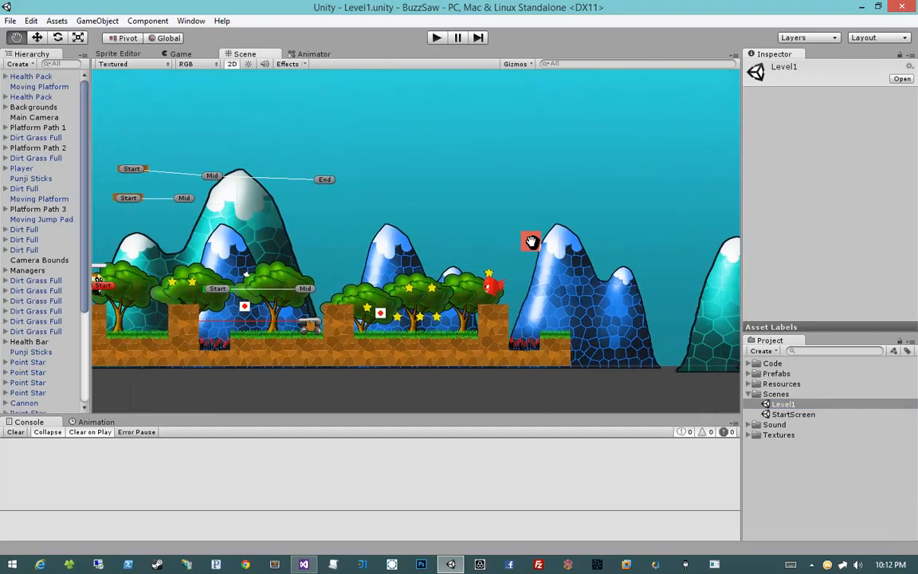
{"action": "left_click", "coordinate": [10, 20]}
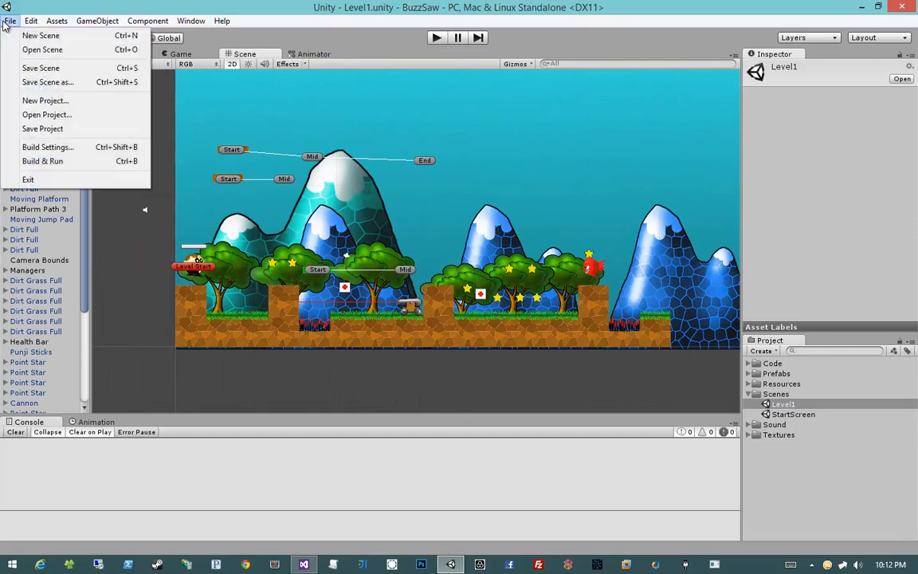
{"action": "mouse_move", "coordinate": [48, 82]}
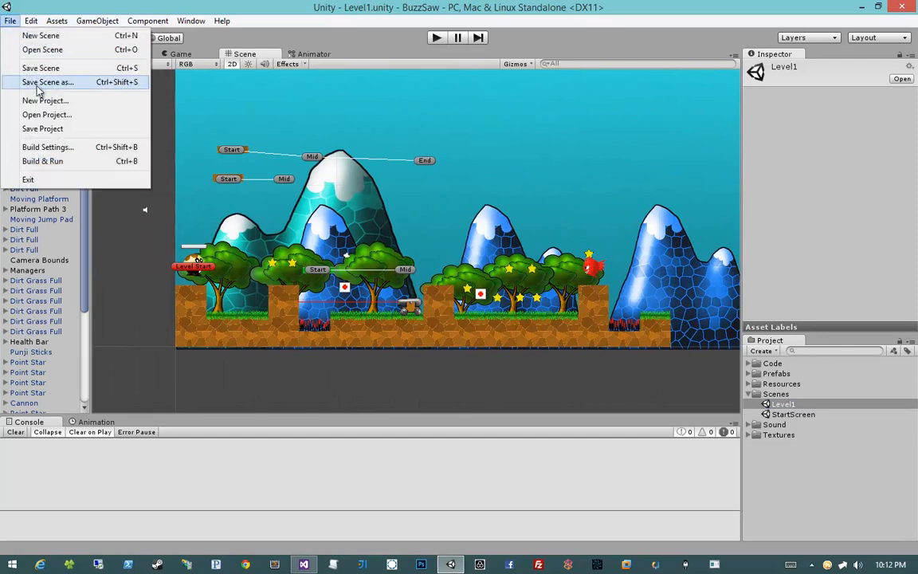
{"action": "left_click", "coordinate": [48, 83]}
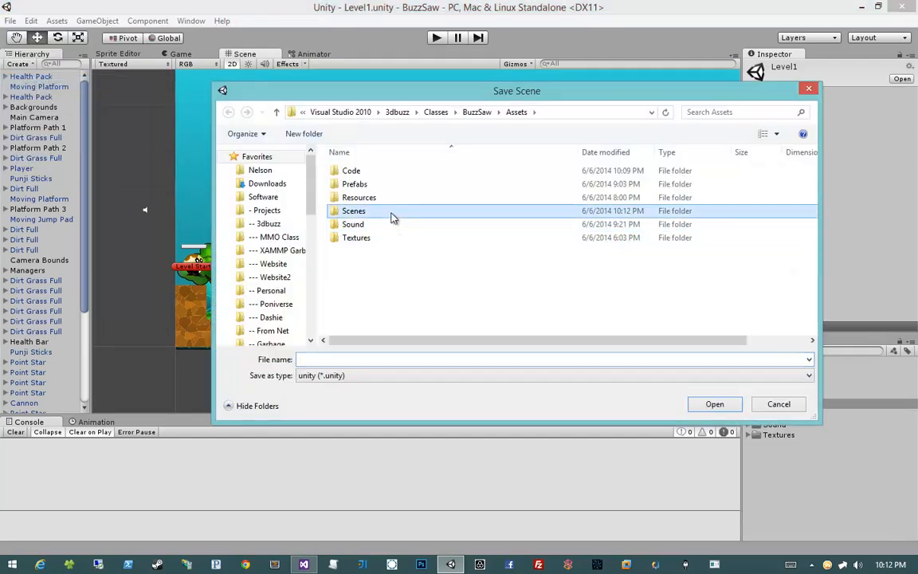
{"action": "double_click", "coordinate": [353, 211]}
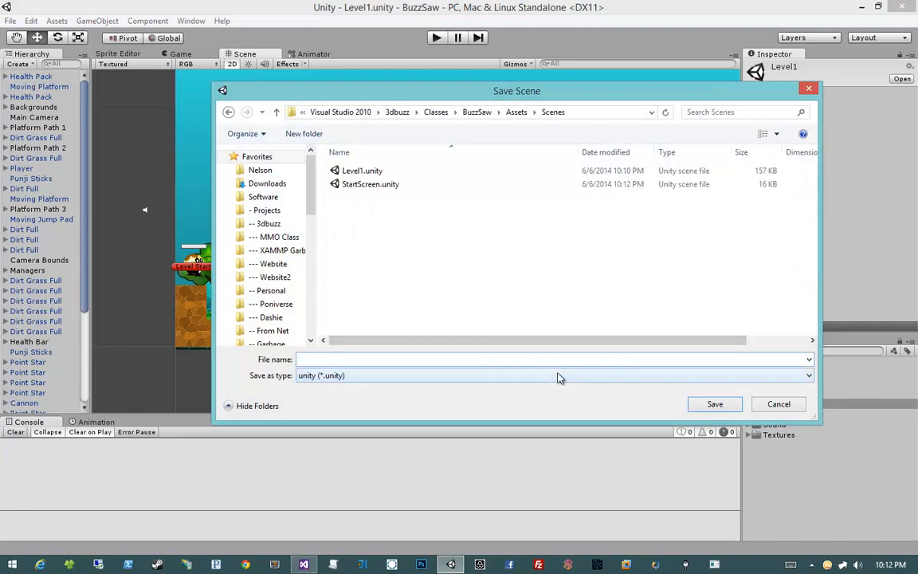
{"action": "type", "text": "Level2"}
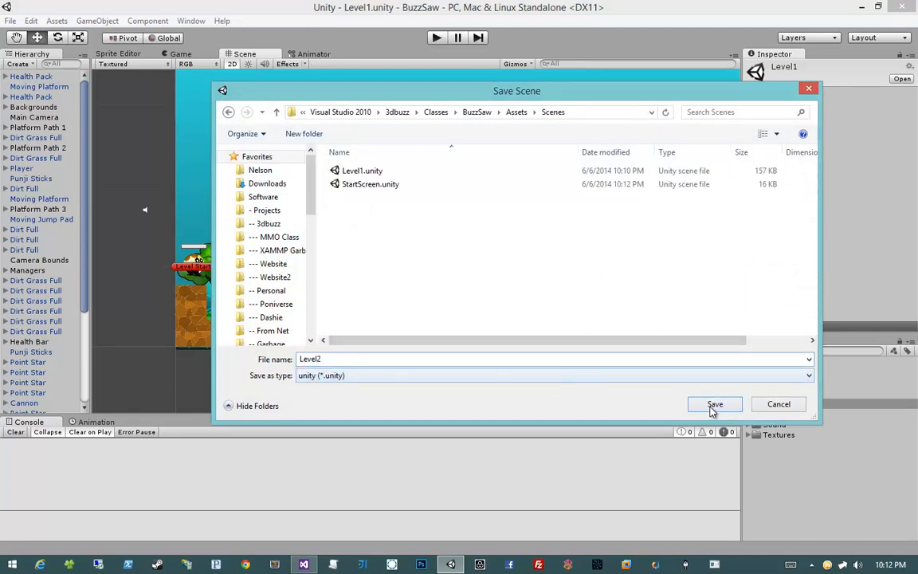
{"action": "left_click", "coordinate": [714, 404]}
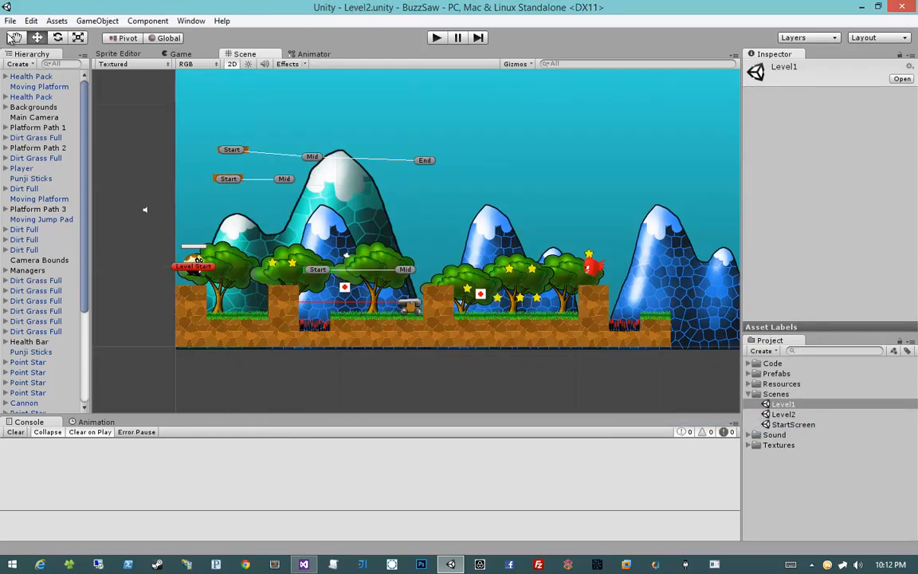
{"action": "left_click", "coordinate": [10, 21]}
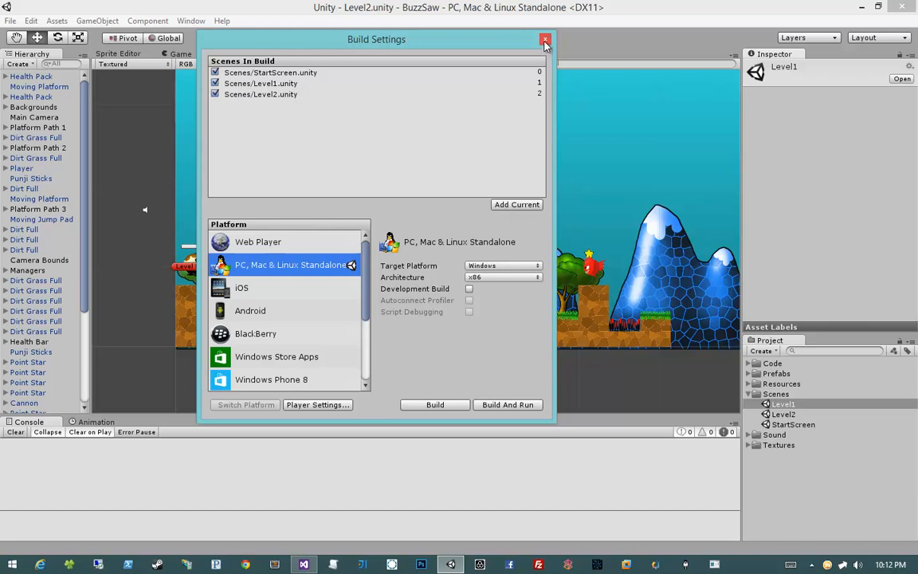
- Rename Level2's finish object to Game Finish Line, set its Box Collider 2D Size Y to 5.26, and save
{"action": "left_click", "coordinate": [545, 39]}
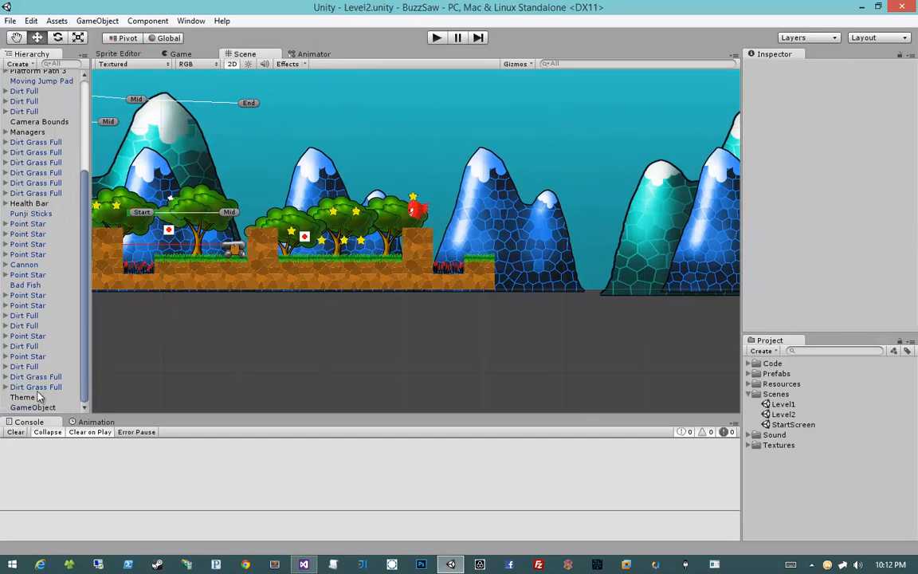
{"action": "left_click", "coordinate": [32, 406]}
{"action": "type", "text": " Finish Lin"}
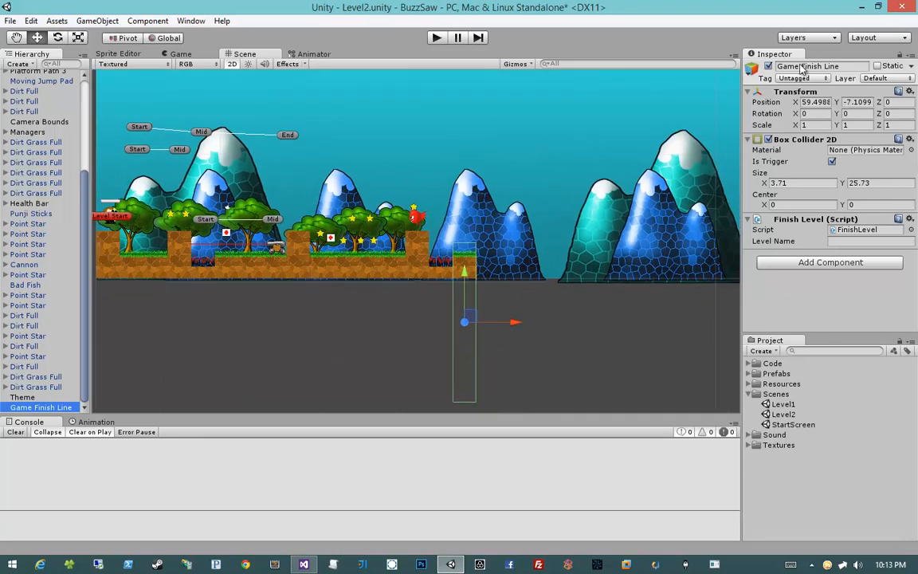
{"action": "left_click", "coordinate": [750, 66]}
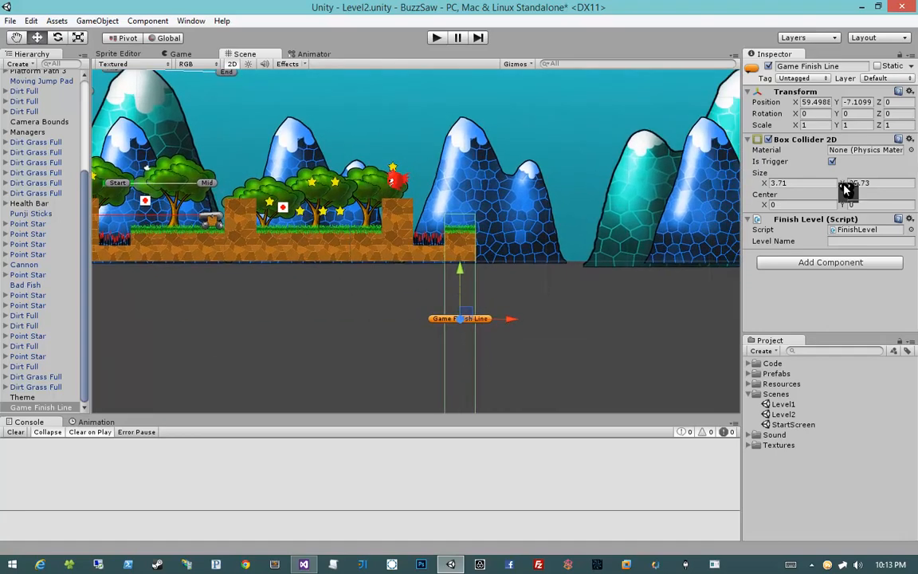
{"action": "type", "text": "5.26"}
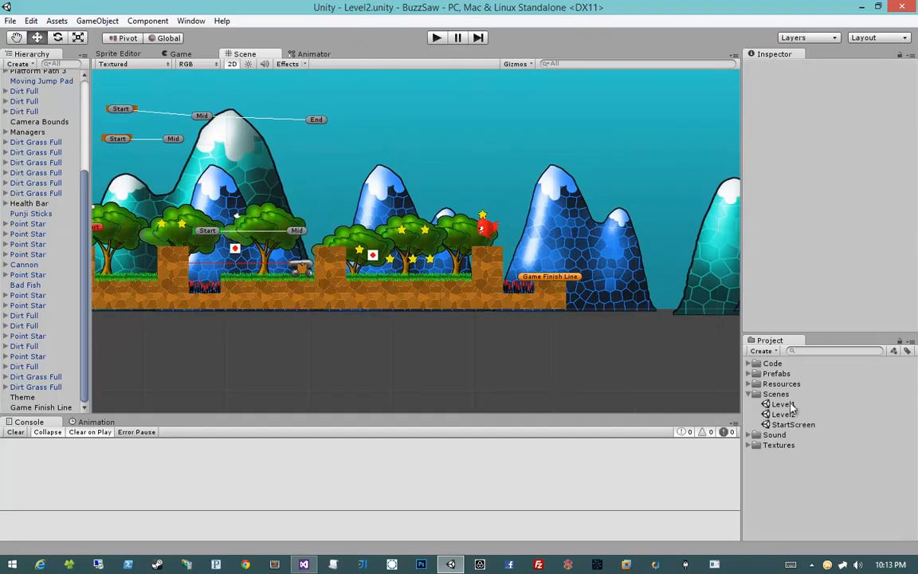
- Reopen Level1, rename its finish object Level Finish Line, and set Level Name to Level2
{"action": "left_click", "coordinate": [782, 404]}
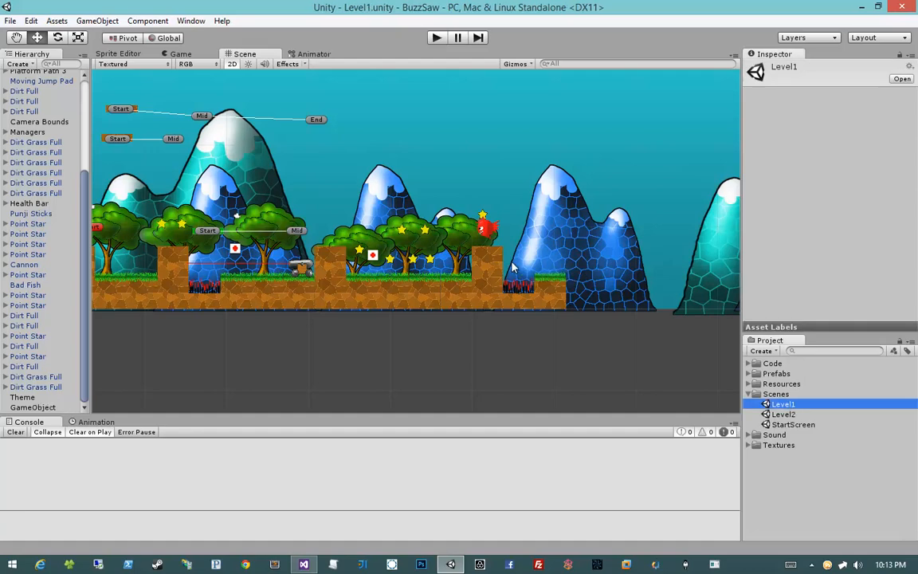
{"action": "left_click", "coordinate": [33, 407]}
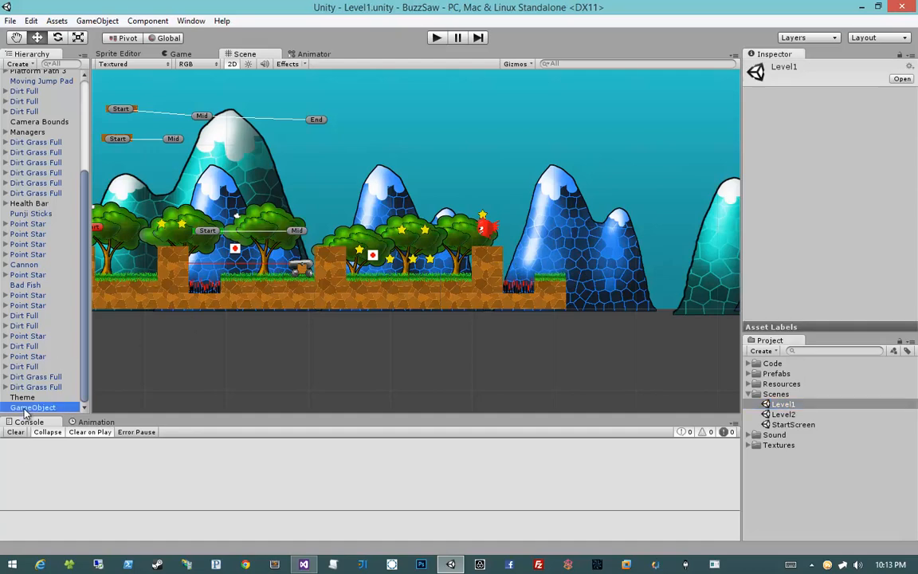
{"action": "left_click", "coordinate": [22, 397]}
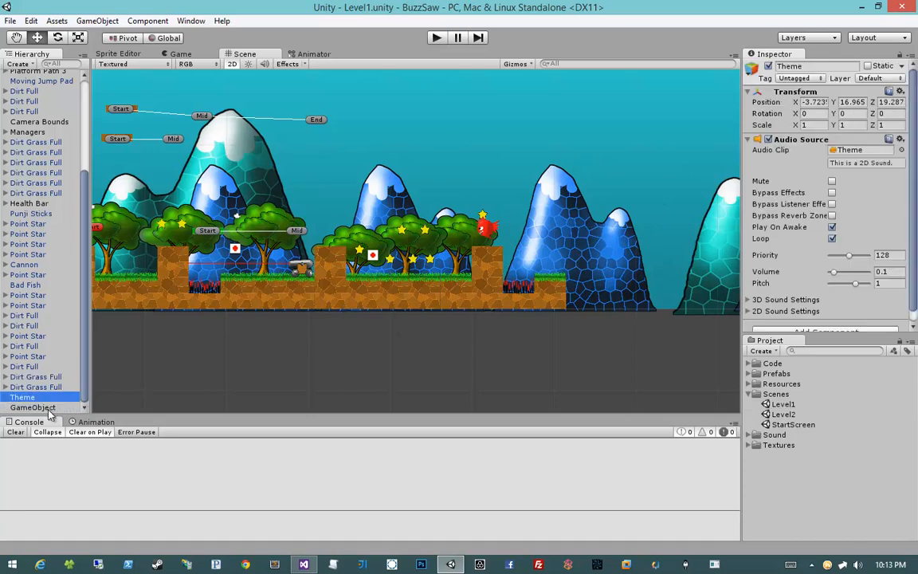
{"action": "left_click", "coordinate": [33, 408]}
{"action": "type", "text": "Level Finish Line"}
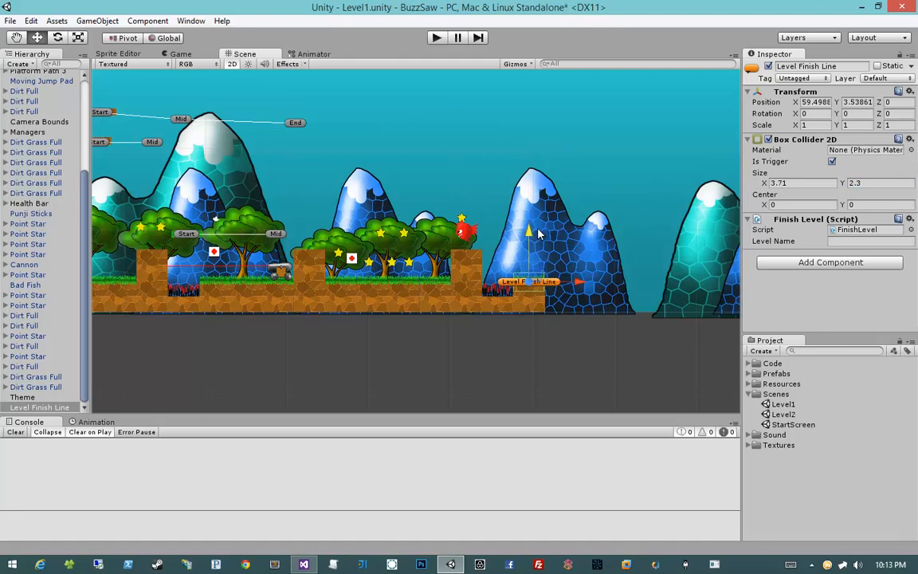
{"action": "left_click", "coordinate": [870, 240]}
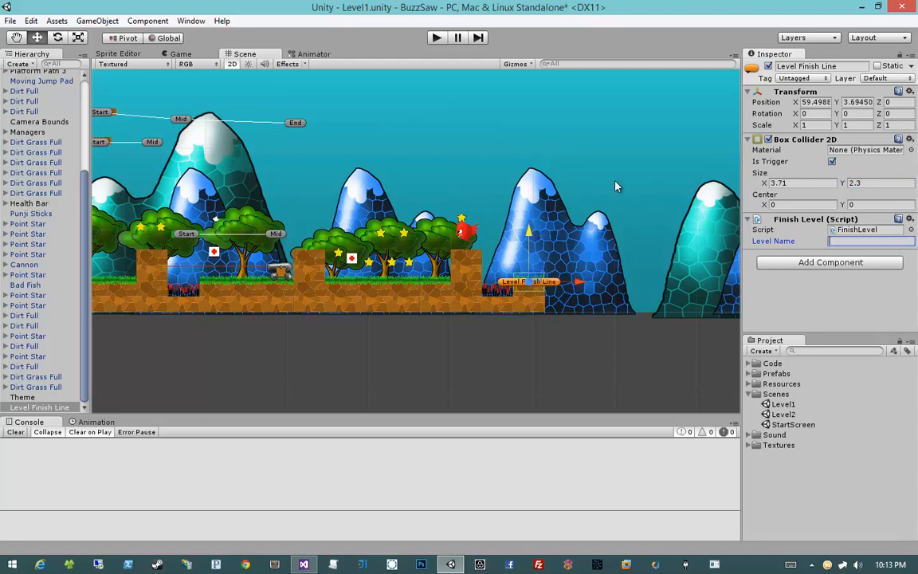
{"action": "type", "text": "Level2"}
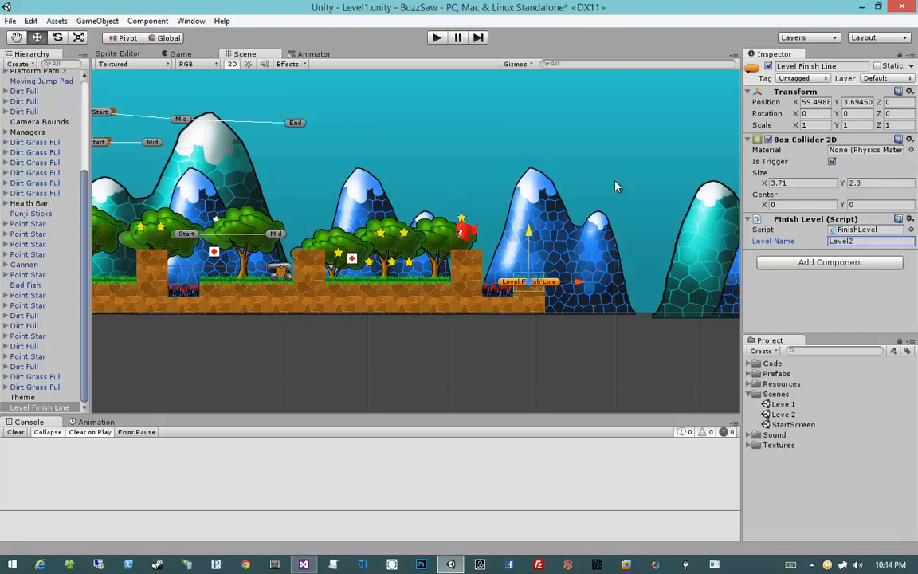
{"action": "mouse_move", "coordinate": [458, 131]}
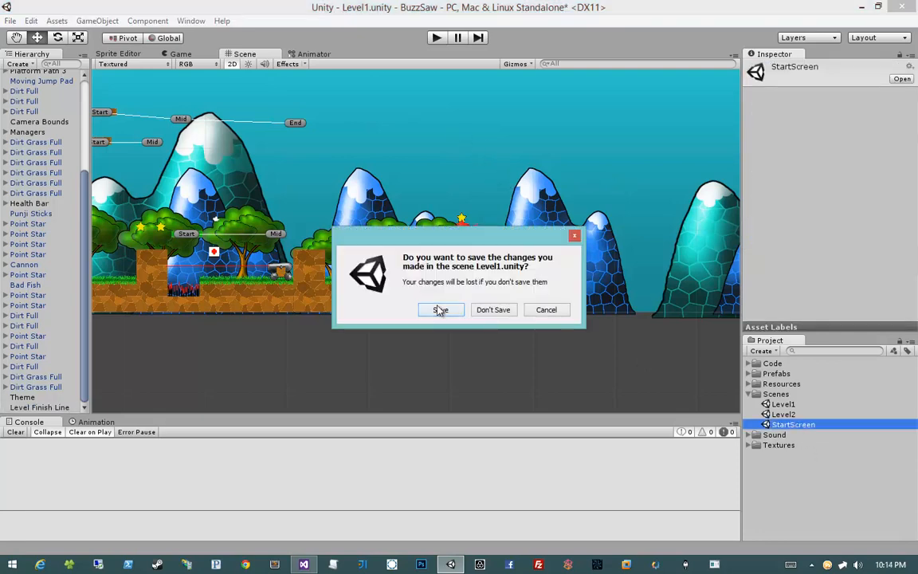
- Save Level1 at the prompt, open StartScreen, and play-test the game
{"action": "left_click", "coordinate": [440, 309]}
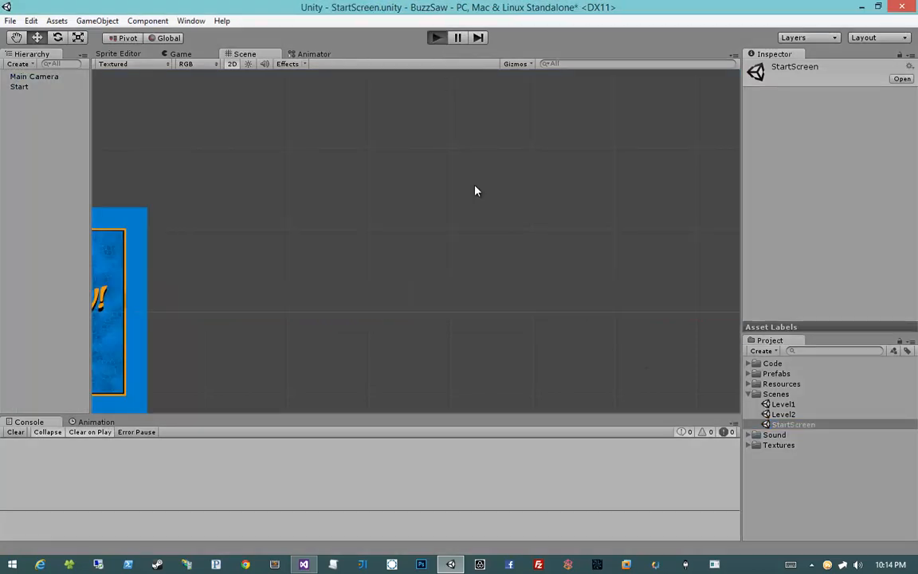
{"action": "left_click", "coordinate": [436, 37]}
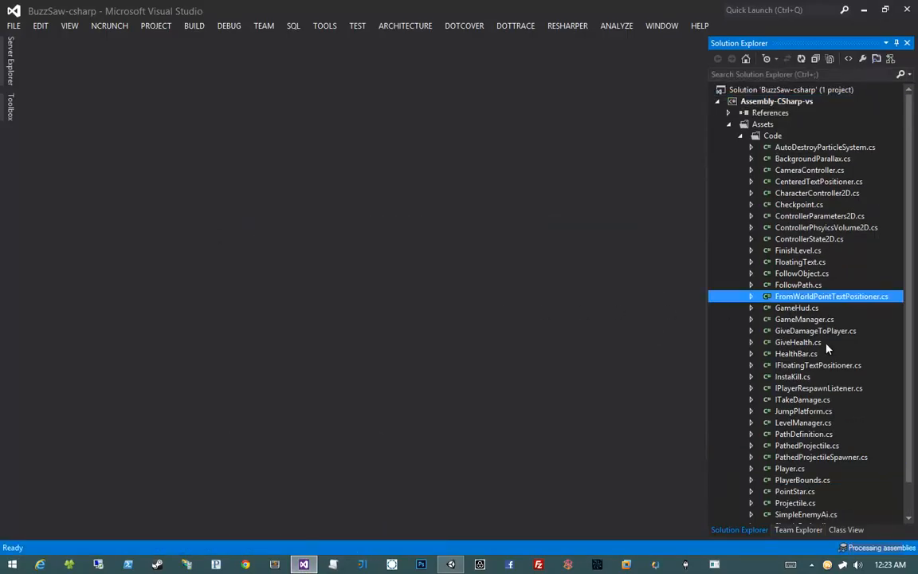
- Open StartScreen.cs and begin a GameManager line above Application.LoadLevel
{"action": "left_click", "coordinate": [803, 422]}
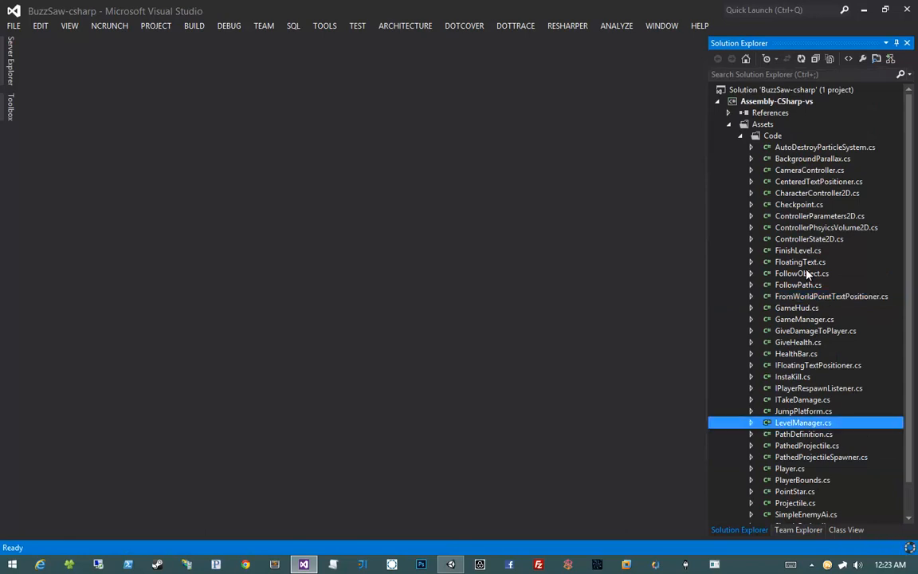
{"action": "left_click", "coordinate": [803, 411]}
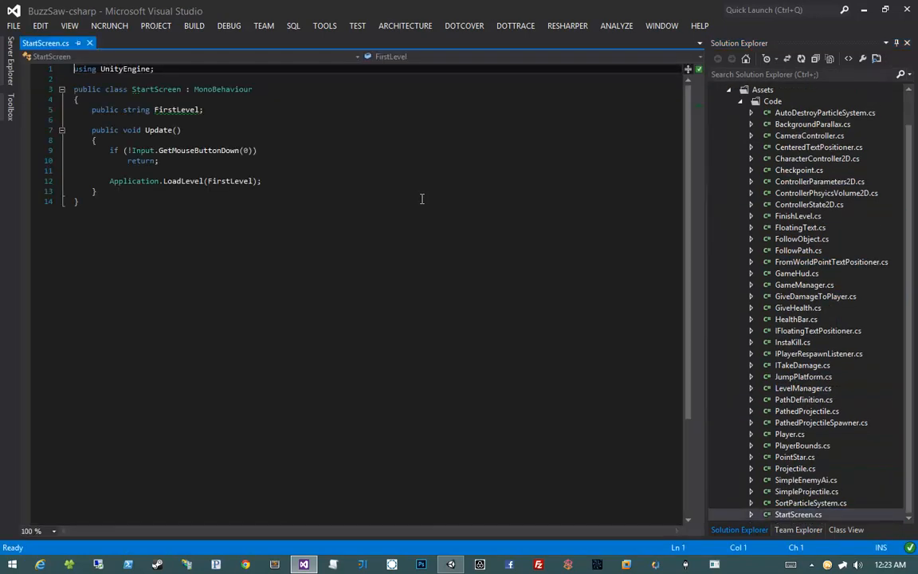
{"action": "mouse_move", "coordinate": [287, 174]}
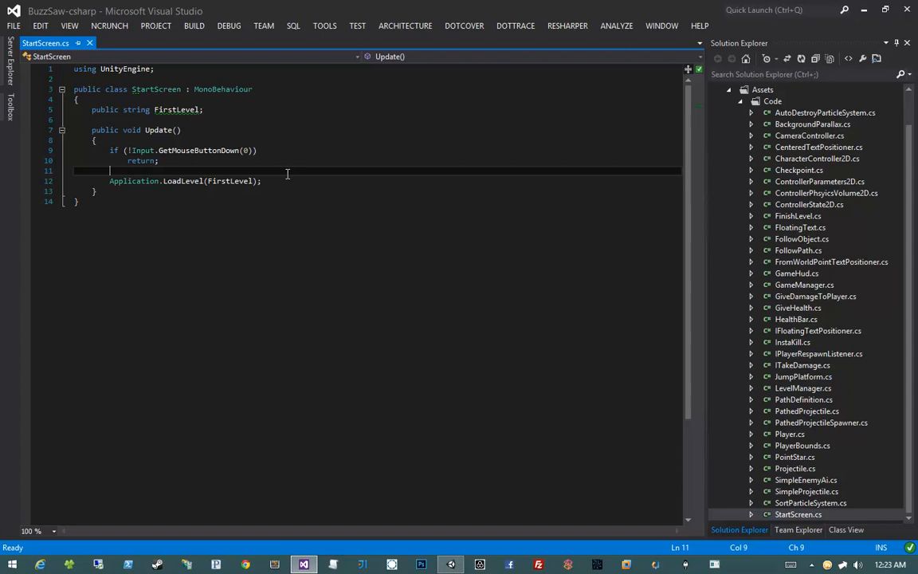
{"action": "type", "text": "Gamema"}
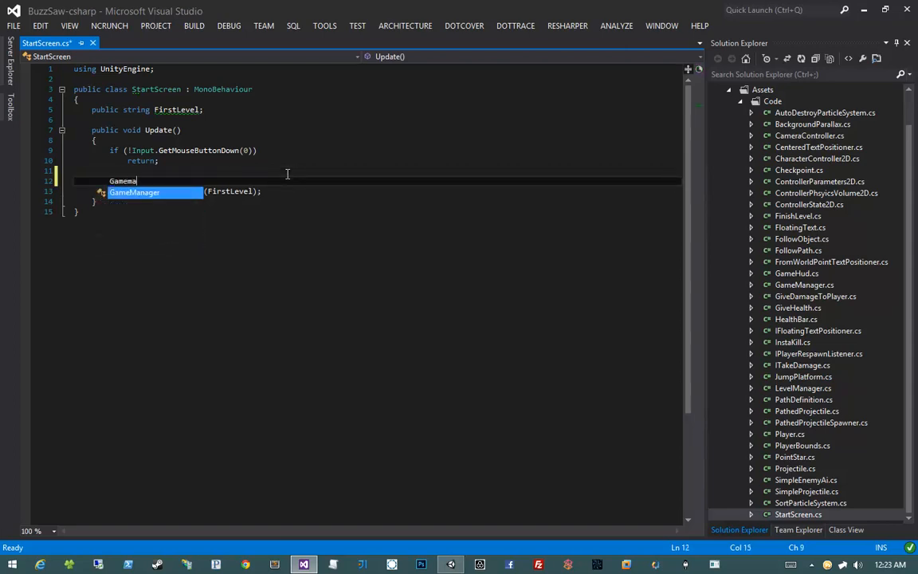